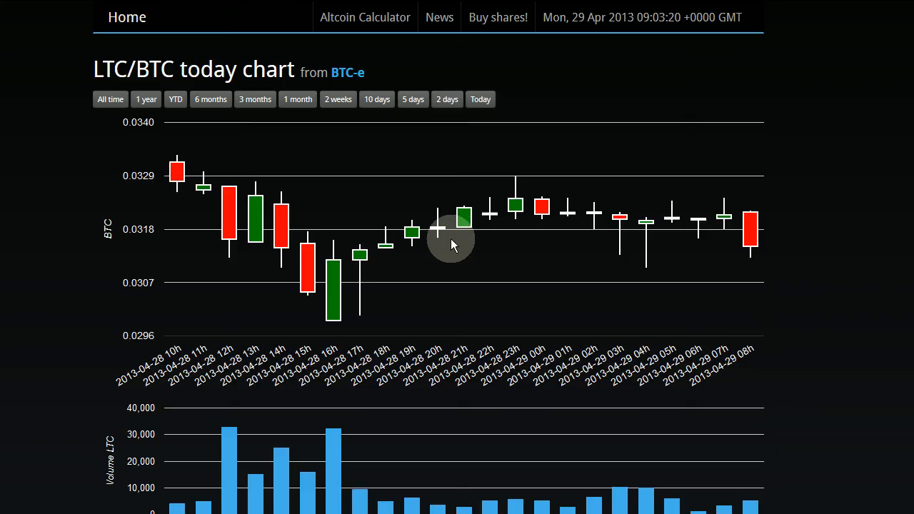
pyautogui.moveTo(437, 230)
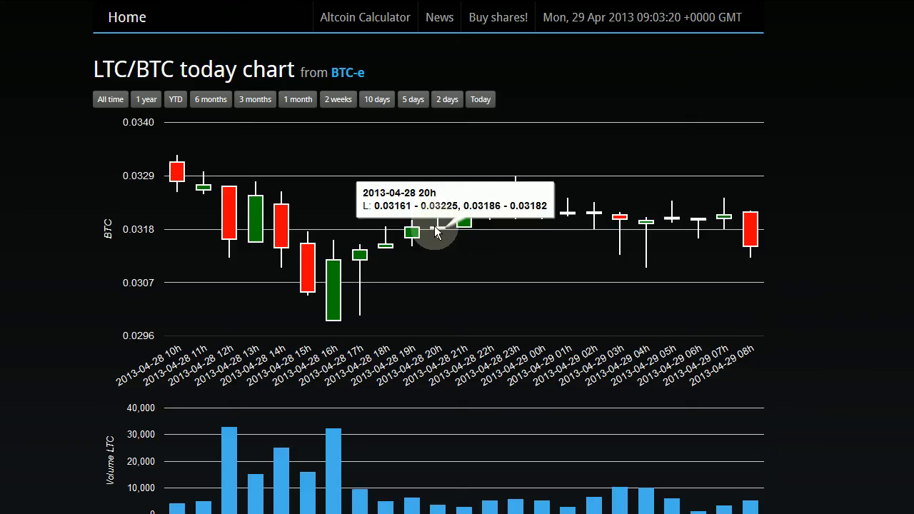
pyautogui.moveTo(455, 238)
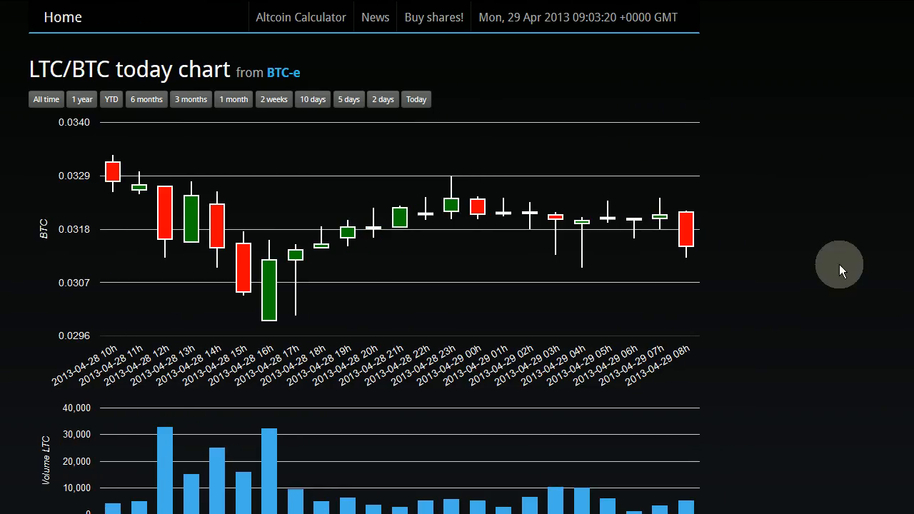
pyautogui.moveTo(311, 288)
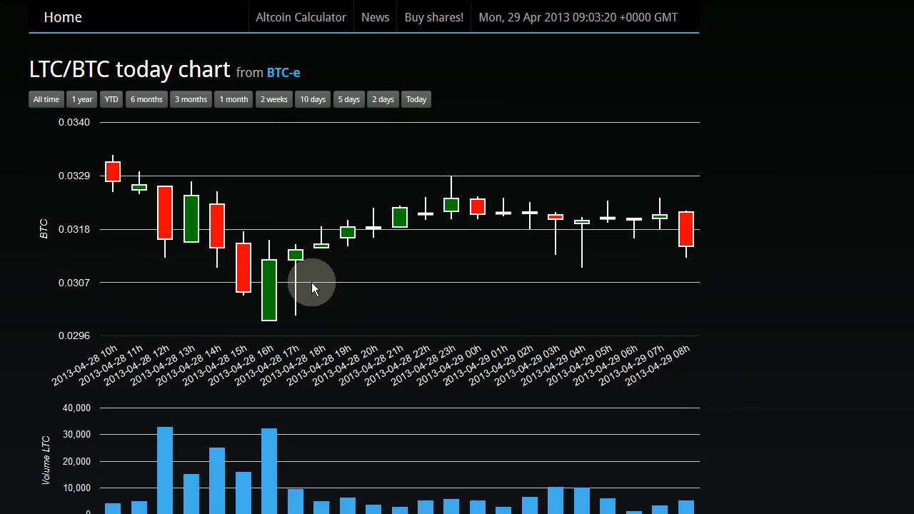
pyautogui.moveTo(437, 259)
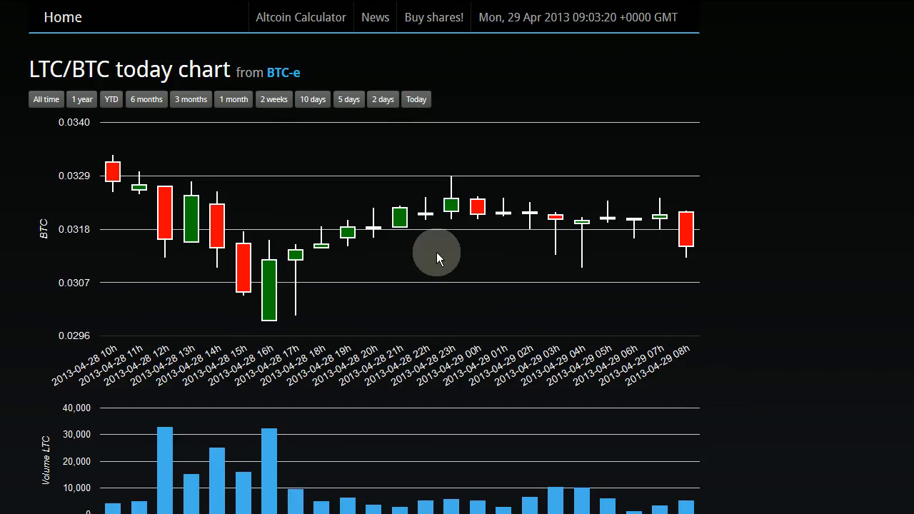
pyautogui.moveTo(289, 256)
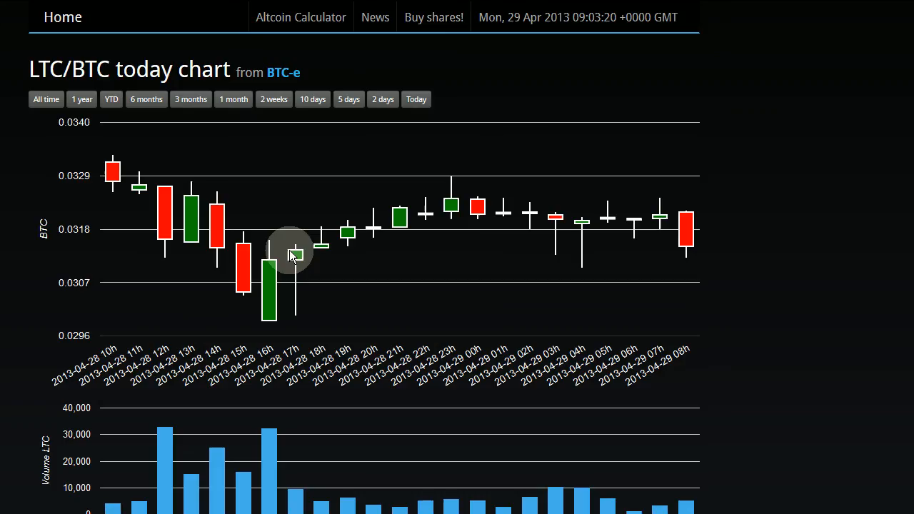
pyautogui.moveTo(260, 246)
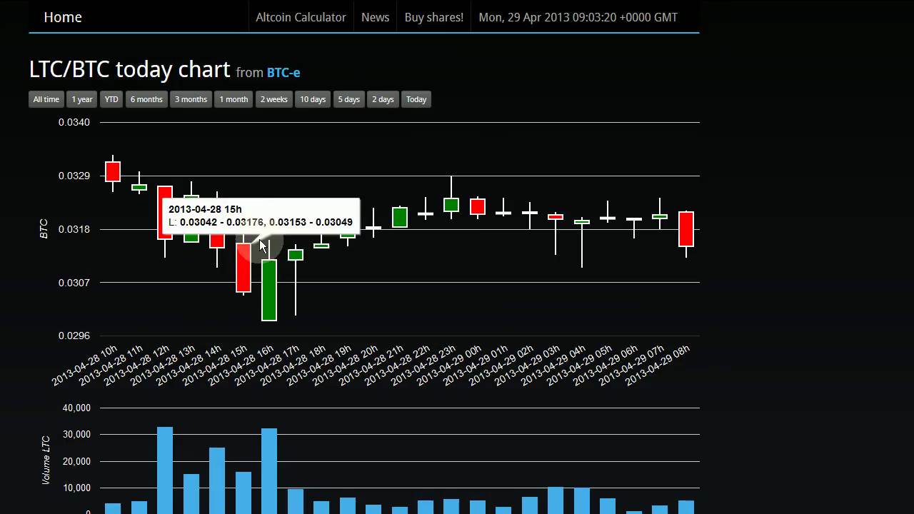
pyautogui.moveTo(318, 269)
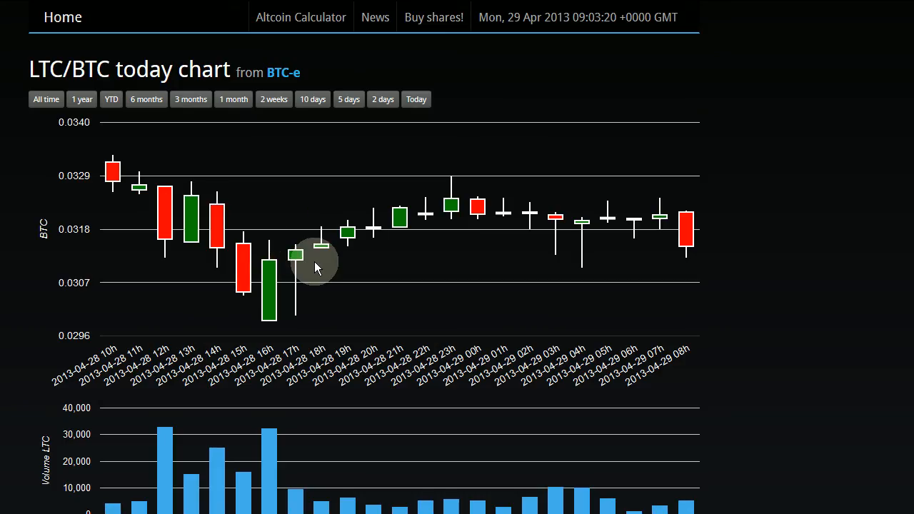
pyautogui.moveTo(422, 331)
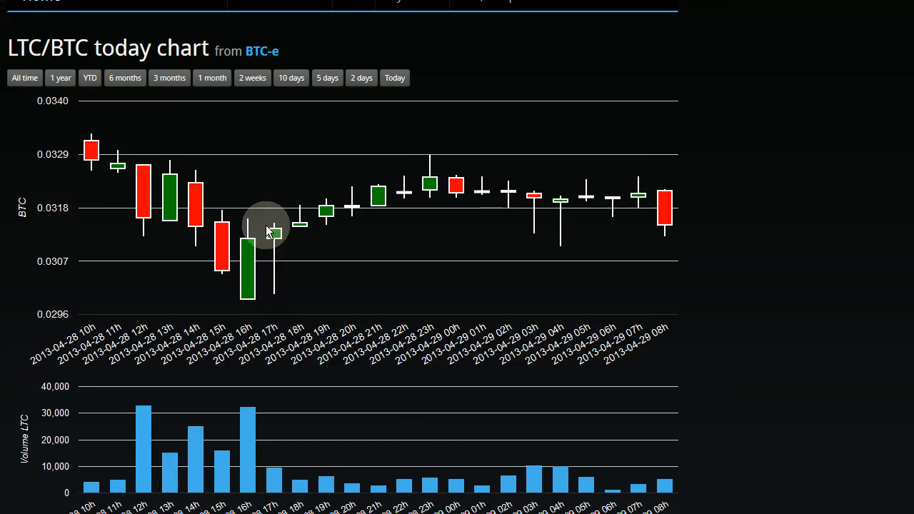
pyautogui.moveTo(260, 271)
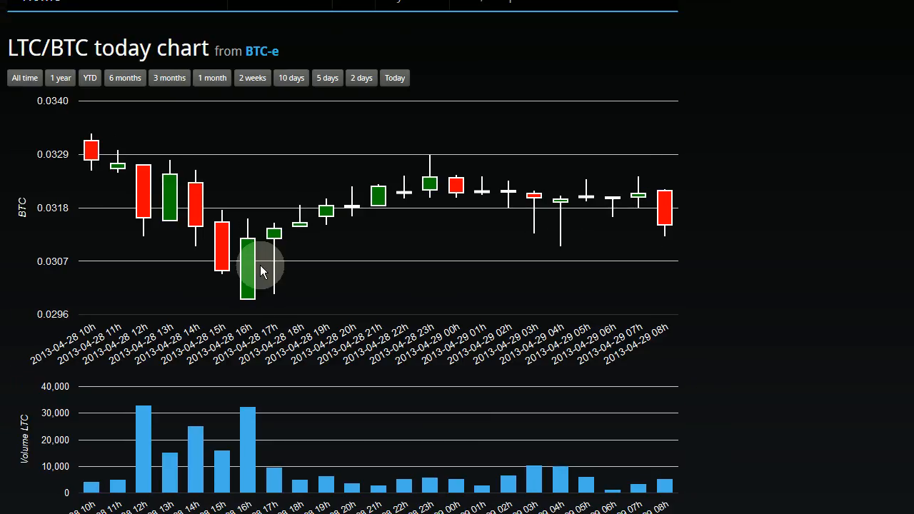
pyautogui.moveTo(243, 236)
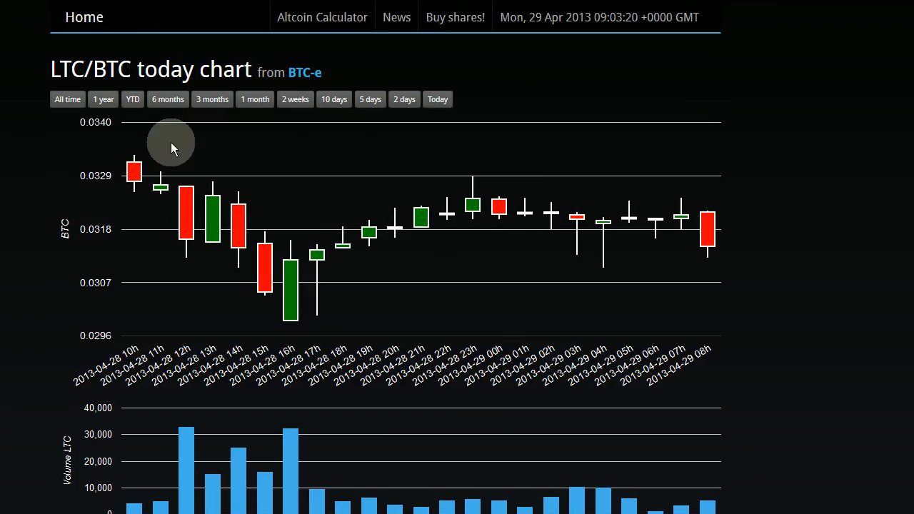
pyautogui.moveTo(297, 296)
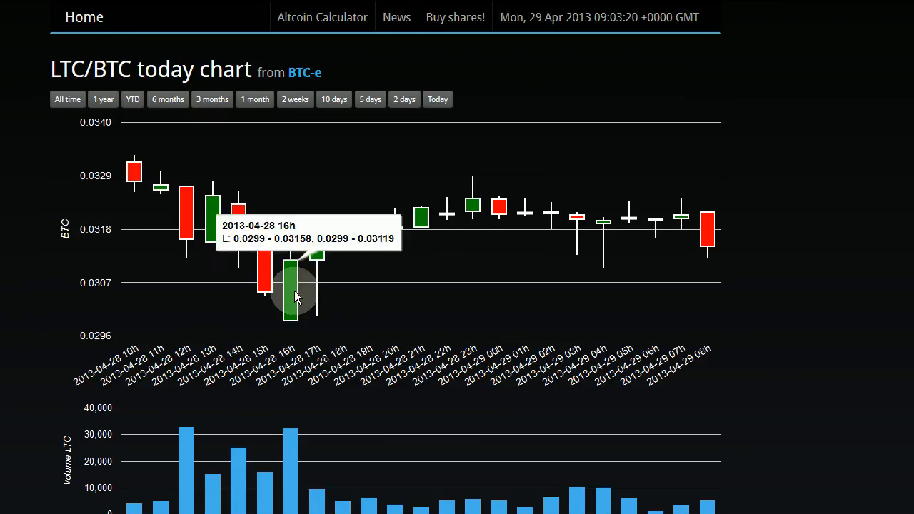
pyautogui.moveTo(479, 177)
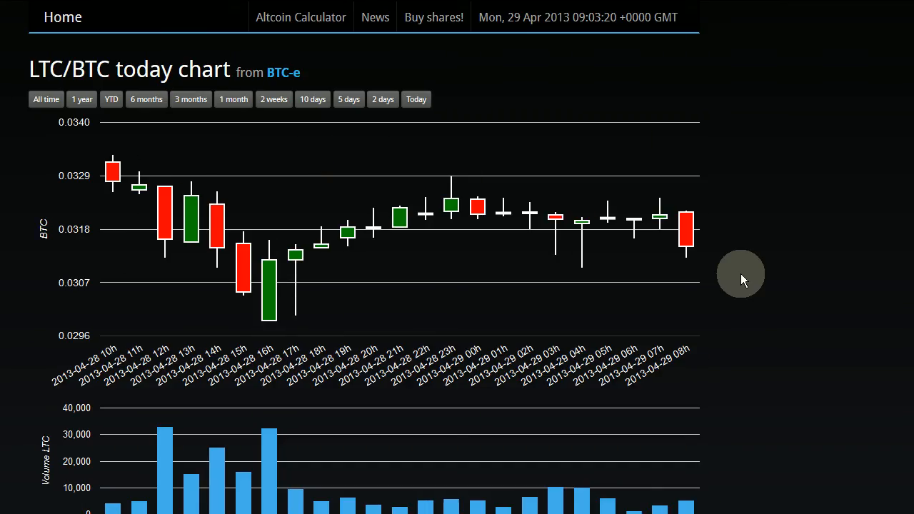
pyautogui.moveTo(140, 240)
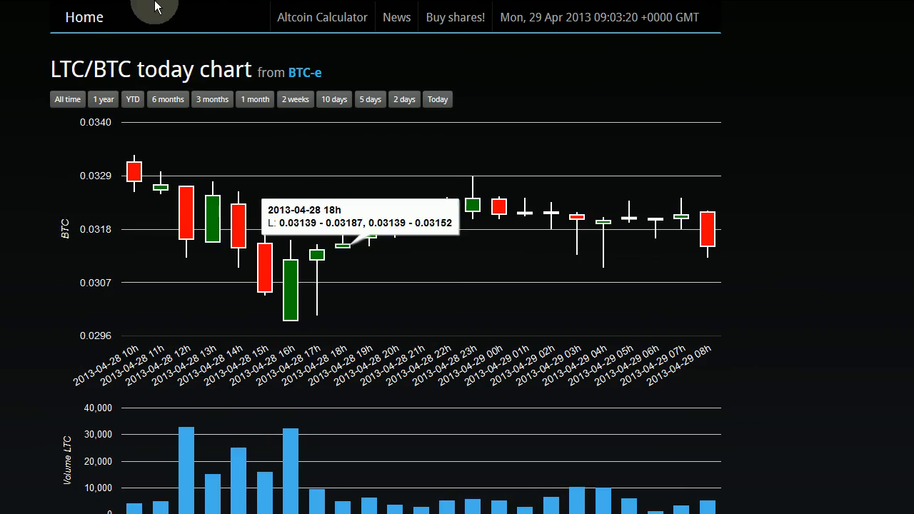
pyautogui.moveTo(731, 250)
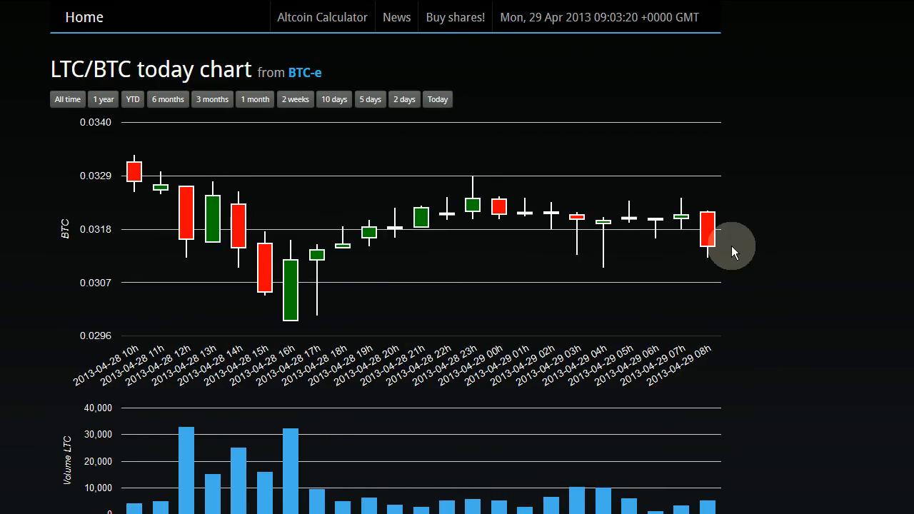
pyautogui.moveTo(683, 318)
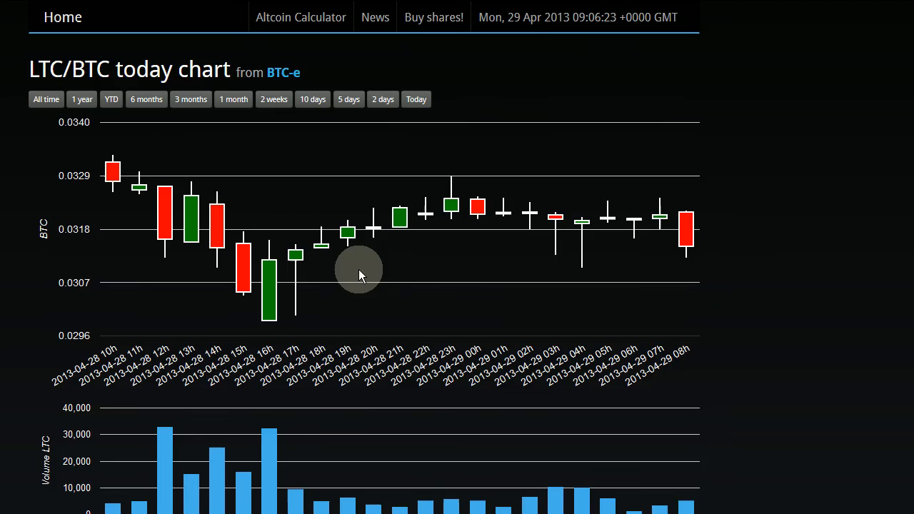
pyautogui.moveTo(307, 293)
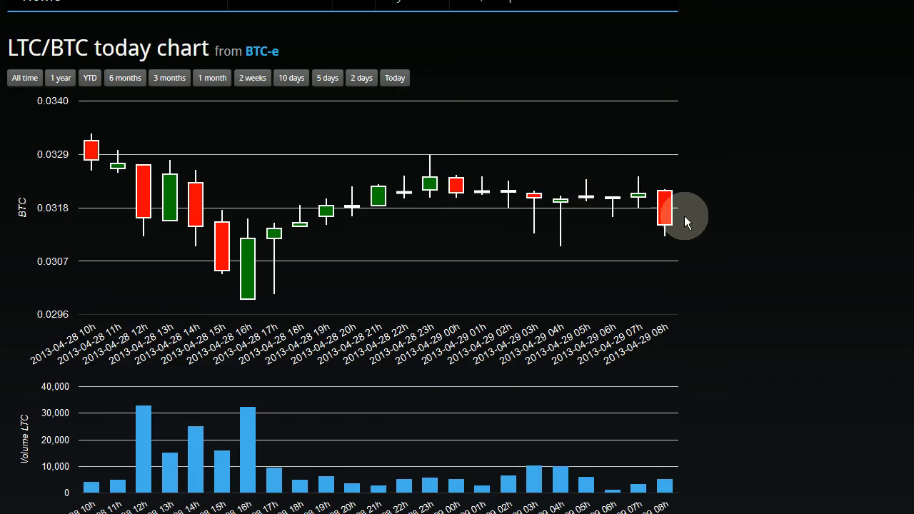
pyautogui.moveTo(664, 211)
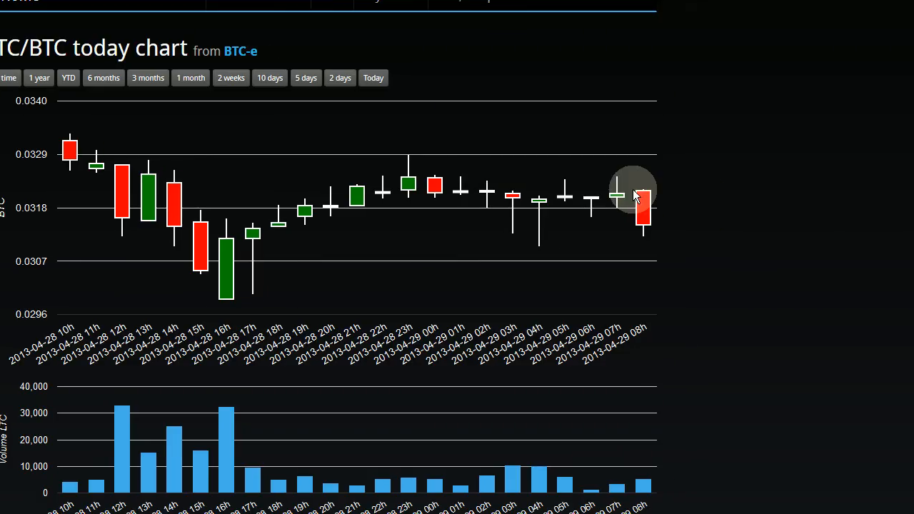
pyautogui.moveTo(707, 321)
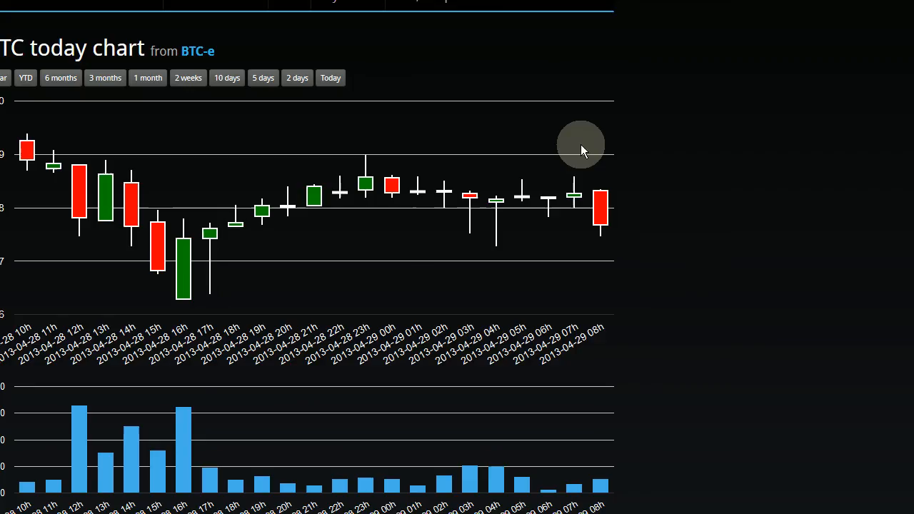
pyautogui.moveTo(603, 212)
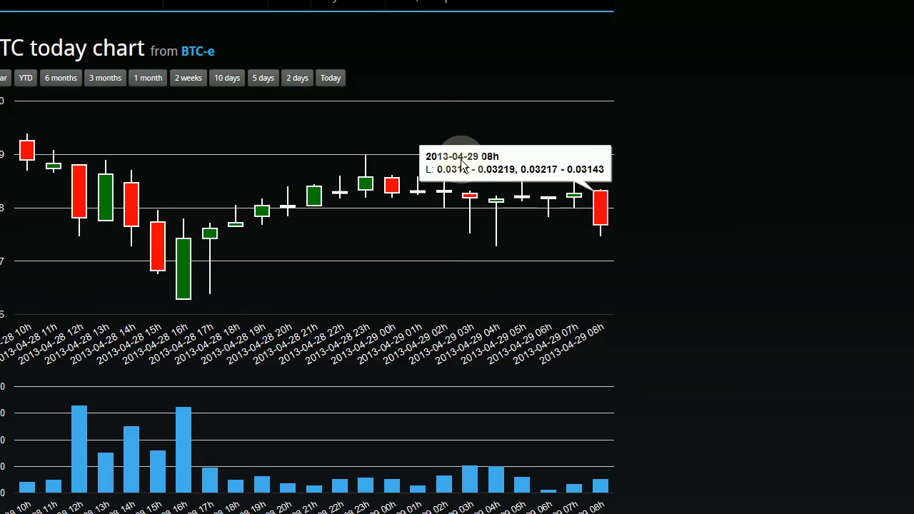
pyautogui.moveTo(428, 164)
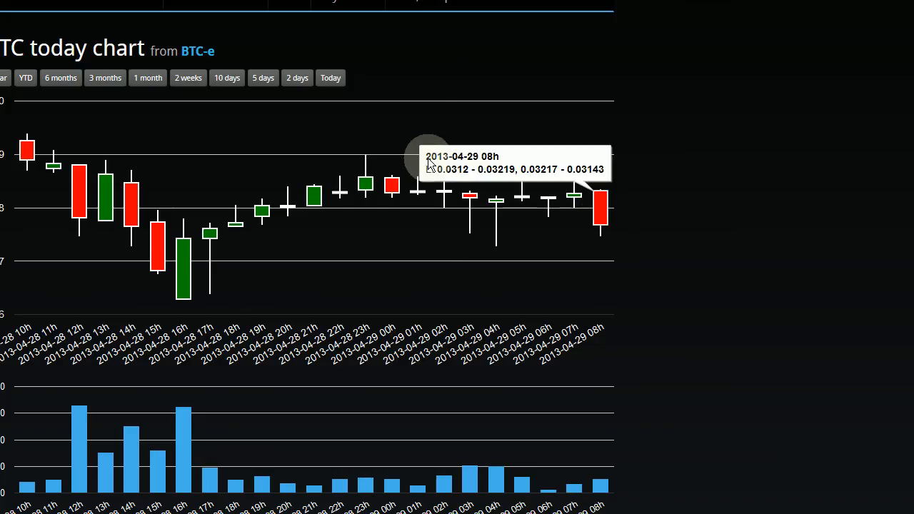
pyautogui.moveTo(479, 164)
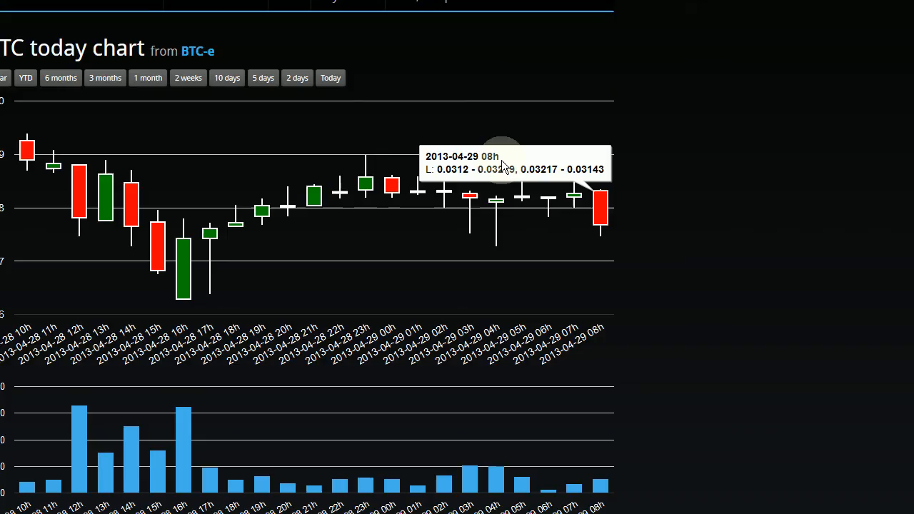
pyautogui.moveTo(436, 177)
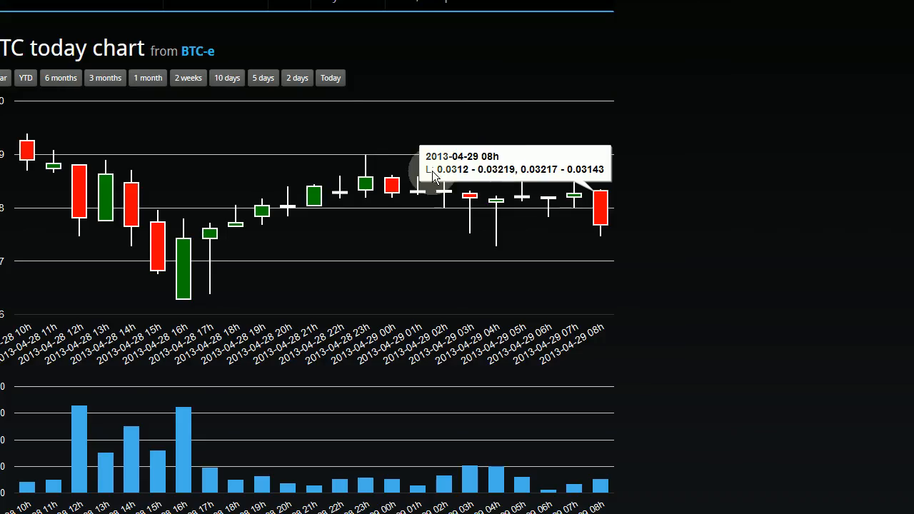
pyautogui.moveTo(441, 178)
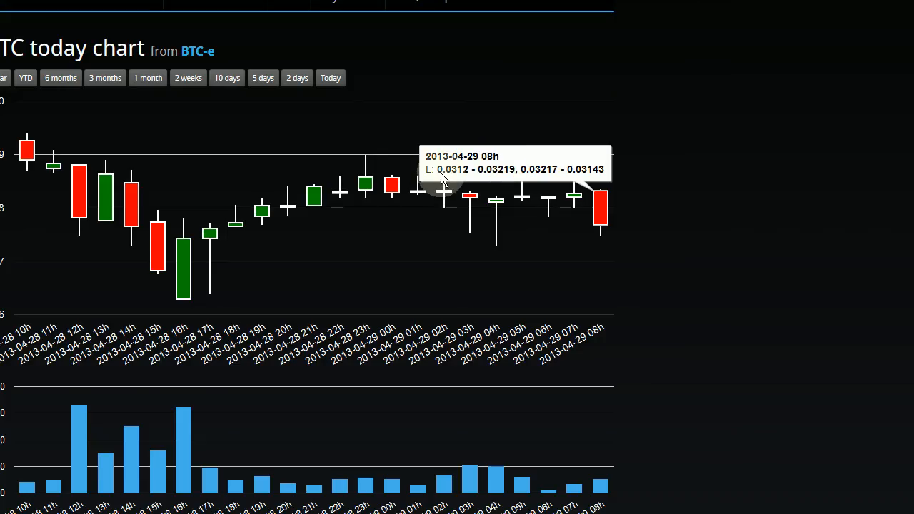
pyautogui.moveTo(470, 177)
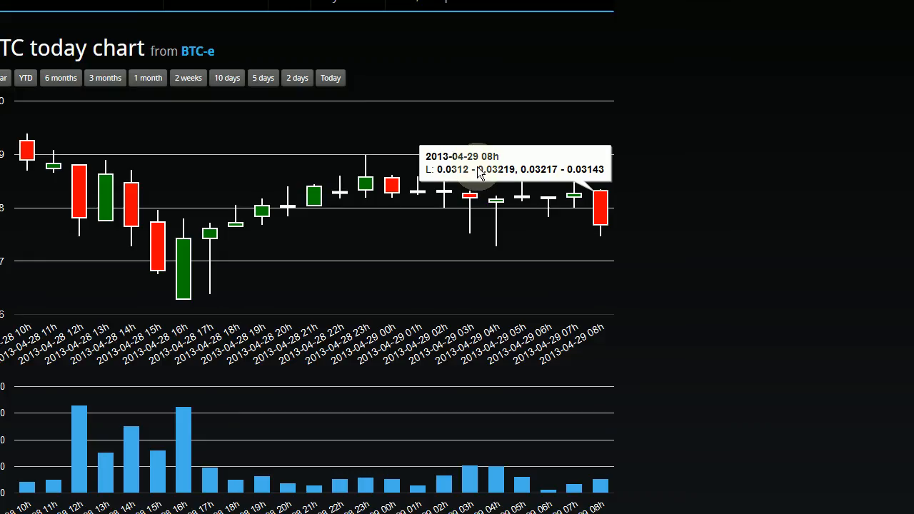
pyautogui.moveTo(603, 171)
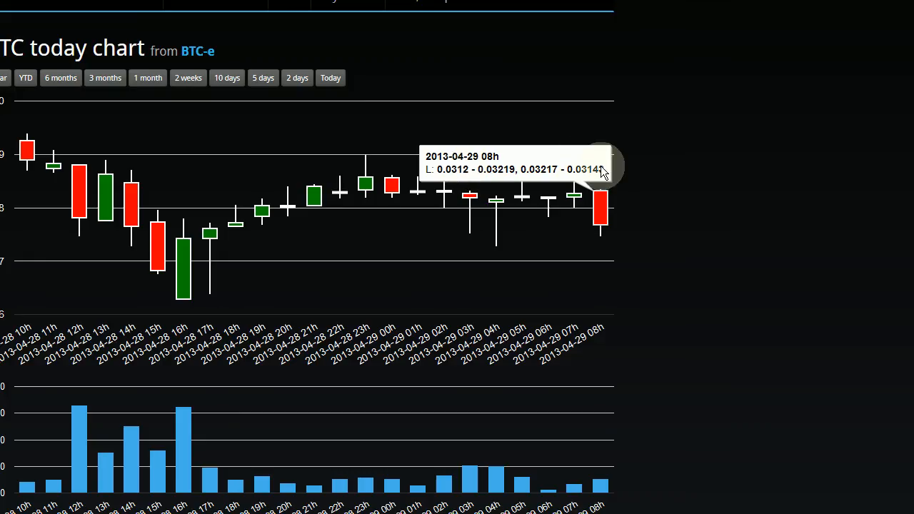
pyautogui.moveTo(601, 236)
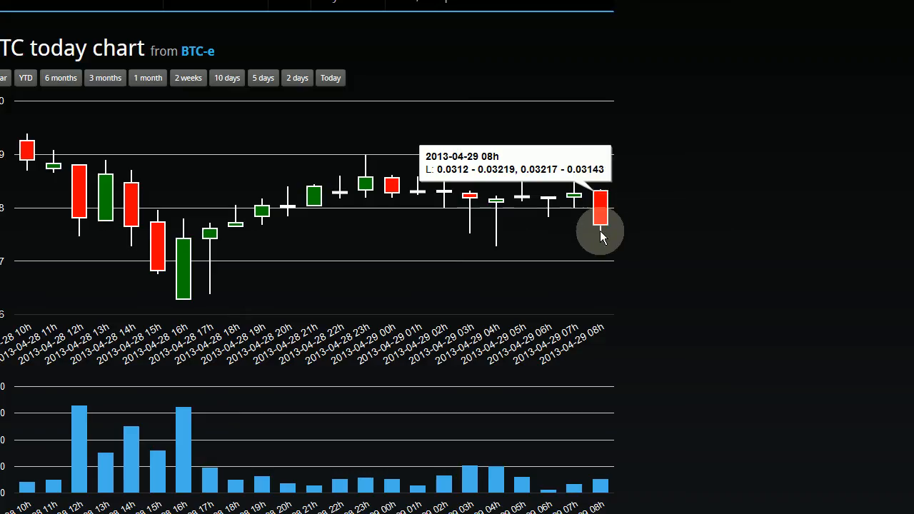
pyautogui.moveTo(612, 212)
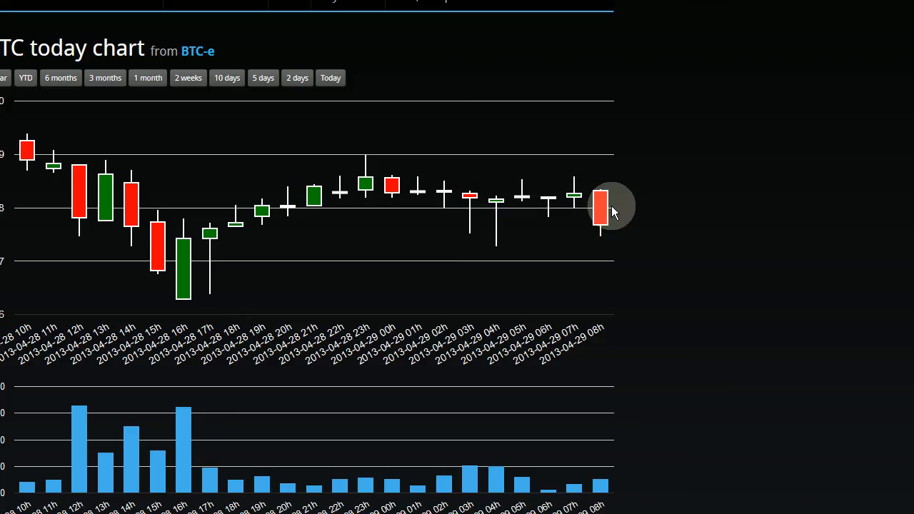
pyautogui.moveTo(597, 179)
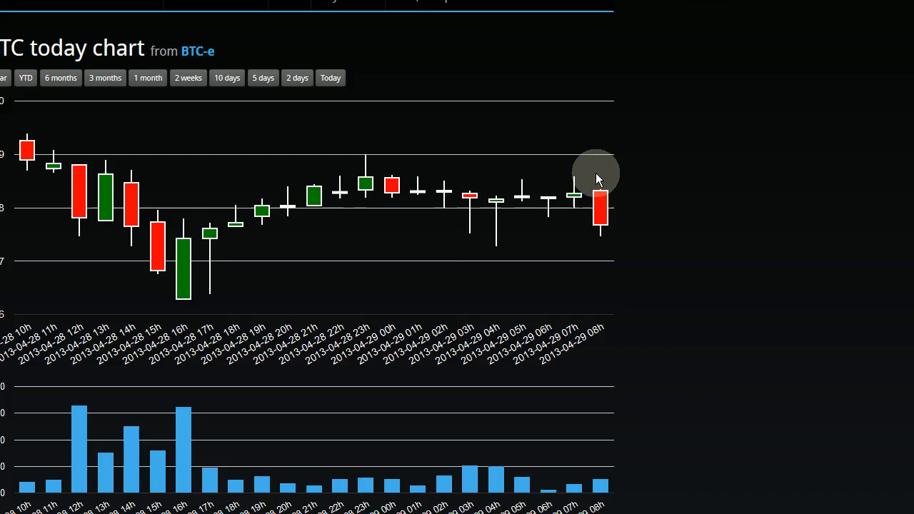
pyautogui.moveTo(600, 211)
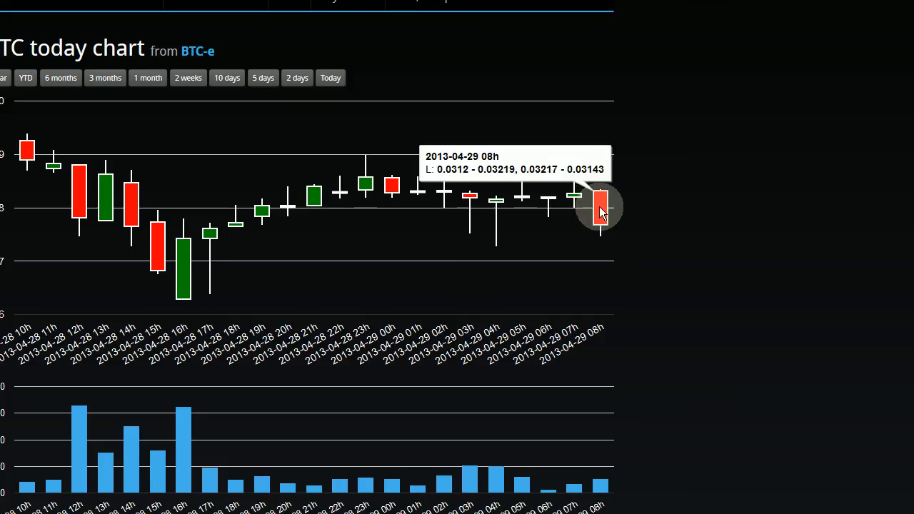
pyautogui.moveTo(608, 217)
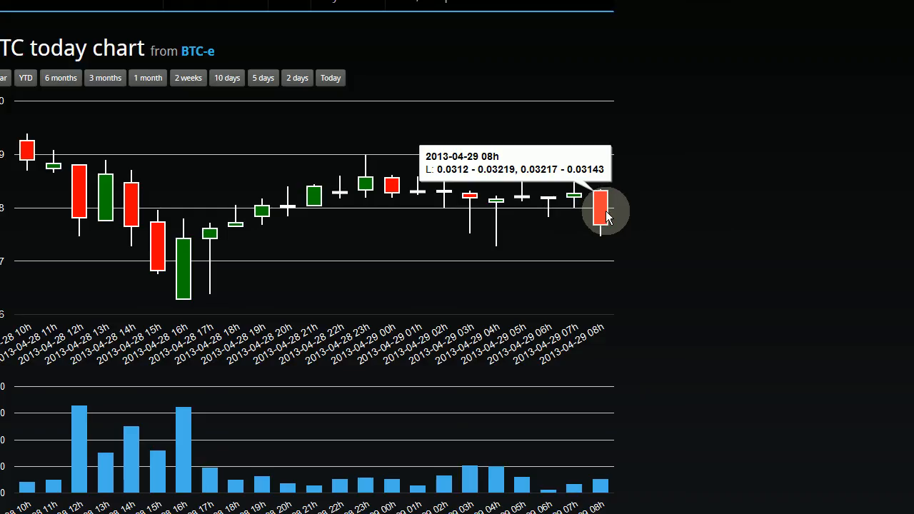
pyautogui.moveTo(606, 220)
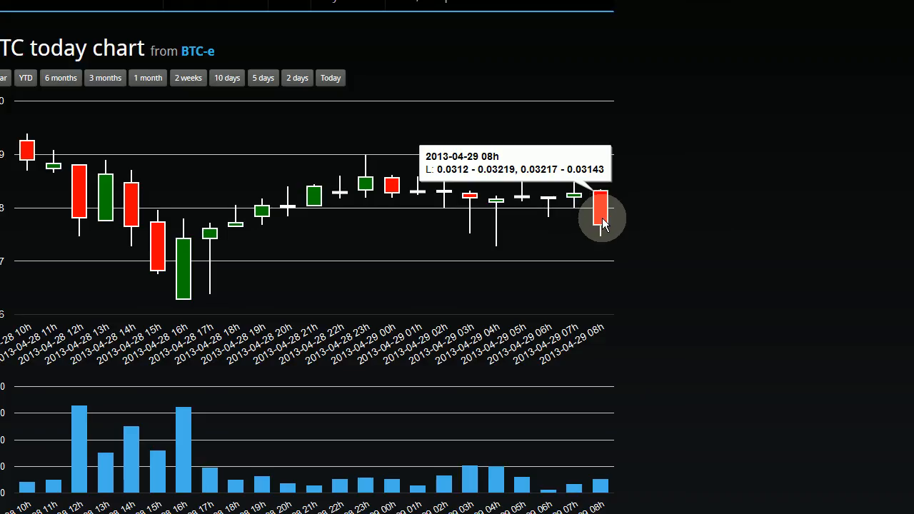
pyautogui.moveTo(597, 186)
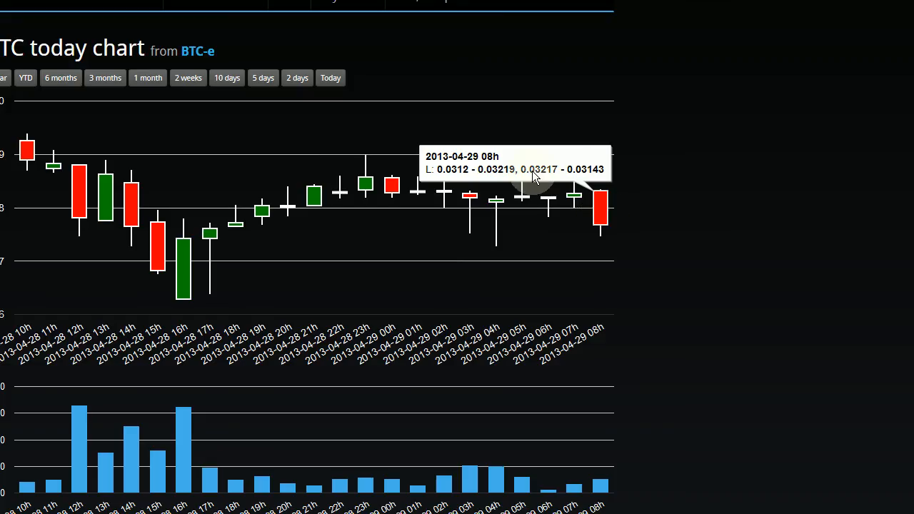
pyautogui.moveTo(469, 177)
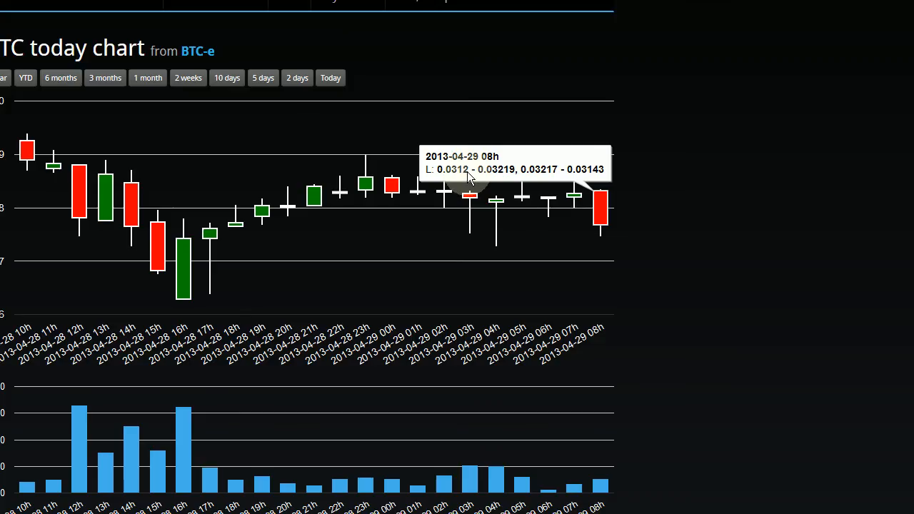
pyautogui.moveTo(477, 177)
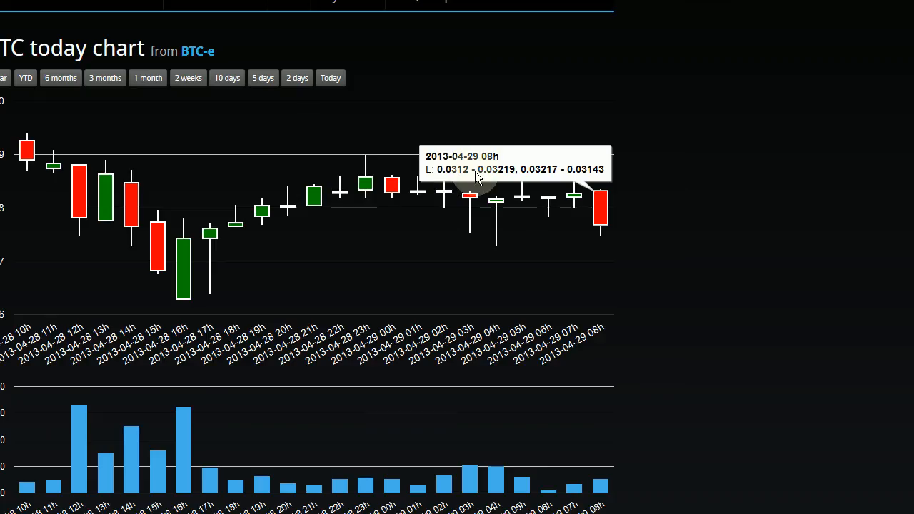
pyautogui.moveTo(463, 177)
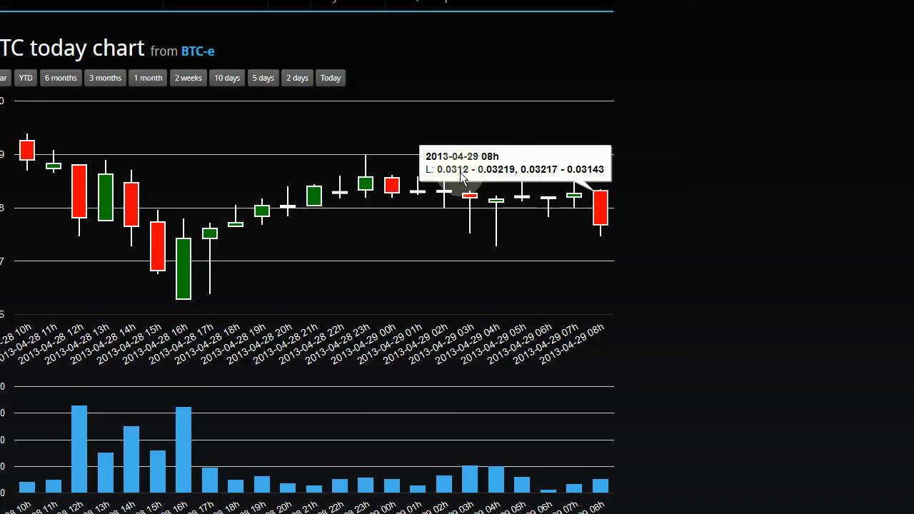
pyautogui.moveTo(440, 179)
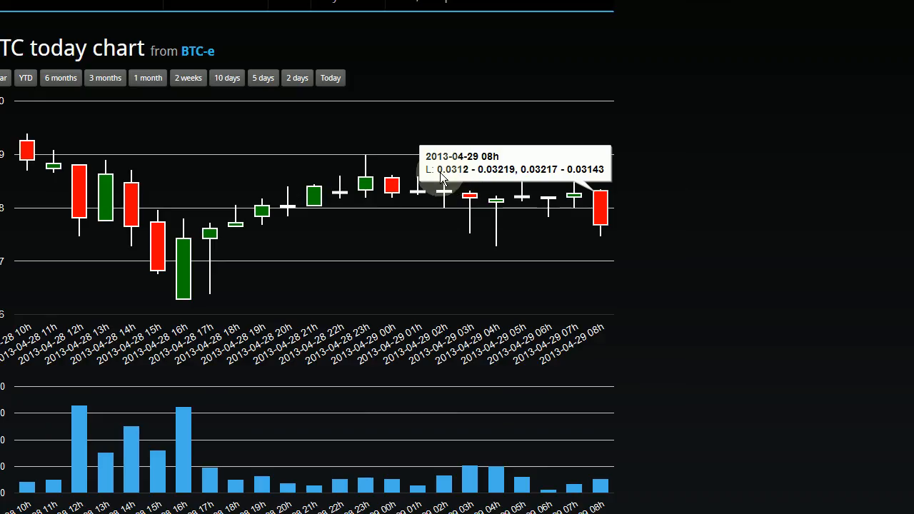
pyautogui.moveTo(480, 179)
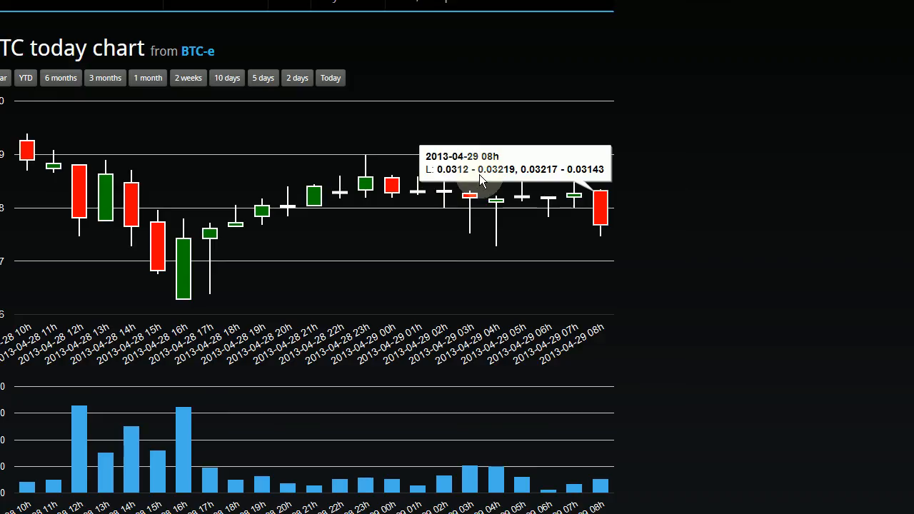
pyautogui.moveTo(503, 177)
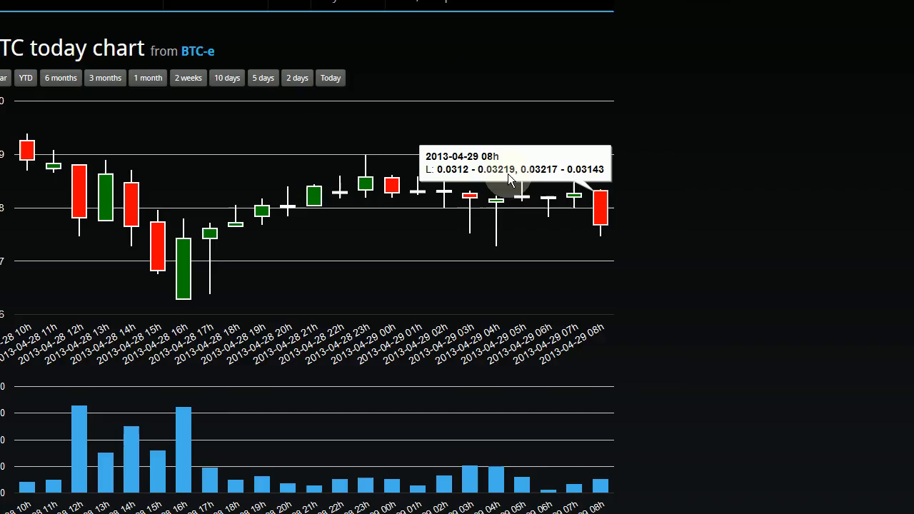
pyautogui.moveTo(518, 183)
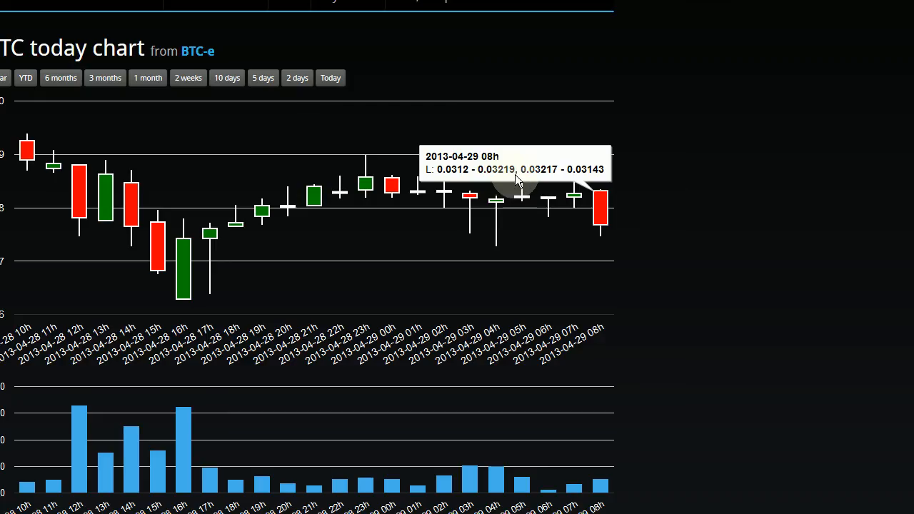
pyautogui.moveTo(503, 180)
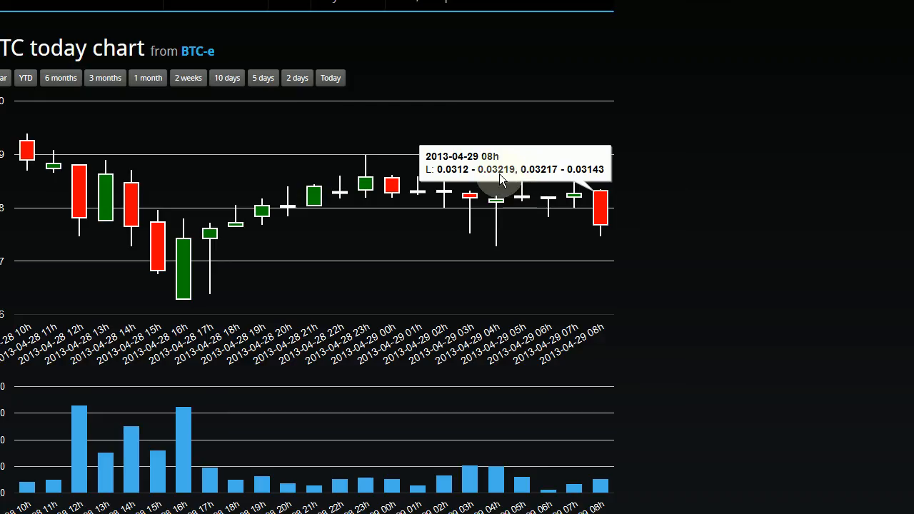
pyautogui.moveTo(486, 168)
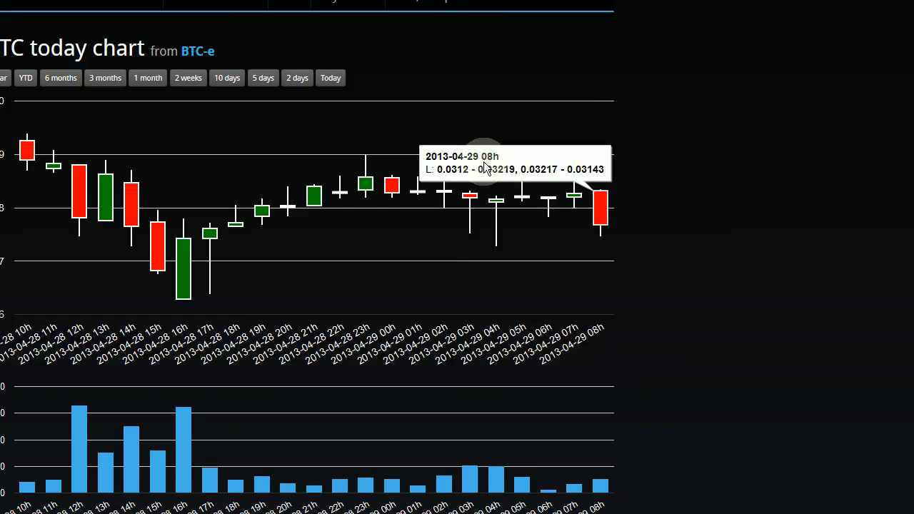
pyautogui.moveTo(513, 178)
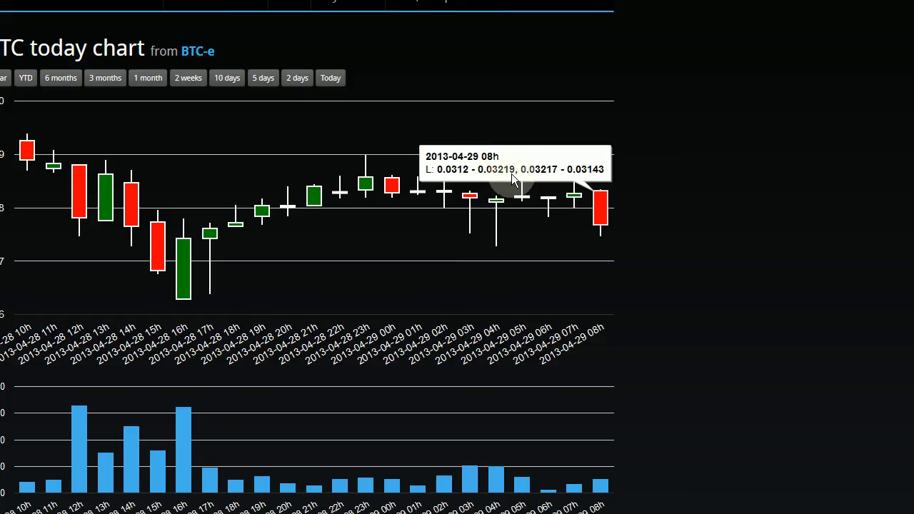
pyautogui.moveTo(557, 171)
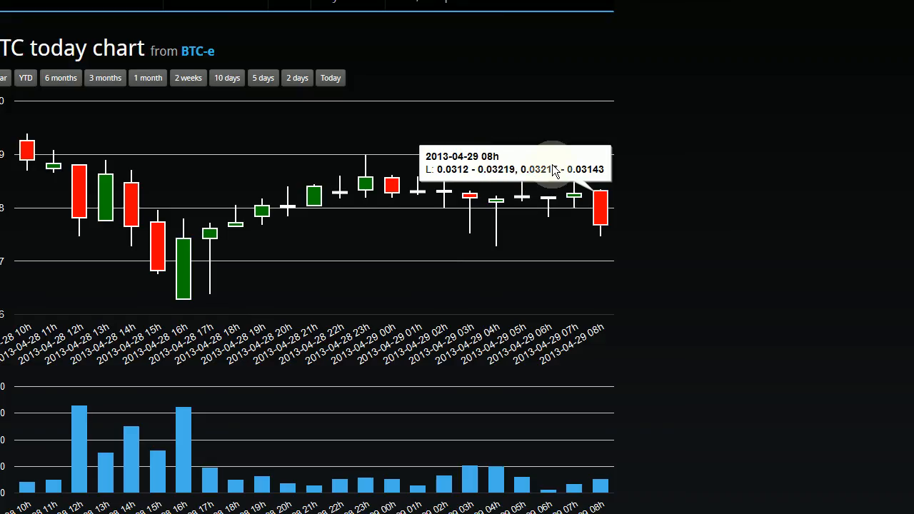
pyautogui.moveTo(491, 178)
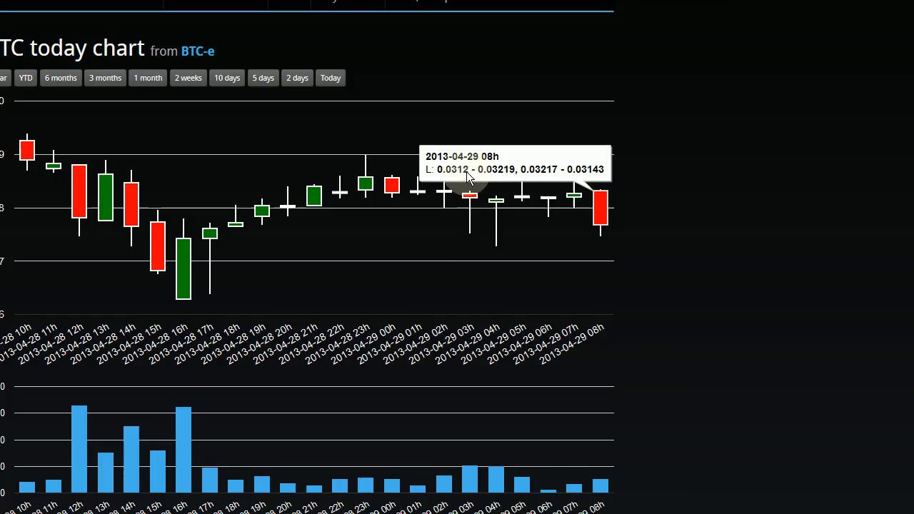
pyautogui.moveTo(603, 240)
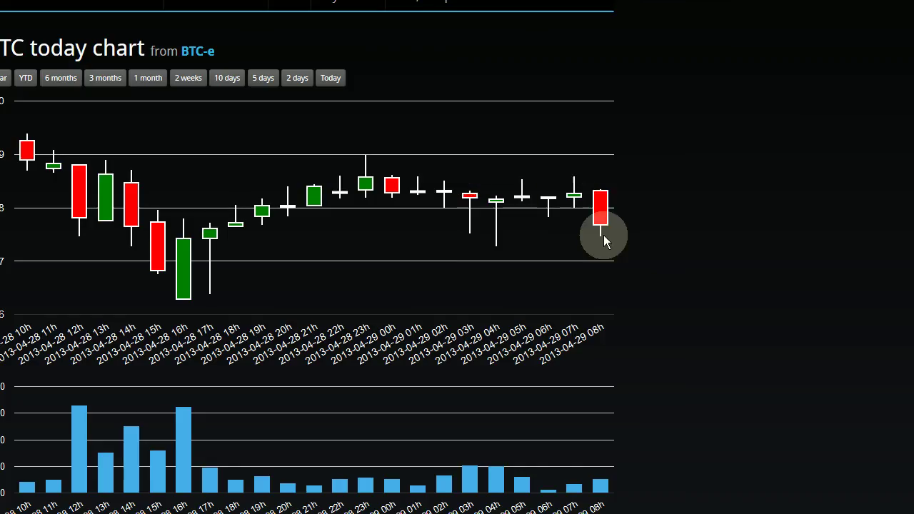
pyautogui.moveTo(603, 197)
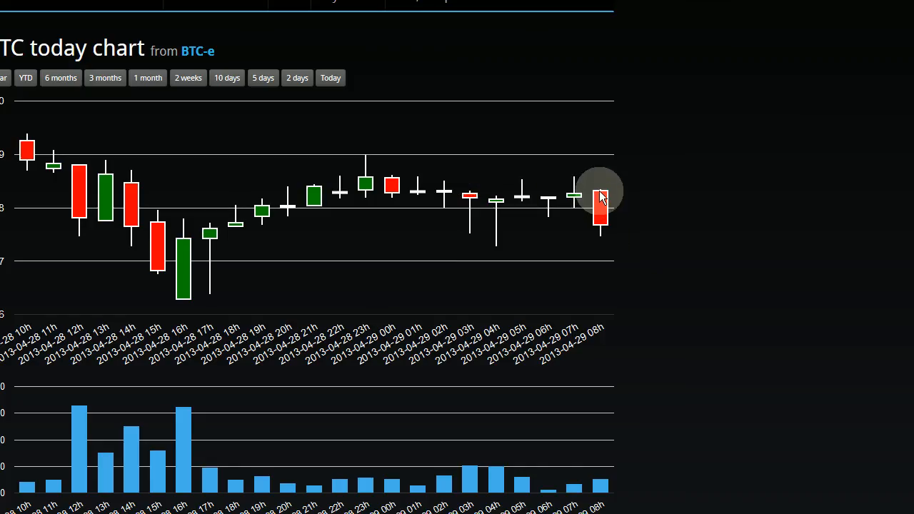
pyautogui.moveTo(600, 200)
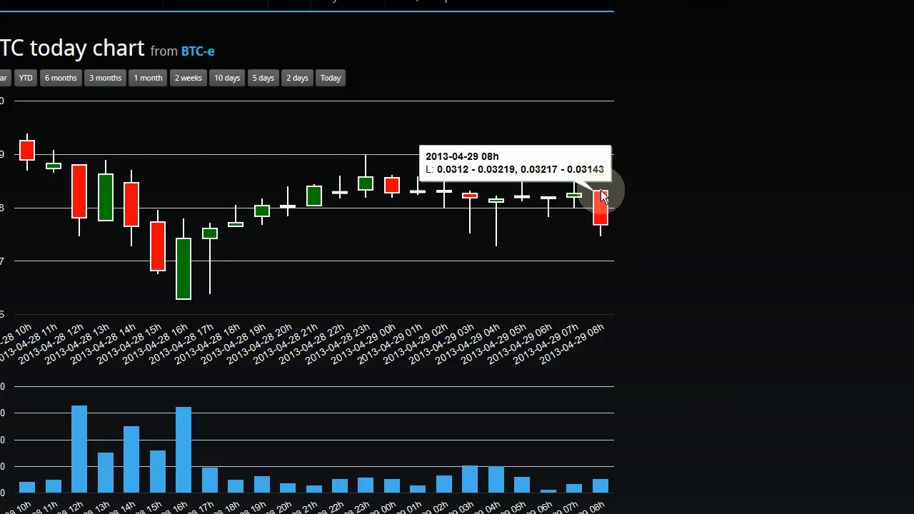
pyautogui.moveTo(540, 174)
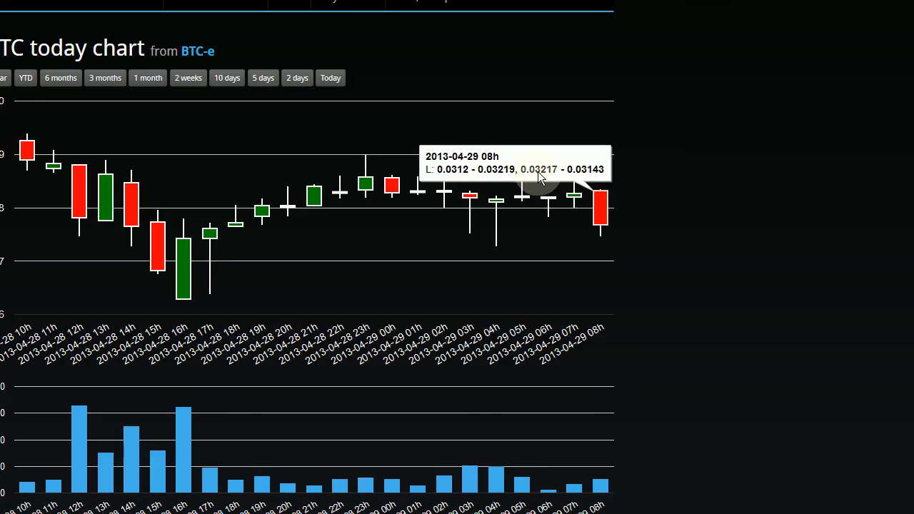
pyautogui.moveTo(603, 217)
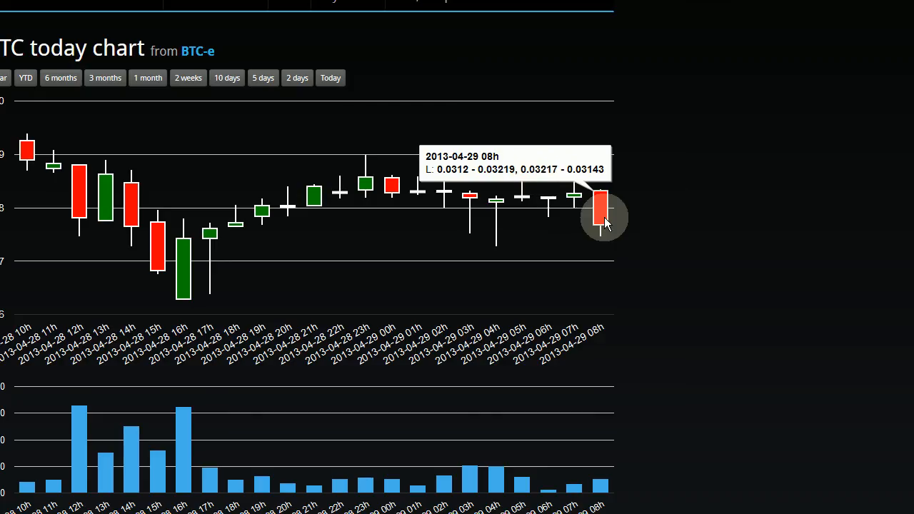
pyautogui.moveTo(607, 226)
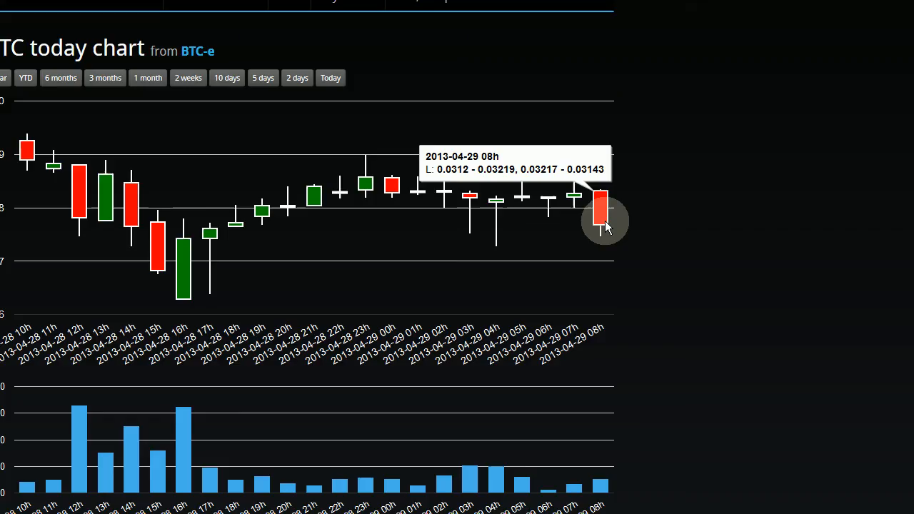
pyautogui.moveTo(612, 202)
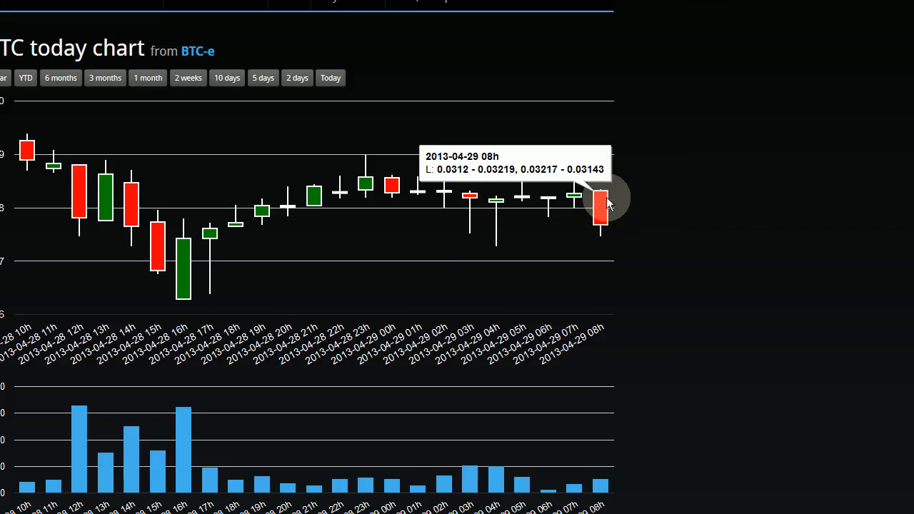
pyautogui.moveTo(603, 203)
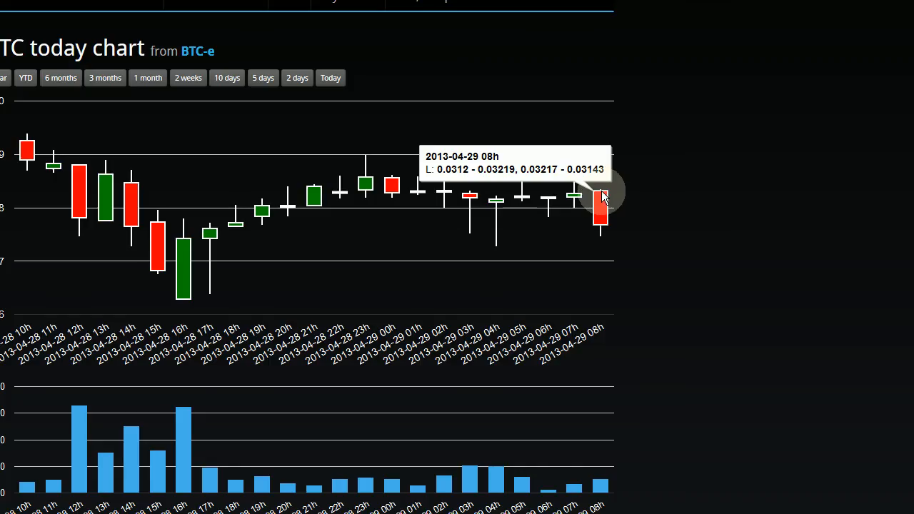
pyautogui.moveTo(585, 189)
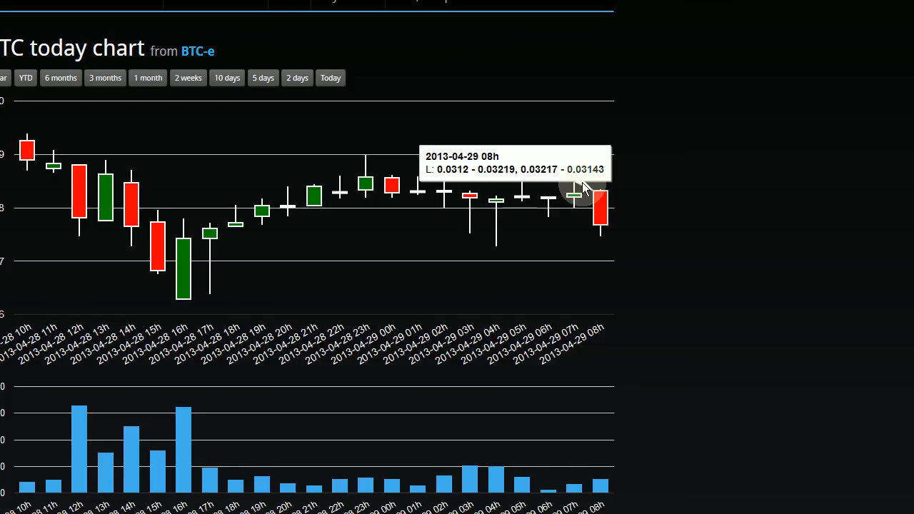
pyautogui.moveTo(464, 174)
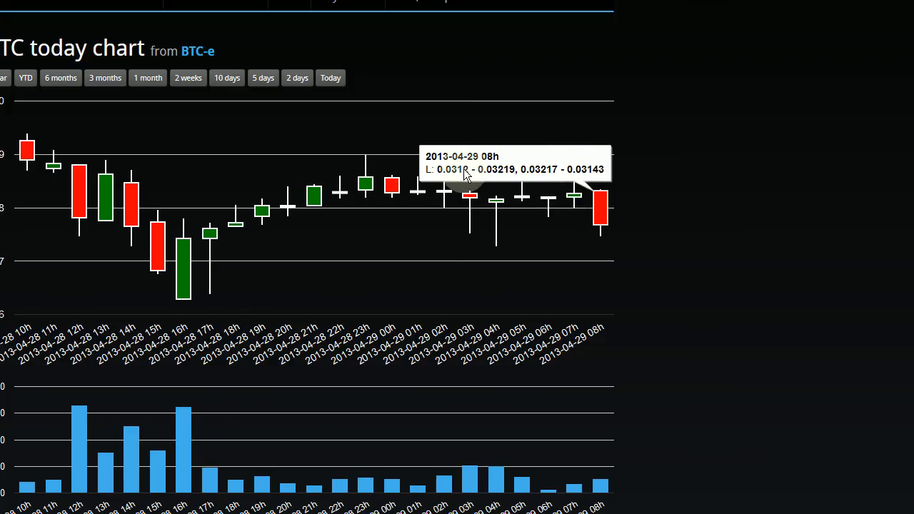
pyautogui.moveTo(543, 178)
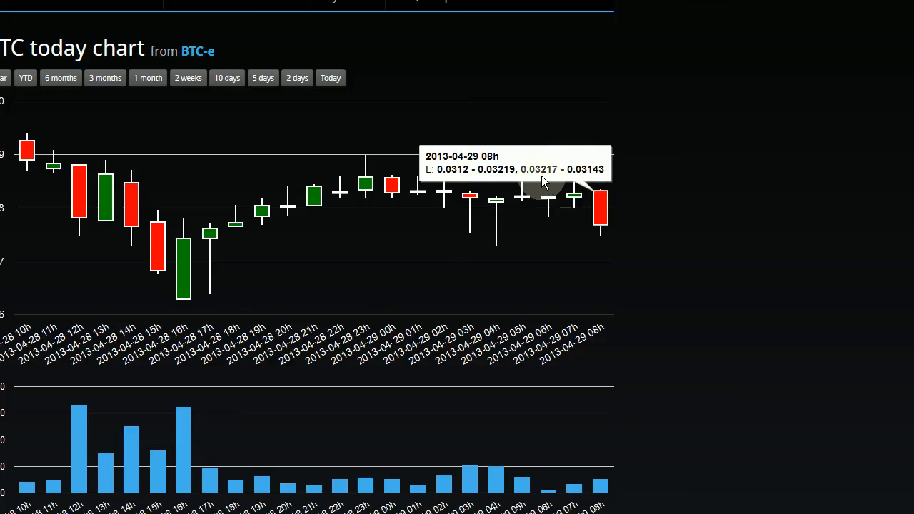
pyautogui.moveTo(458, 177)
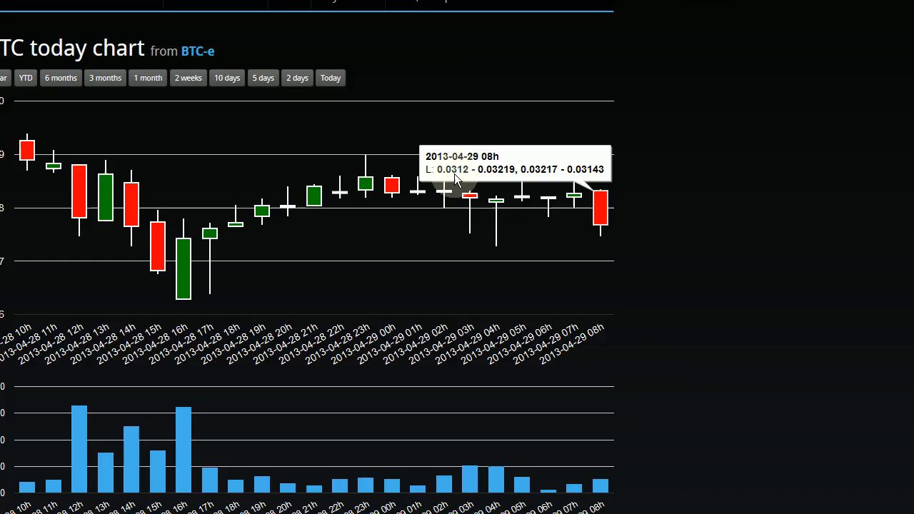
pyautogui.moveTo(443, 180)
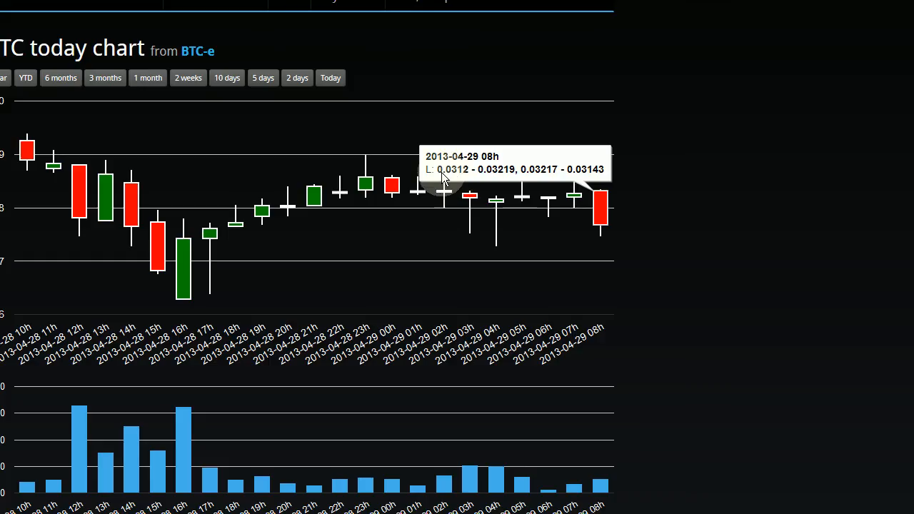
pyautogui.moveTo(454, 180)
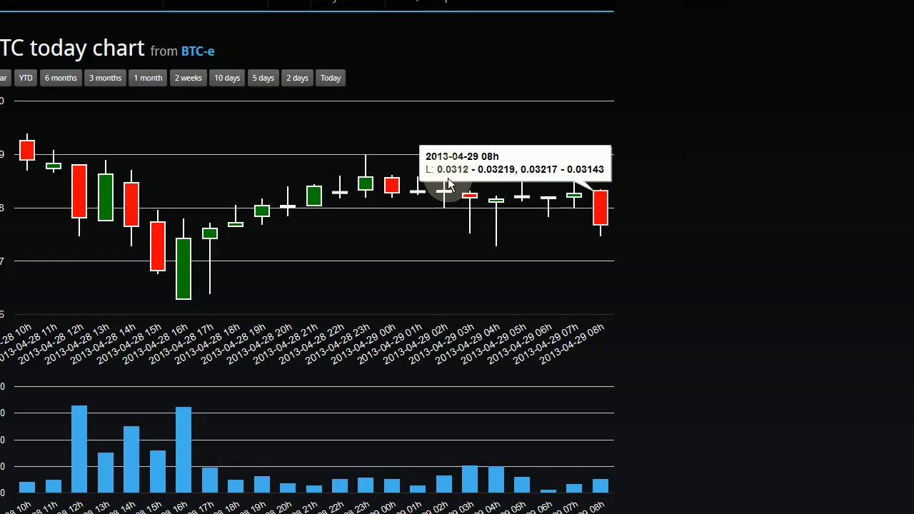
pyautogui.moveTo(503, 183)
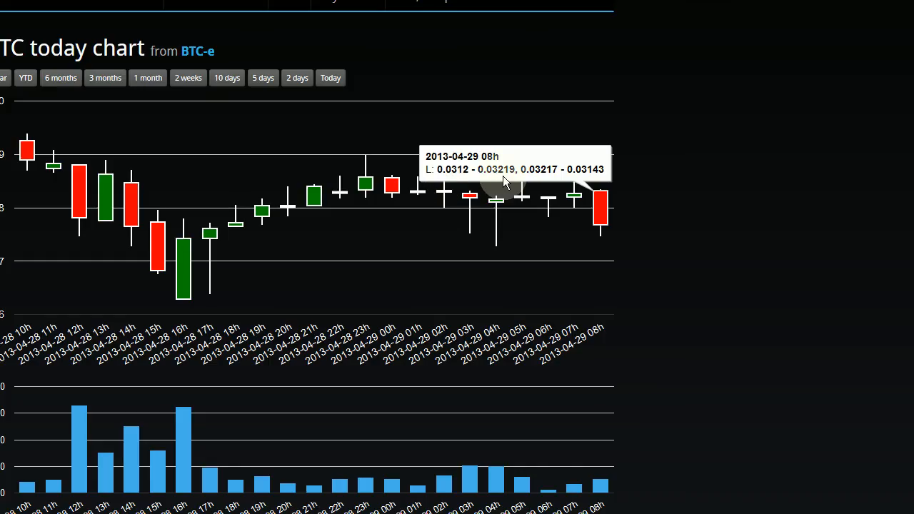
pyautogui.moveTo(497, 183)
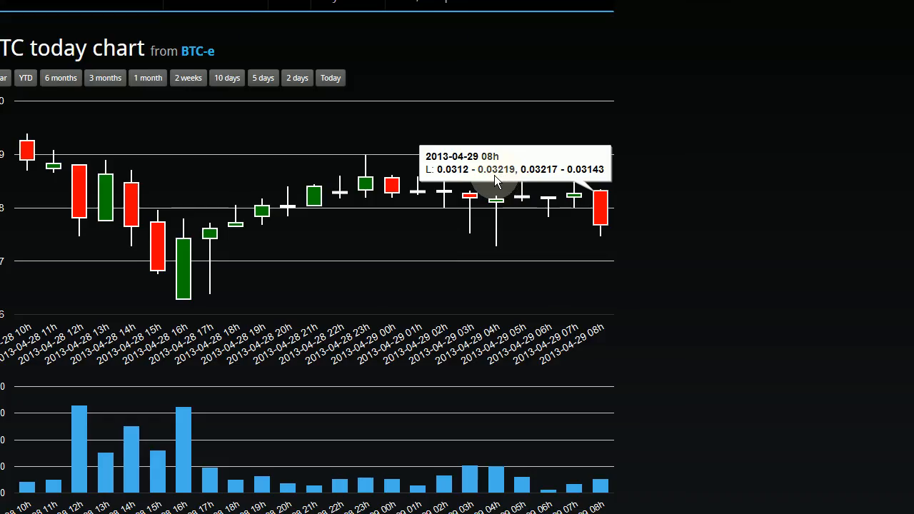
pyautogui.moveTo(531, 180)
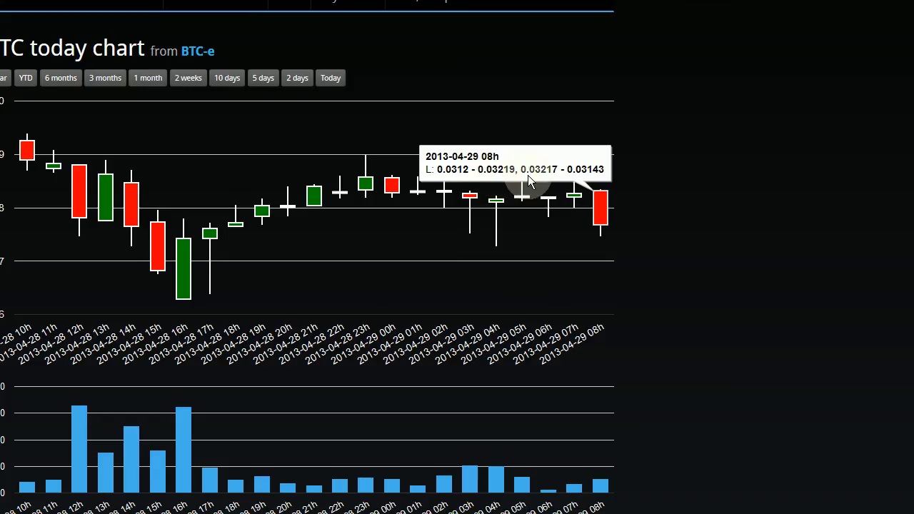
pyautogui.moveTo(525, 179)
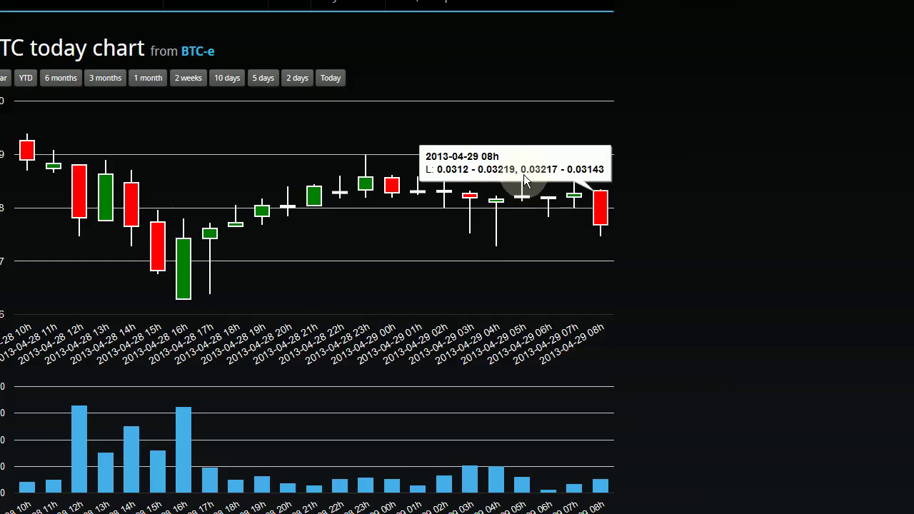
pyautogui.moveTo(600, 188)
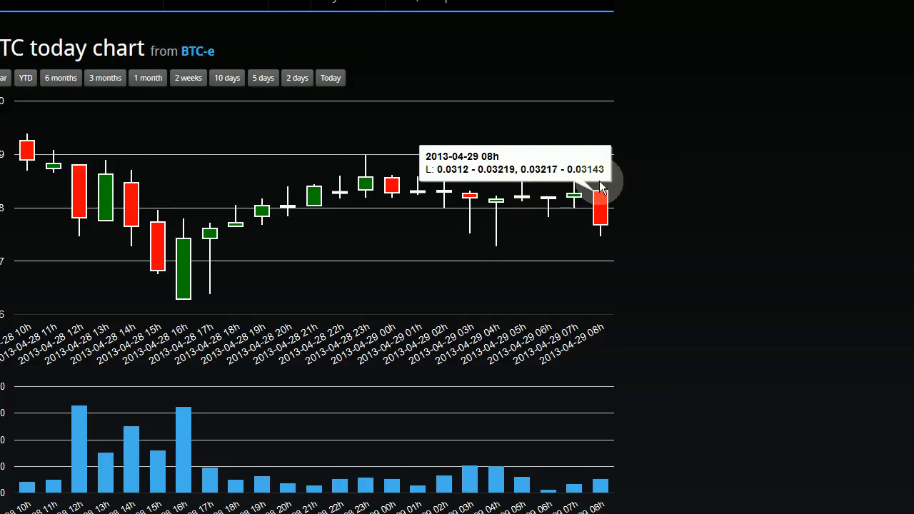
pyautogui.moveTo(586, 179)
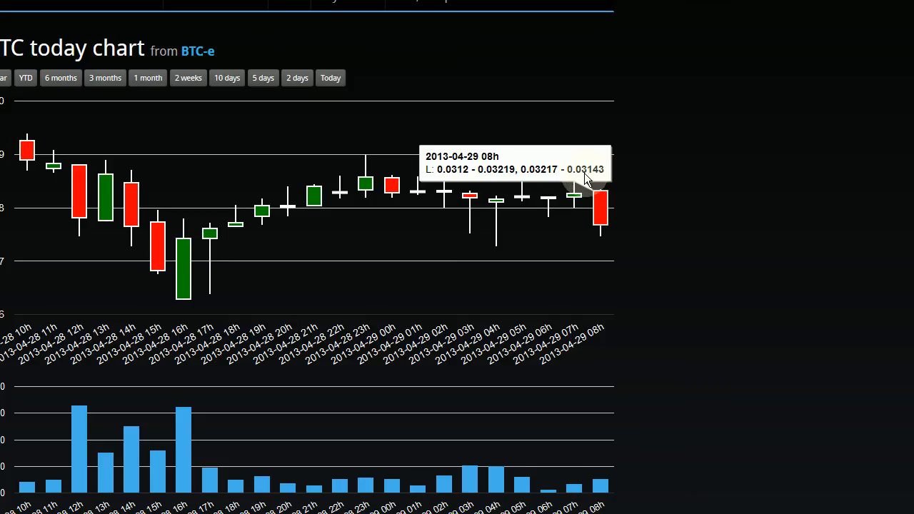
pyautogui.moveTo(589, 175)
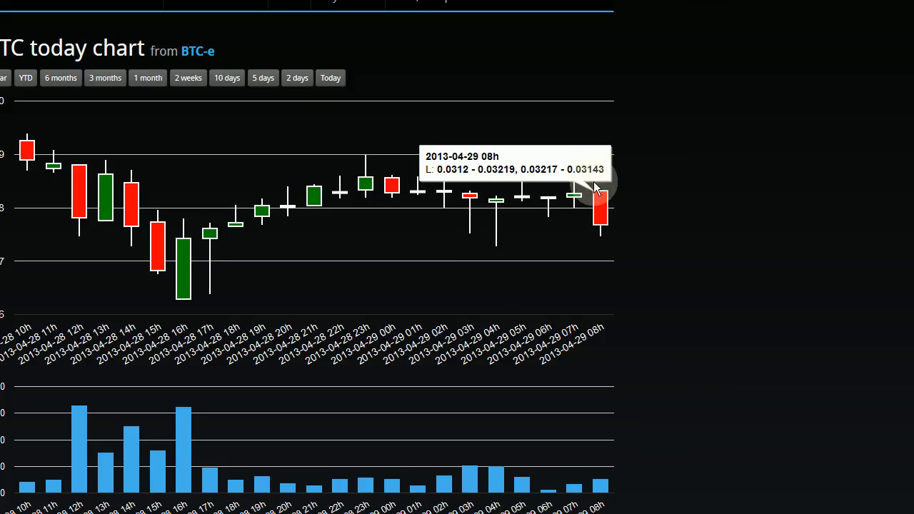
pyautogui.moveTo(578, 179)
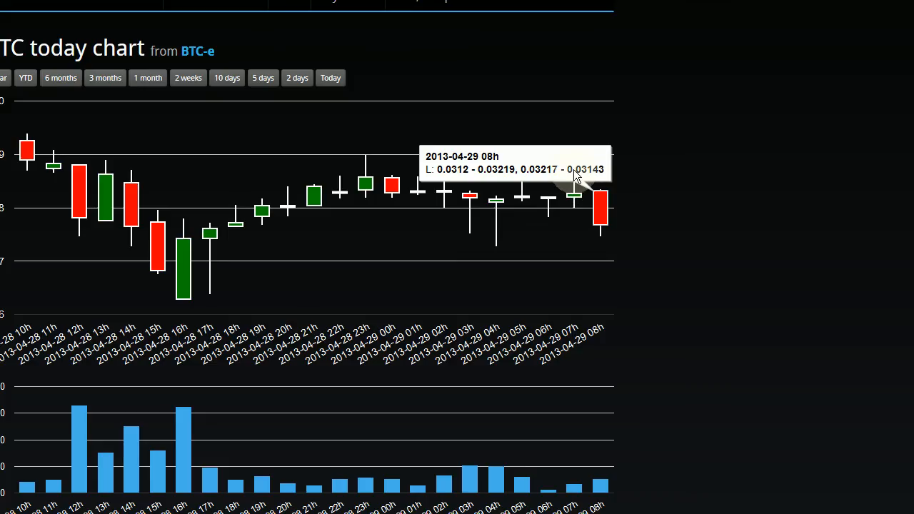
pyautogui.moveTo(603, 174)
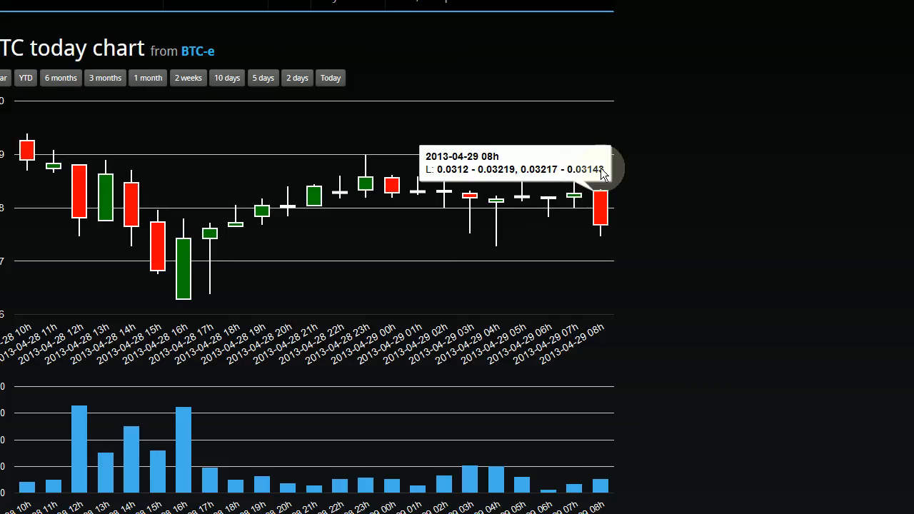
pyautogui.moveTo(602, 200)
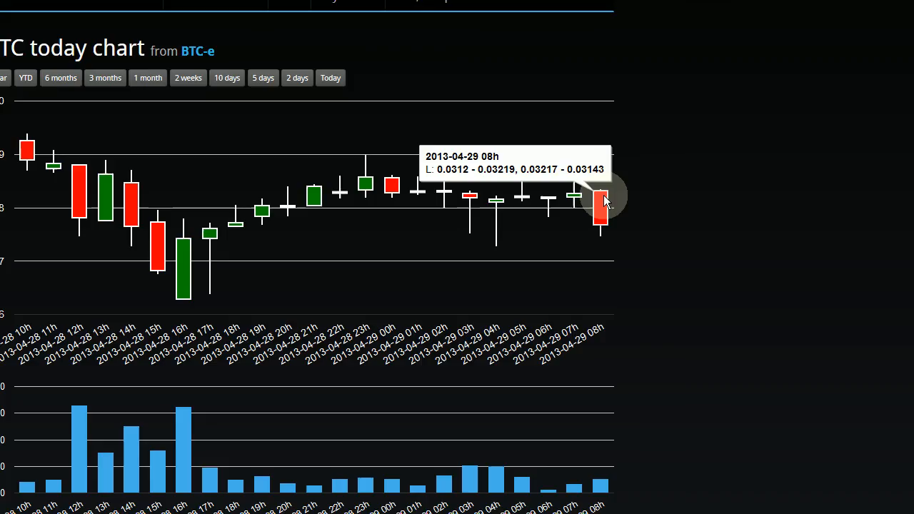
pyautogui.moveTo(606, 211)
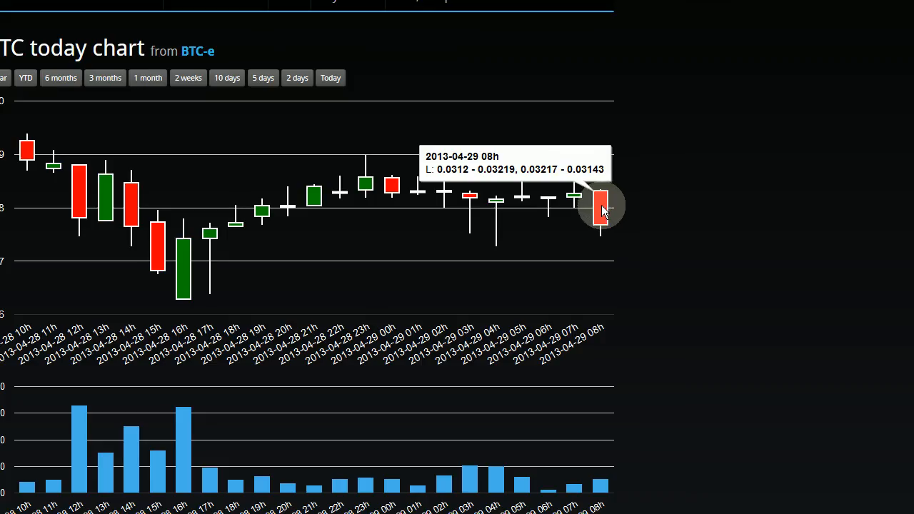
pyautogui.moveTo(597, 230)
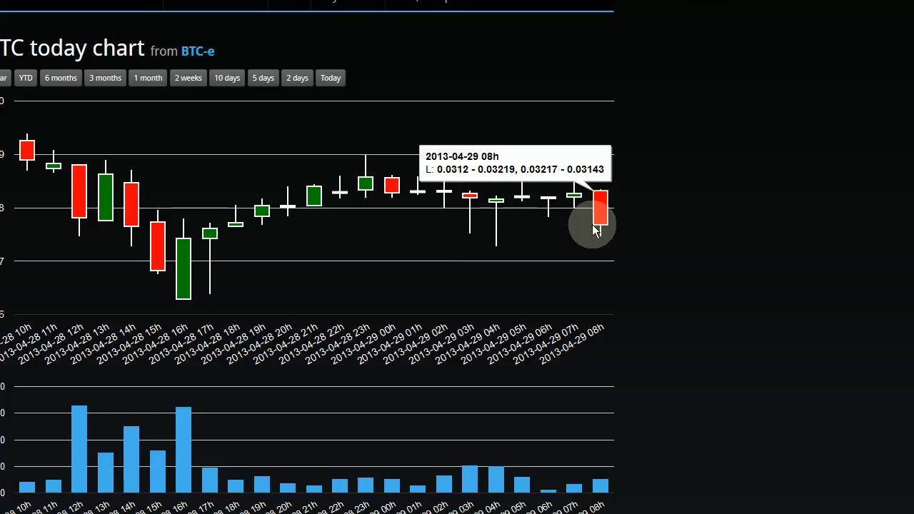
pyautogui.moveTo(603, 232)
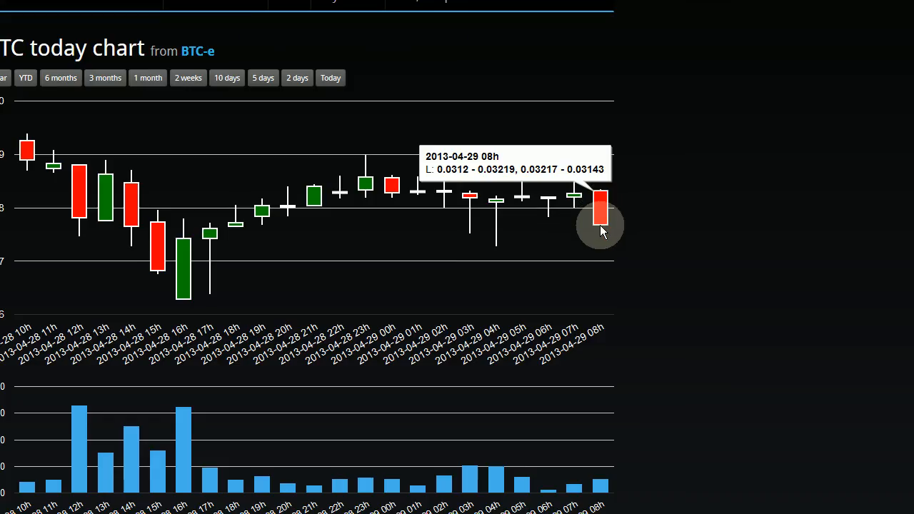
pyautogui.moveTo(579, 200)
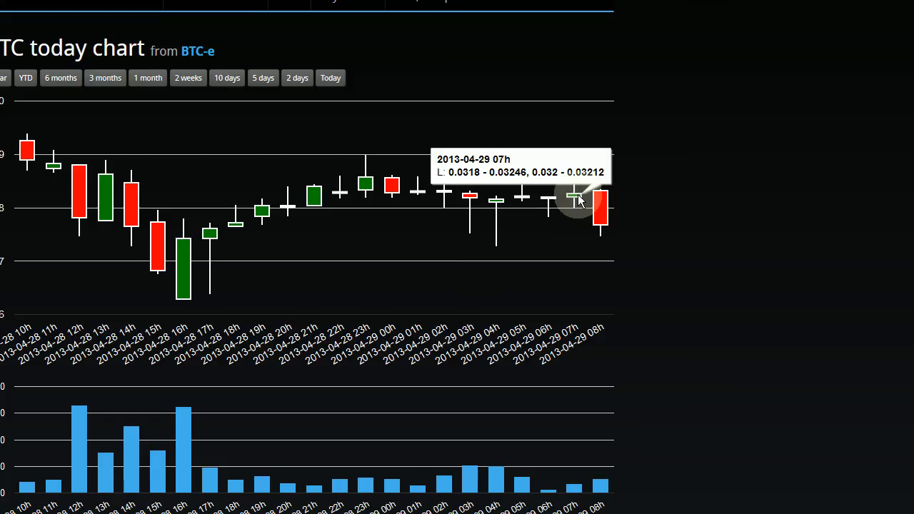
pyautogui.moveTo(577, 200)
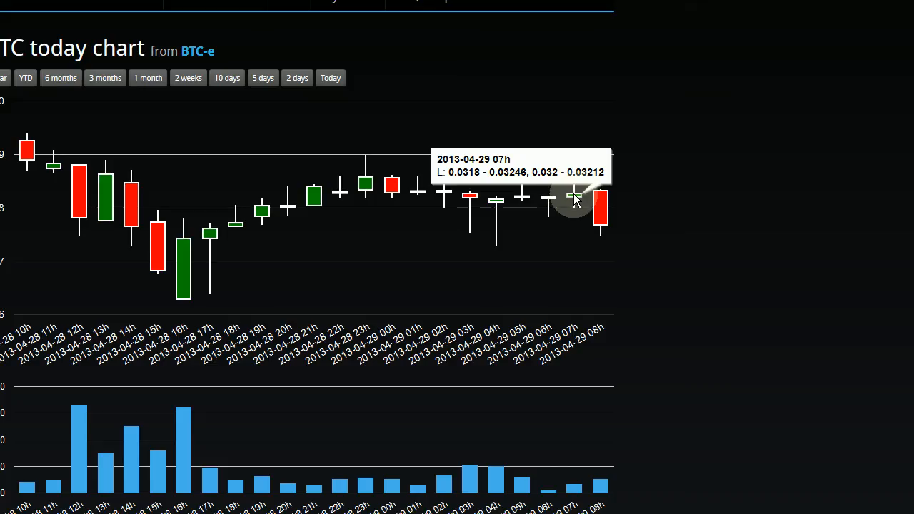
pyautogui.moveTo(579, 200)
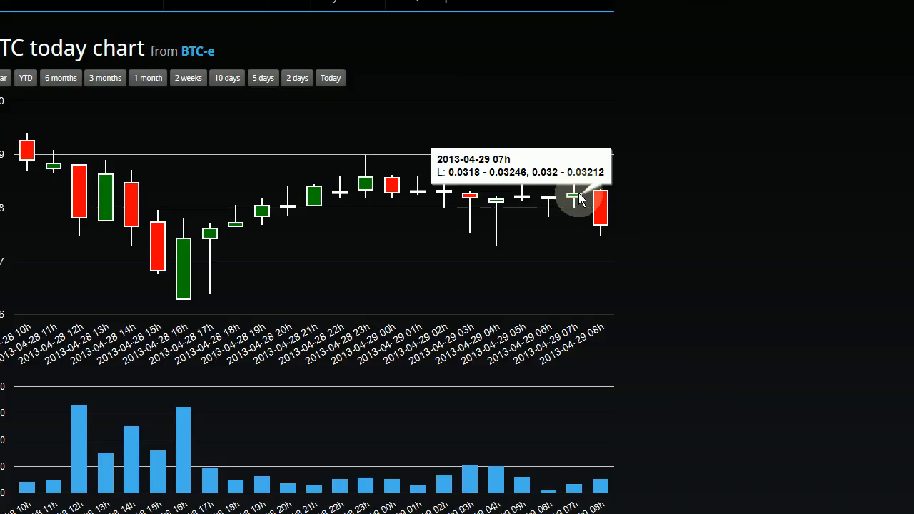
pyautogui.moveTo(575, 203)
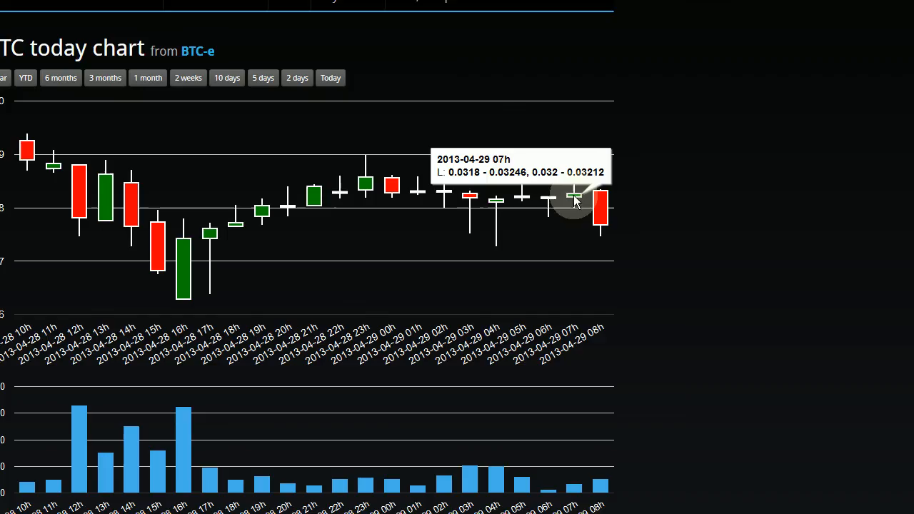
pyautogui.moveTo(603, 225)
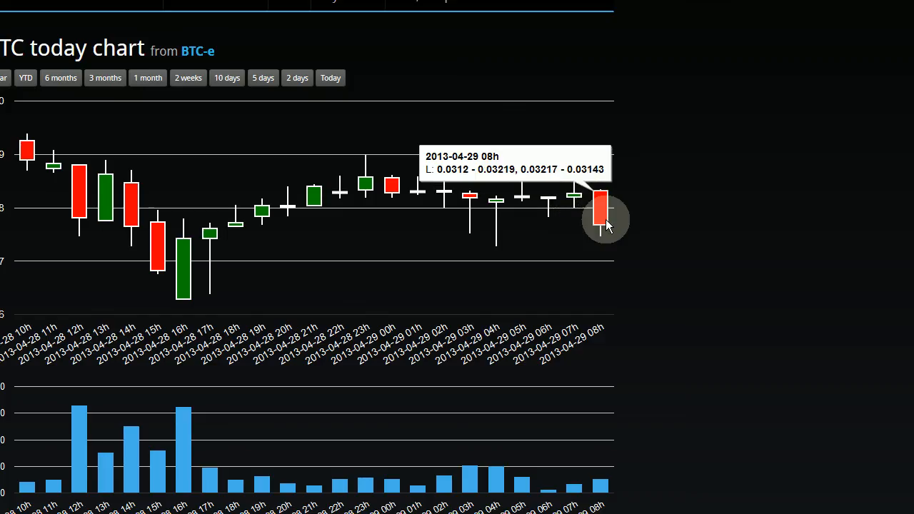
pyautogui.moveTo(603, 240)
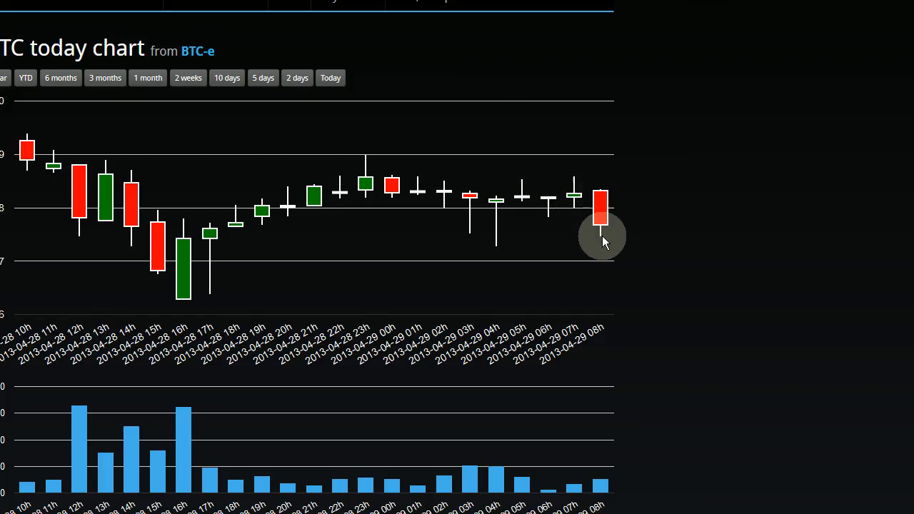
pyautogui.moveTo(601, 214)
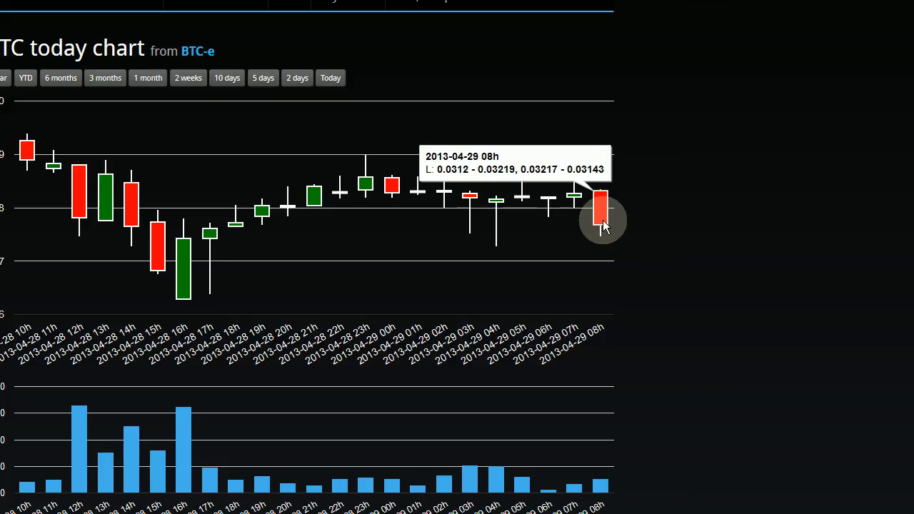
pyautogui.moveTo(605, 221)
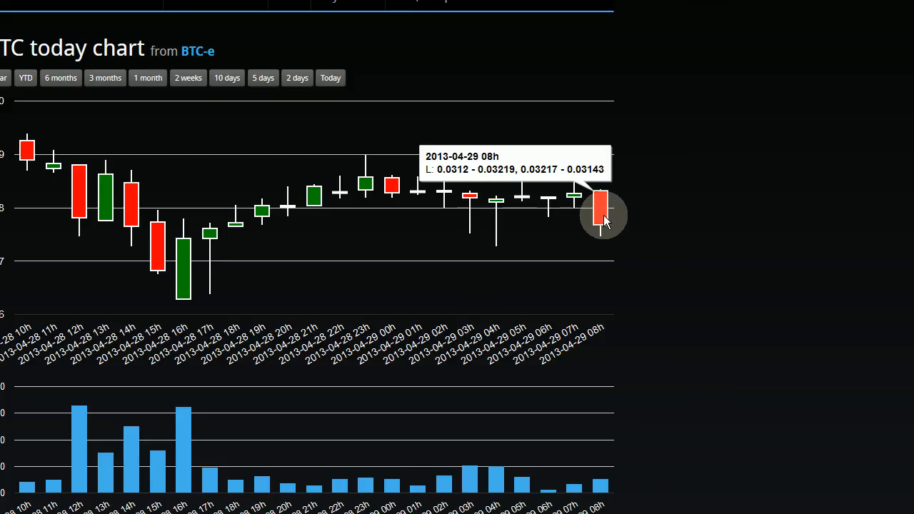
pyautogui.moveTo(603, 197)
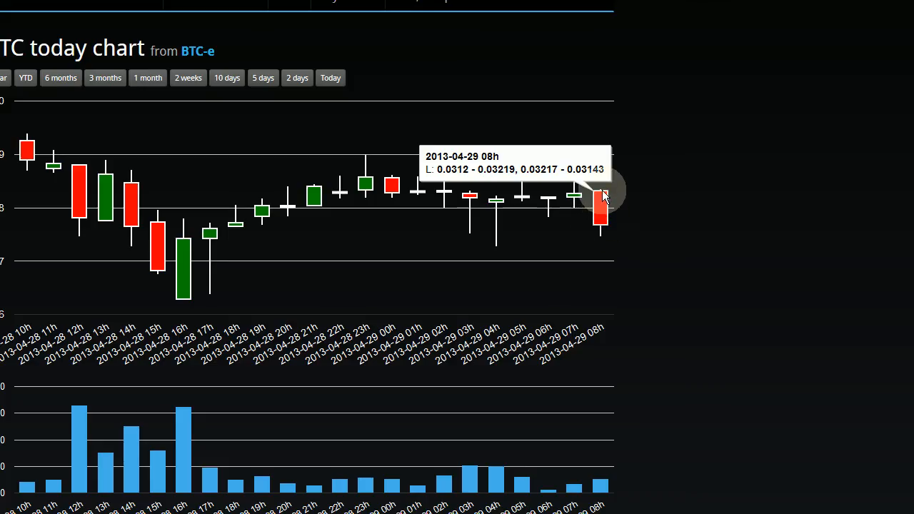
pyautogui.moveTo(577, 199)
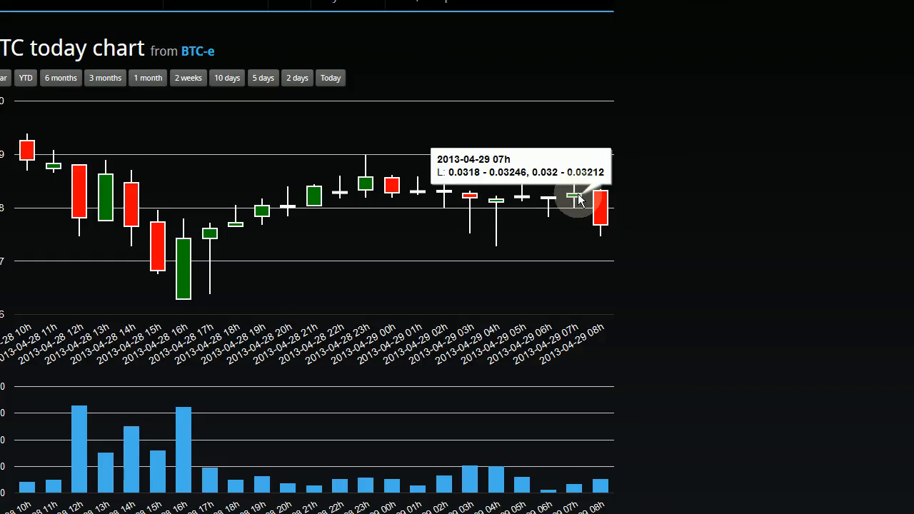
pyautogui.moveTo(598, 200)
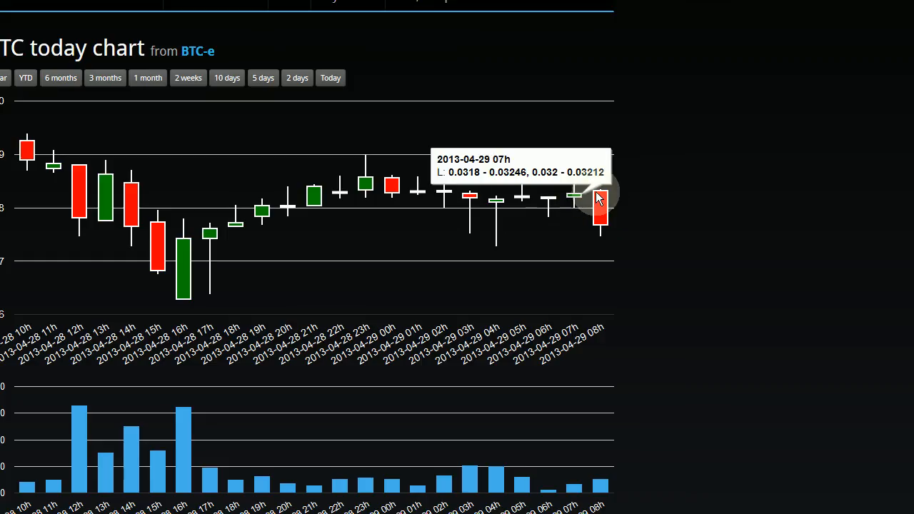
pyautogui.moveTo(571, 200)
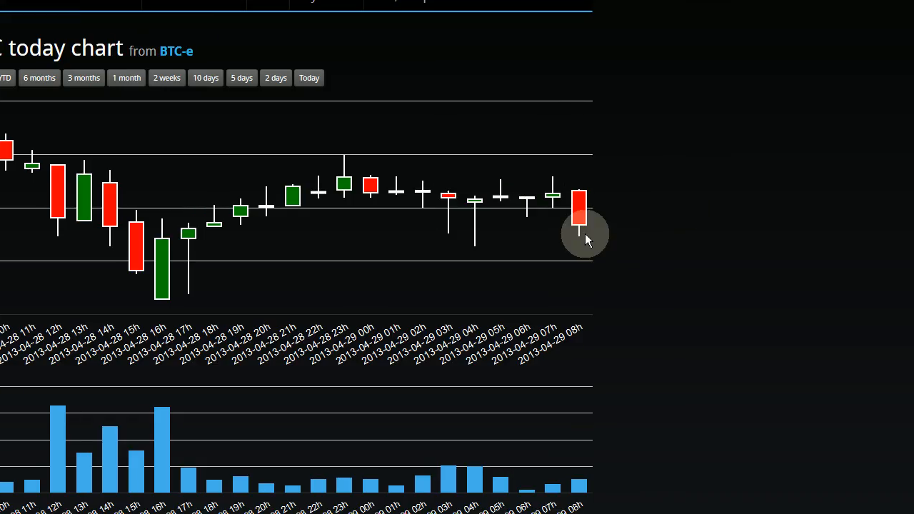
pyautogui.moveTo(579, 240)
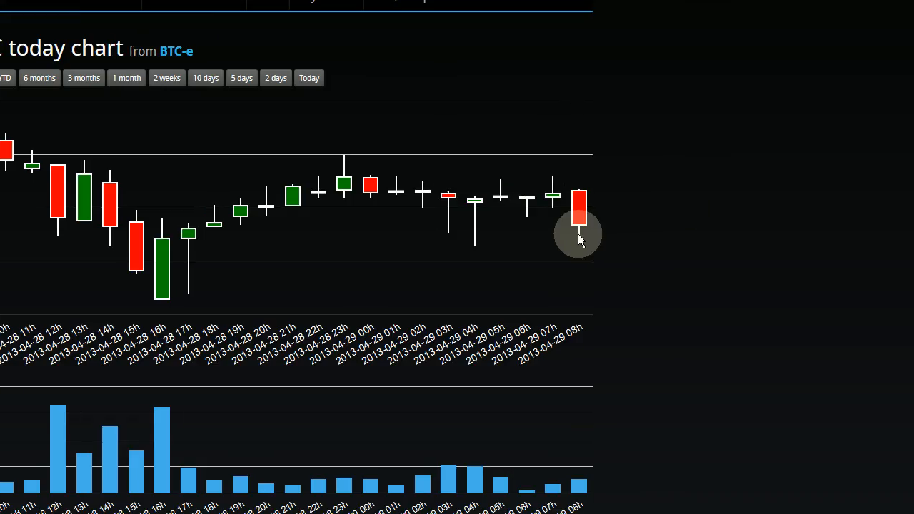
pyautogui.moveTo(600, 245)
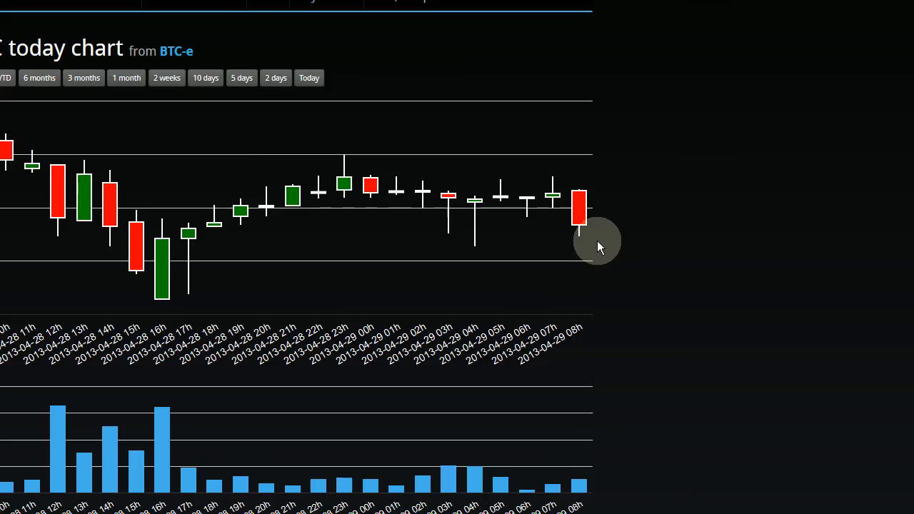
pyautogui.moveTo(611, 264)
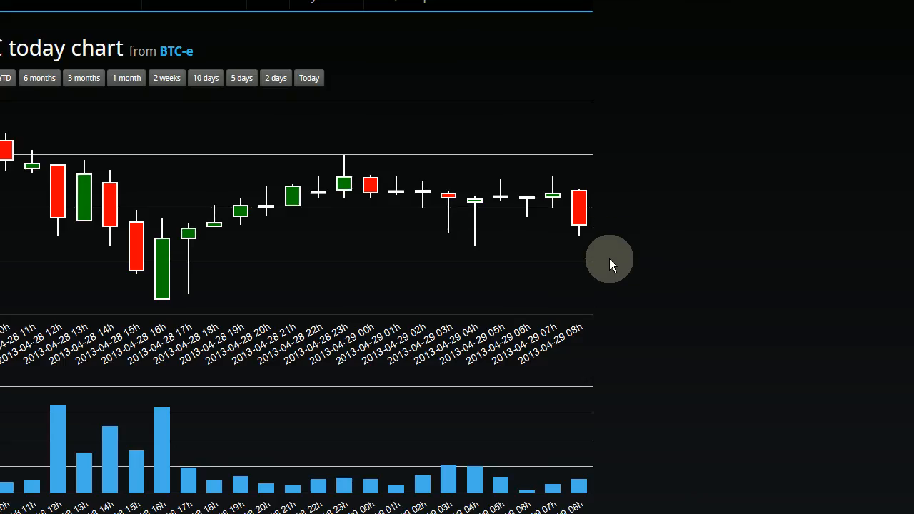
pyautogui.moveTo(579, 211)
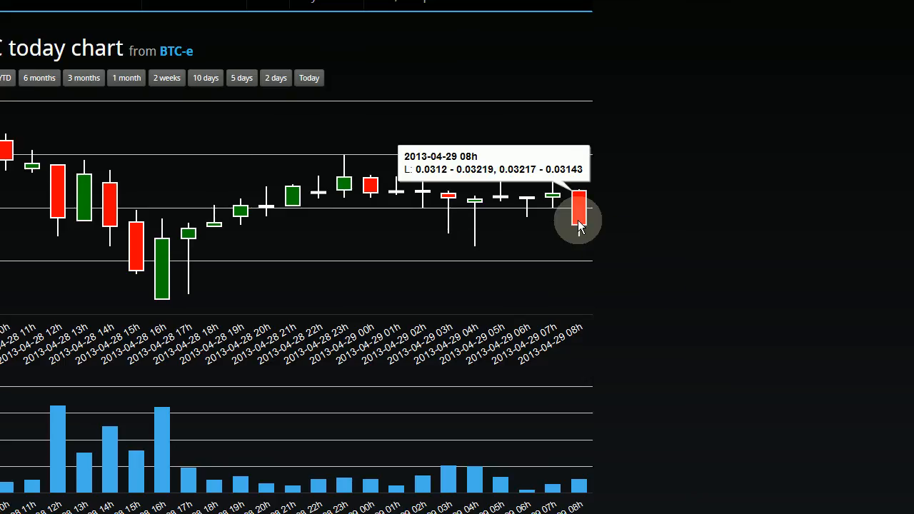
pyautogui.moveTo(474, 236)
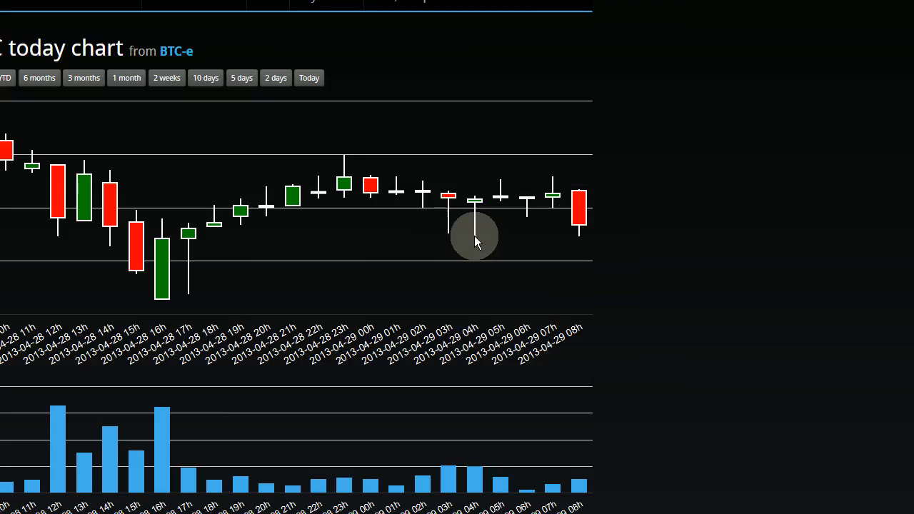
pyautogui.moveTo(480, 246)
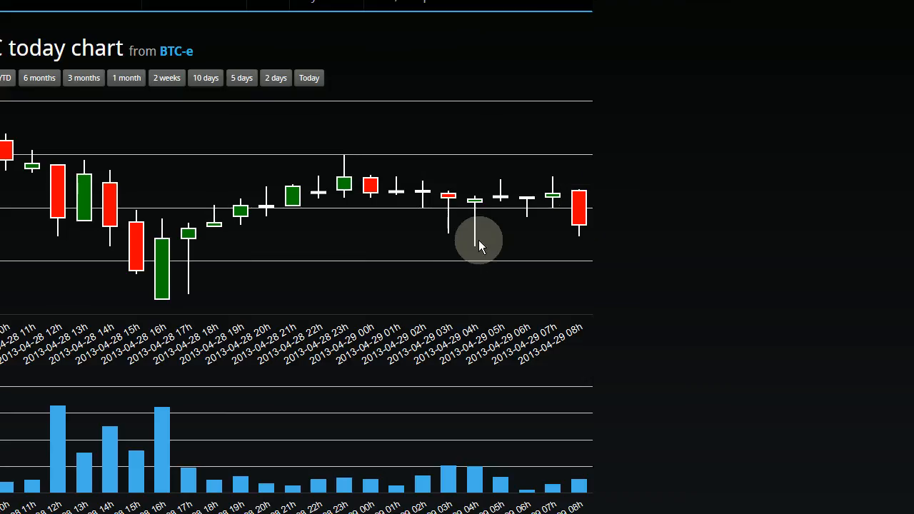
pyautogui.moveTo(474, 231)
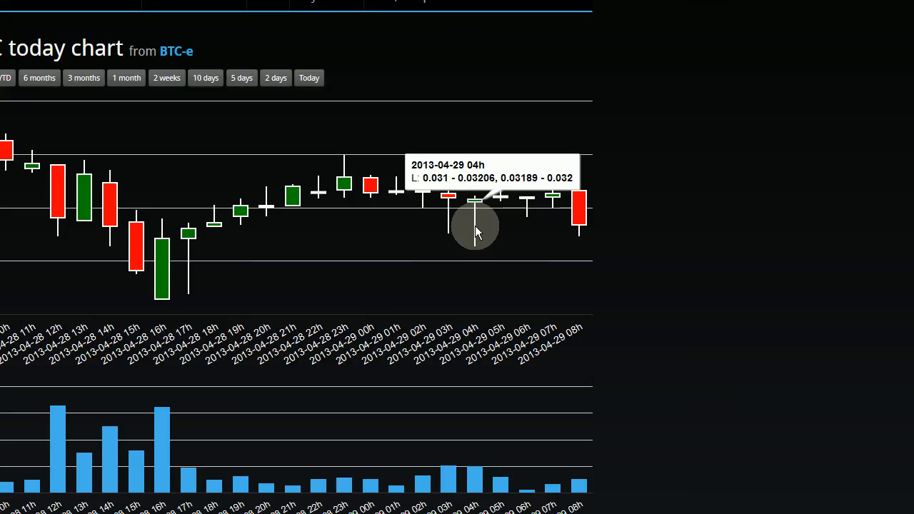
pyautogui.moveTo(474, 207)
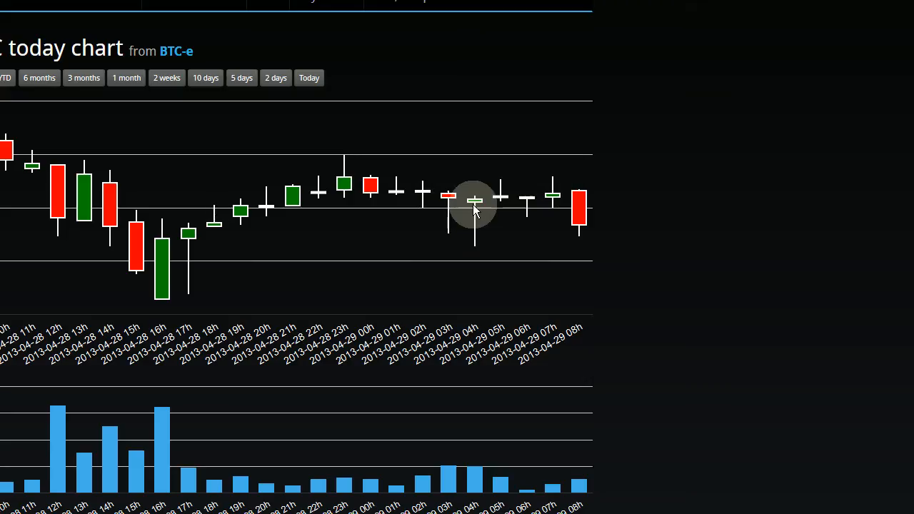
pyautogui.moveTo(477, 246)
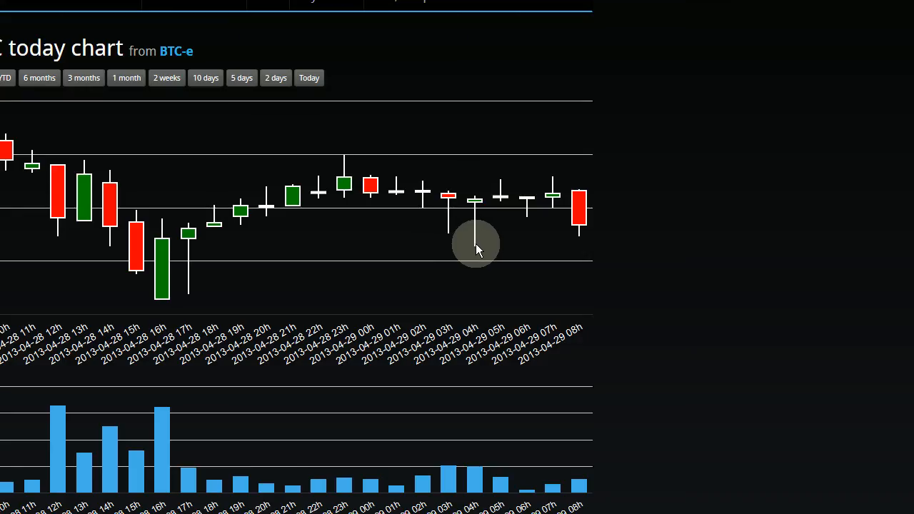
pyautogui.moveTo(474, 240)
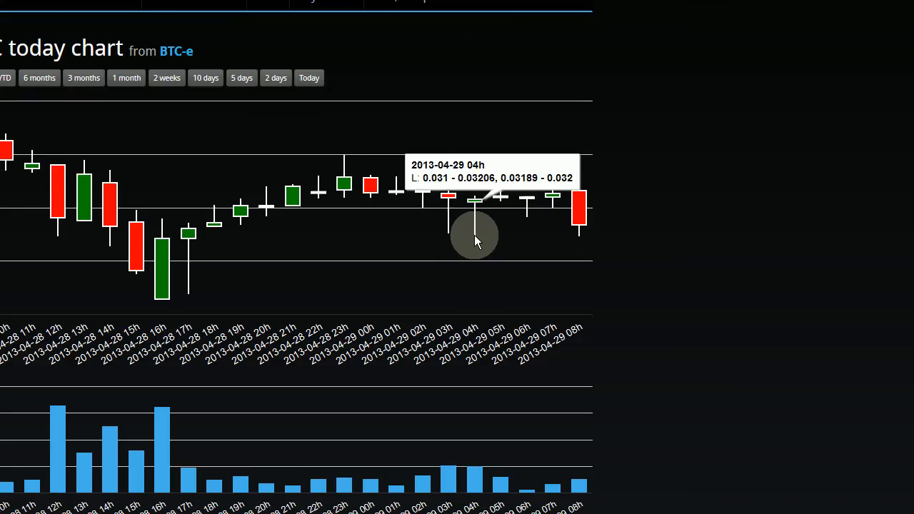
pyautogui.moveTo(477, 240)
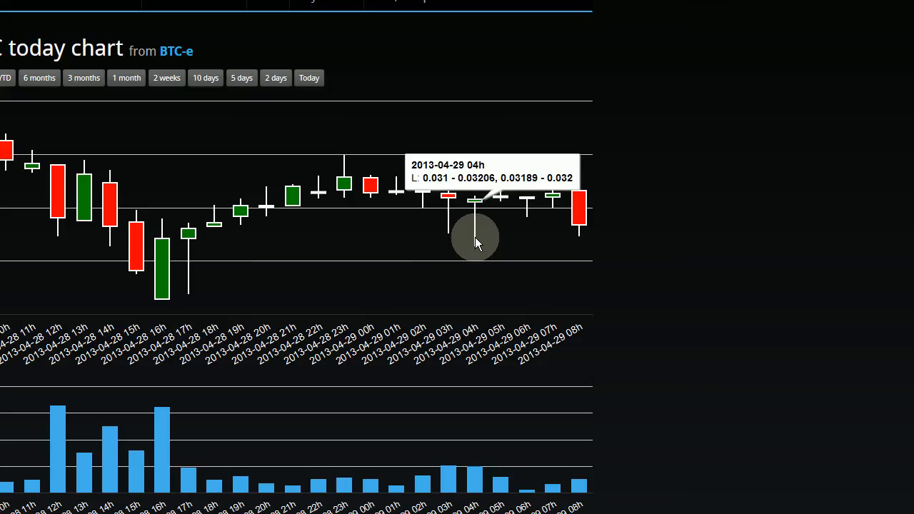
pyautogui.moveTo(474, 214)
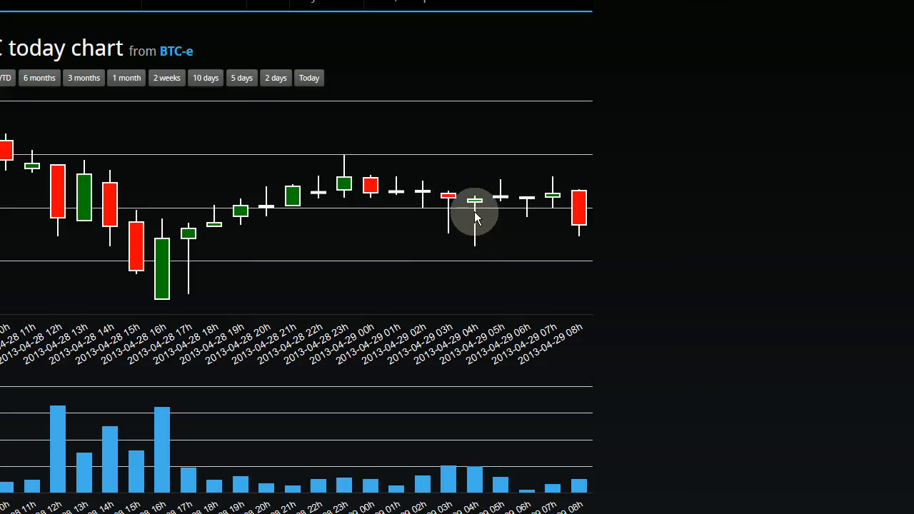
pyautogui.moveTo(474, 202)
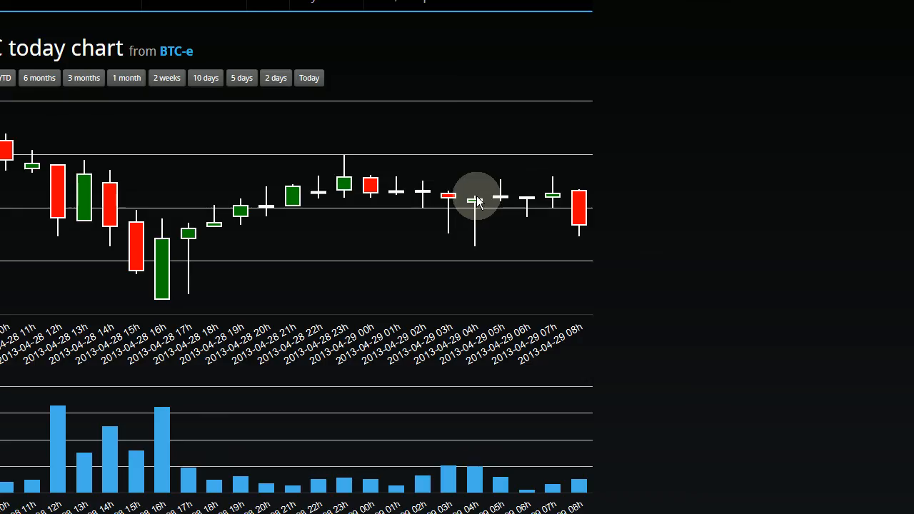
pyautogui.moveTo(475, 200)
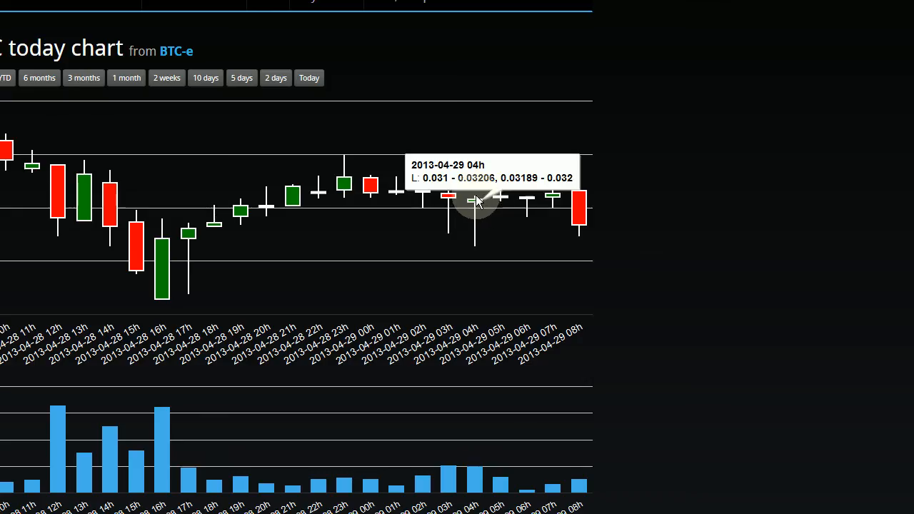
pyautogui.moveTo(480, 206)
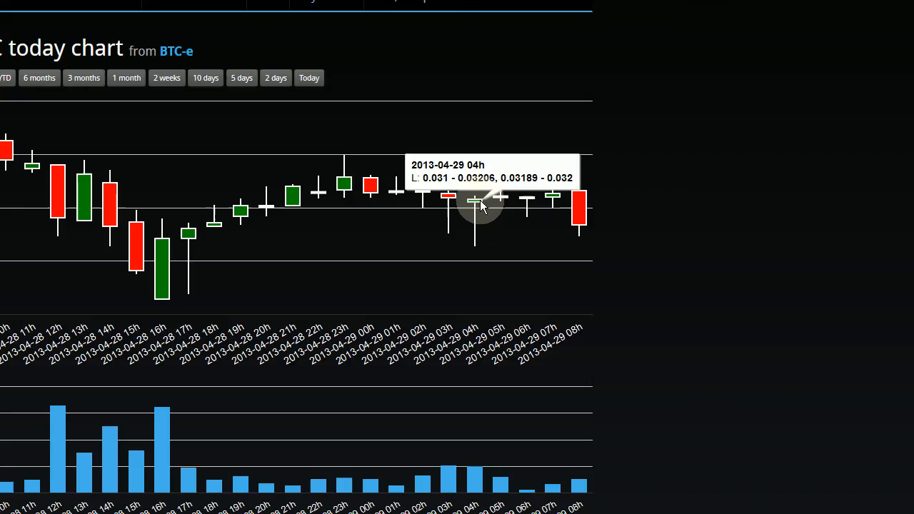
pyautogui.moveTo(534, 283)
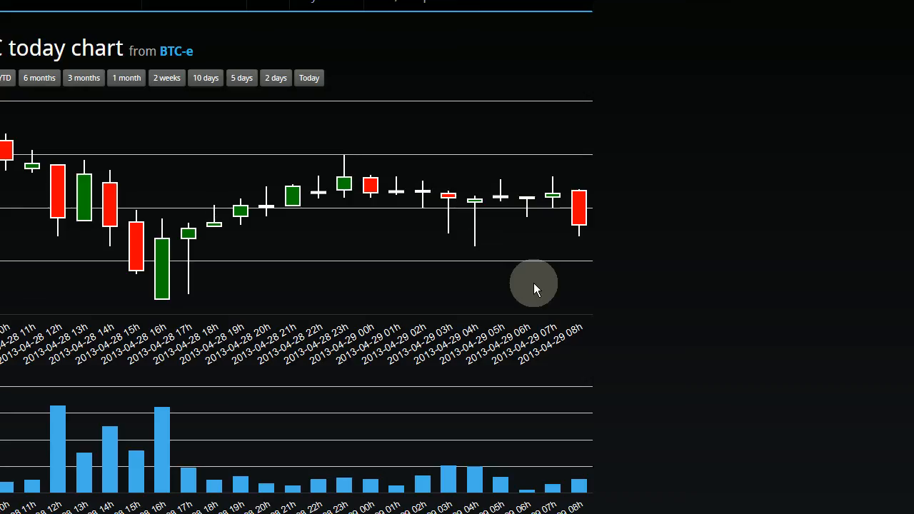
pyautogui.moveTo(612, 197)
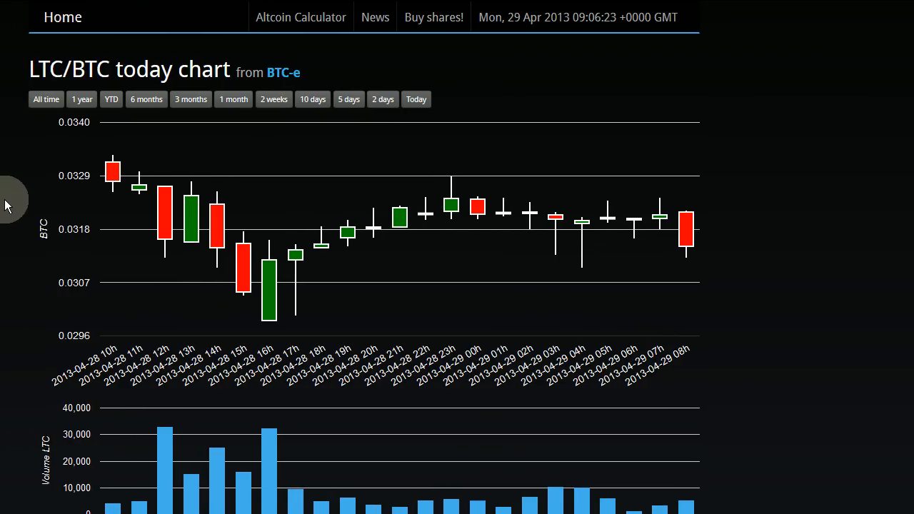
pyautogui.moveTo(357, 150)
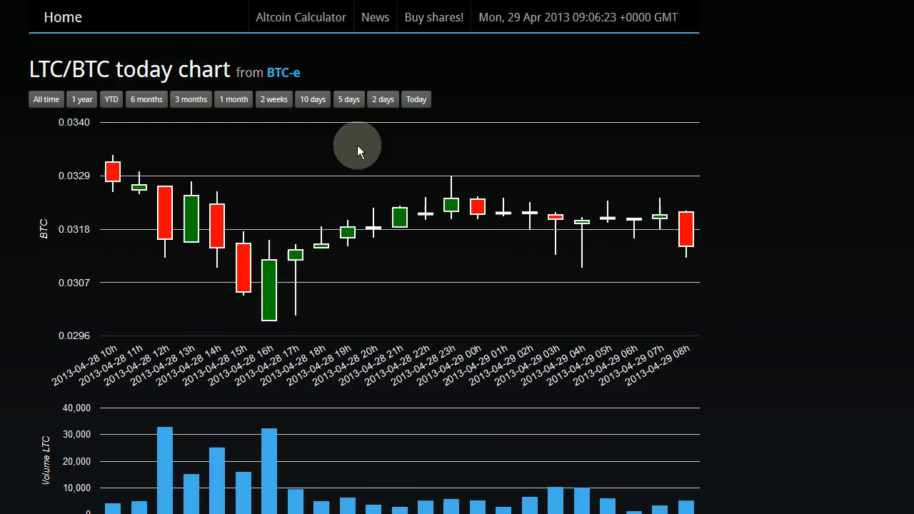
pyautogui.click(383, 100)
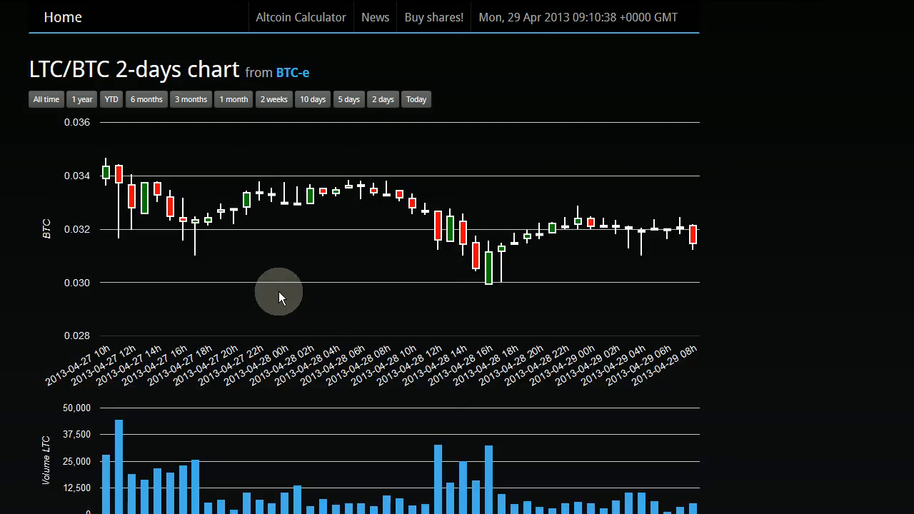
pyautogui.moveTo(700, 225)
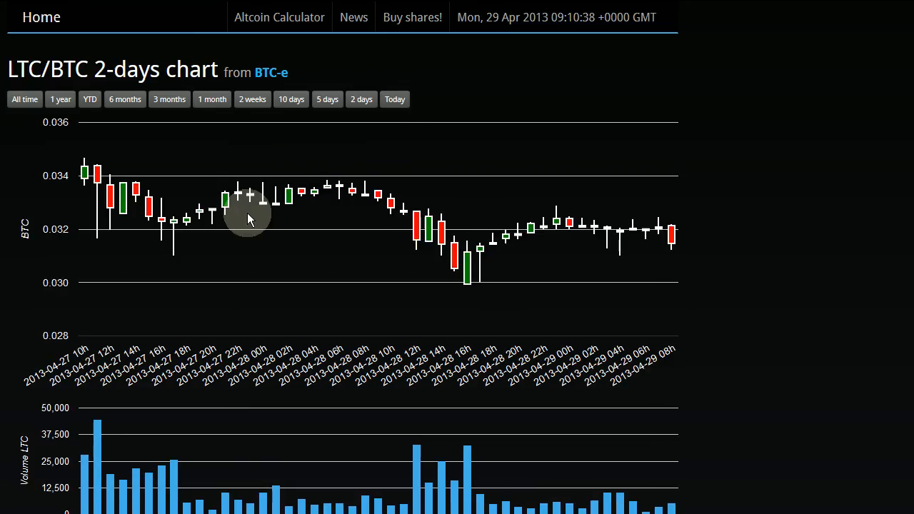
pyautogui.moveTo(320, 232)
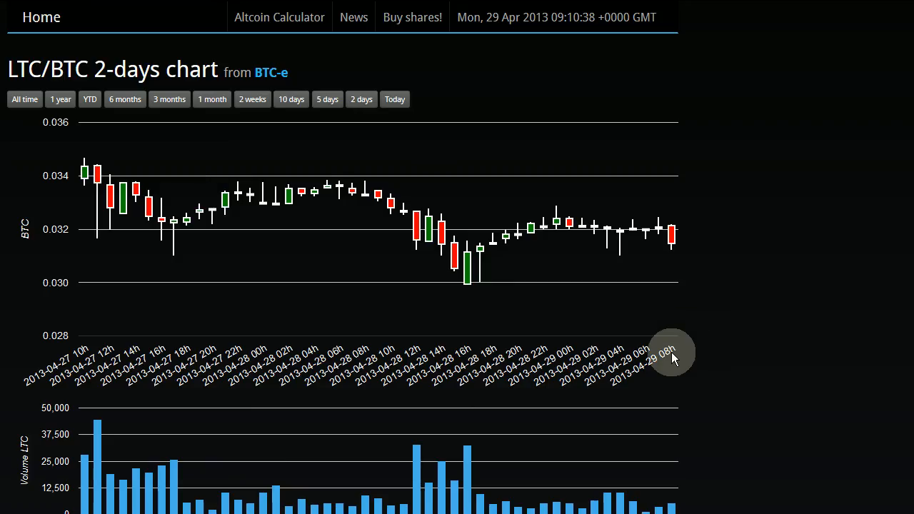
pyautogui.moveTo(360, 357)
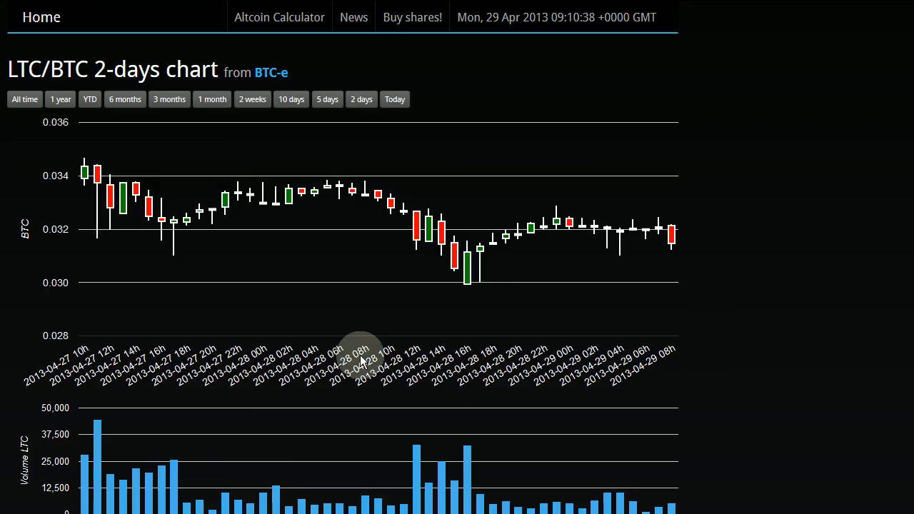
pyautogui.moveTo(370, 154)
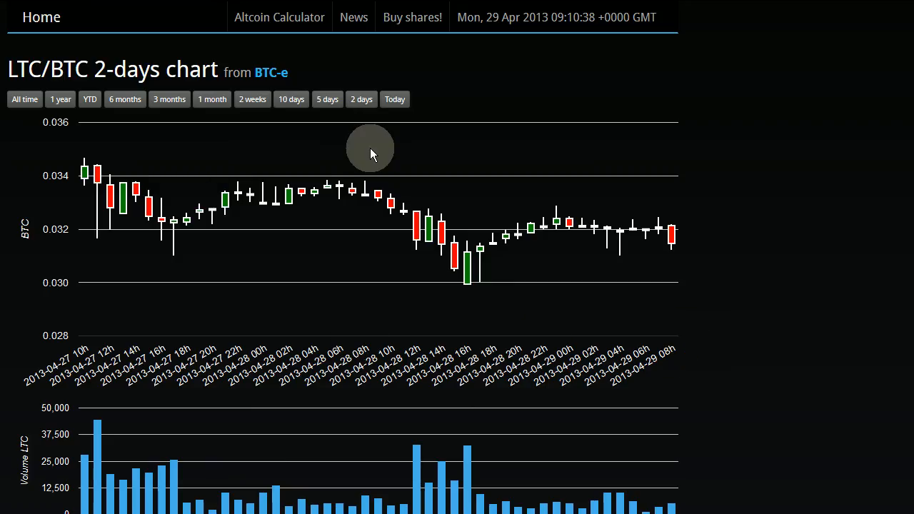
pyautogui.moveTo(365, 140)
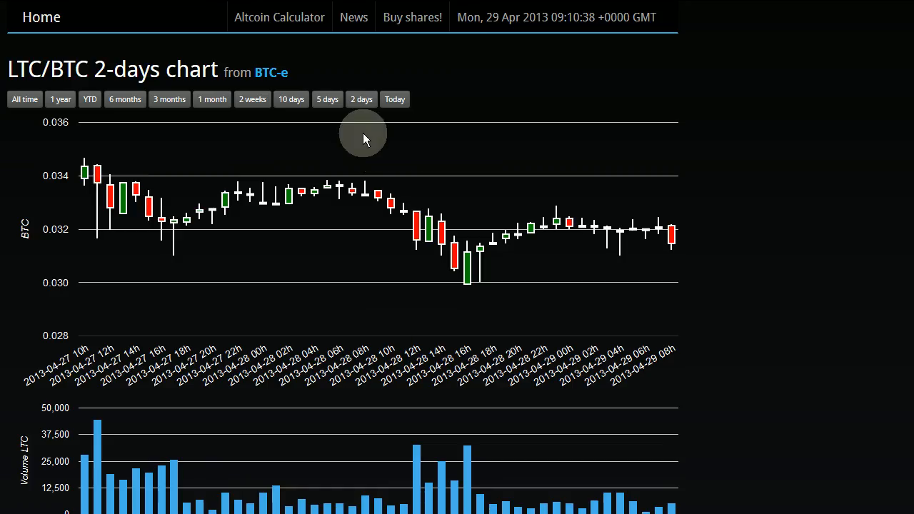
pyautogui.moveTo(383, 221)
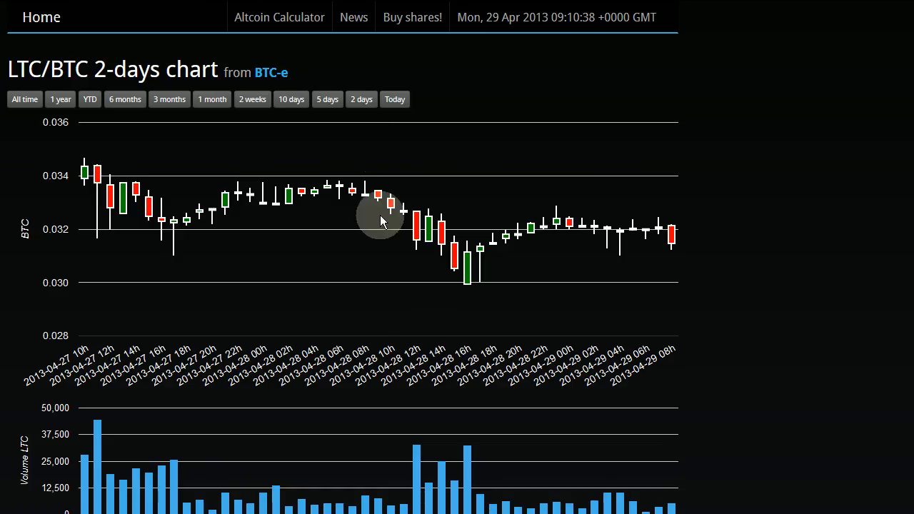
pyautogui.moveTo(375, 335)
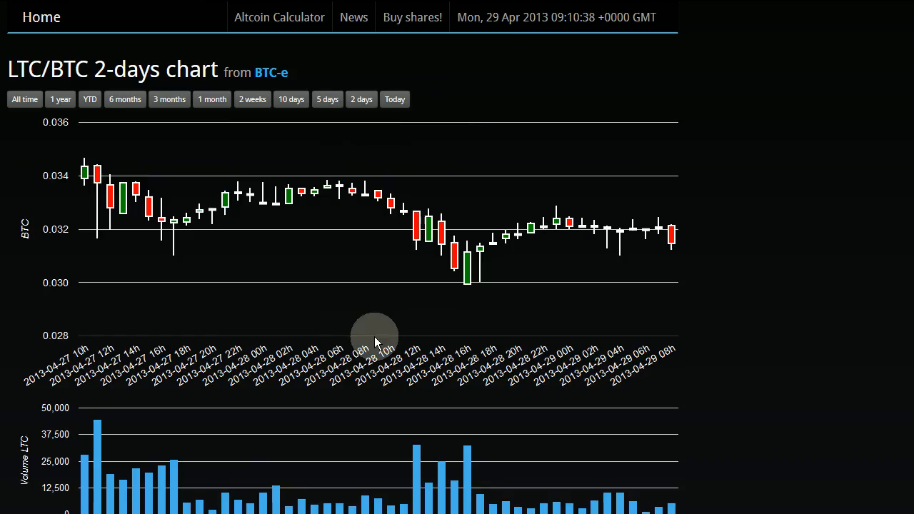
pyautogui.moveTo(392, 257)
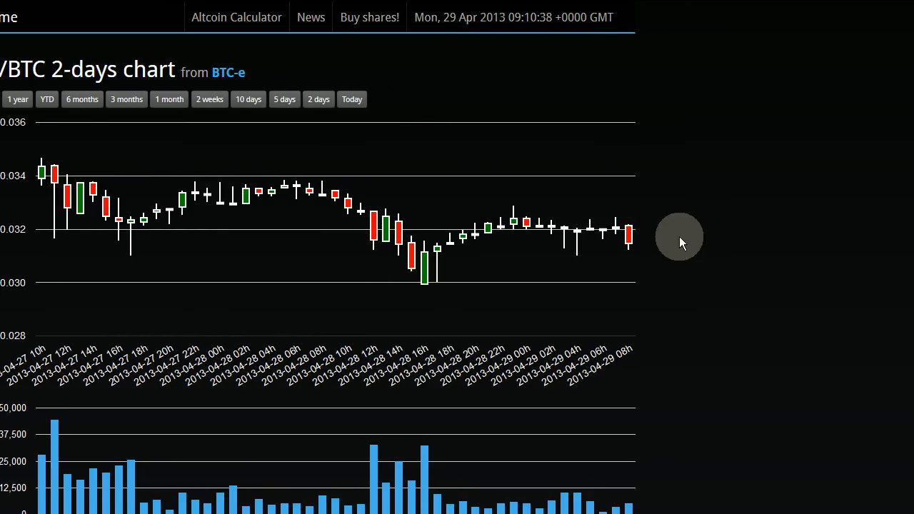
pyautogui.moveTo(450, 240)
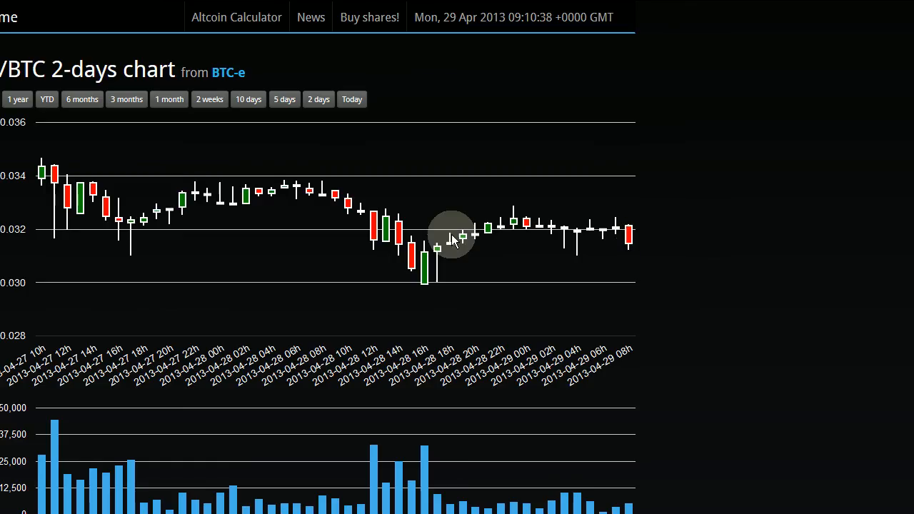
pyautogui.moveTo(517, 225)
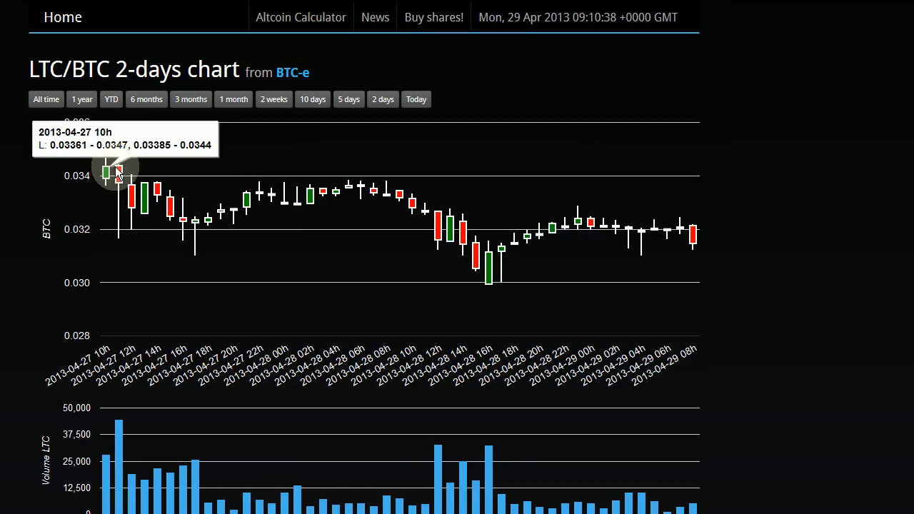
pyautogui.moveTo(485, 299)
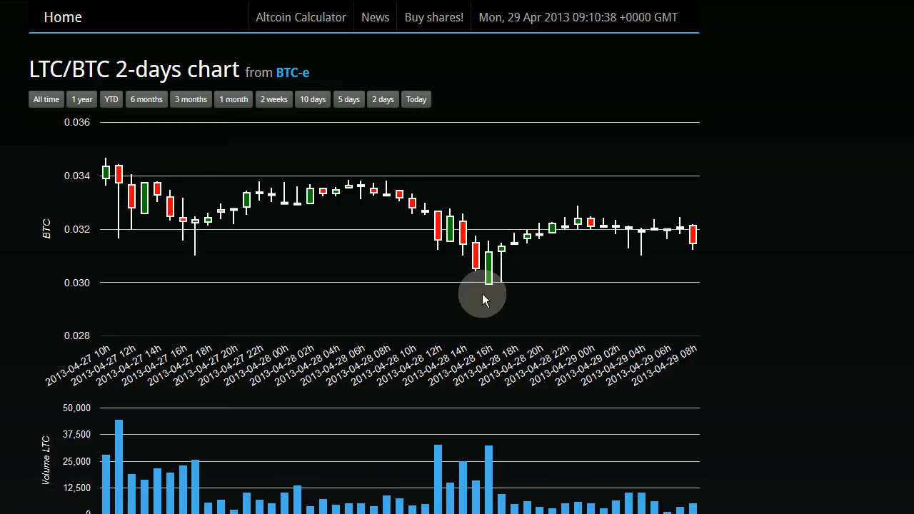
pyautogui.moveTo(577, 225)
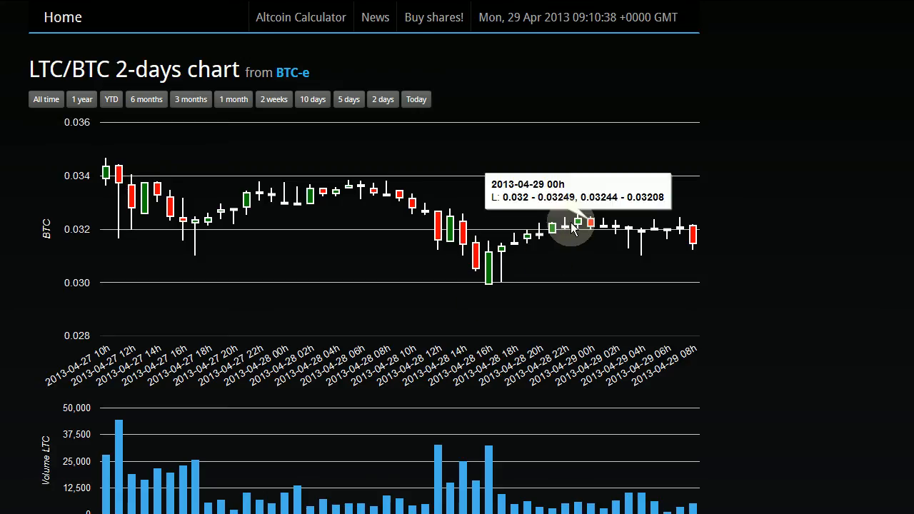
pyautogui.moveTo(429, 228)
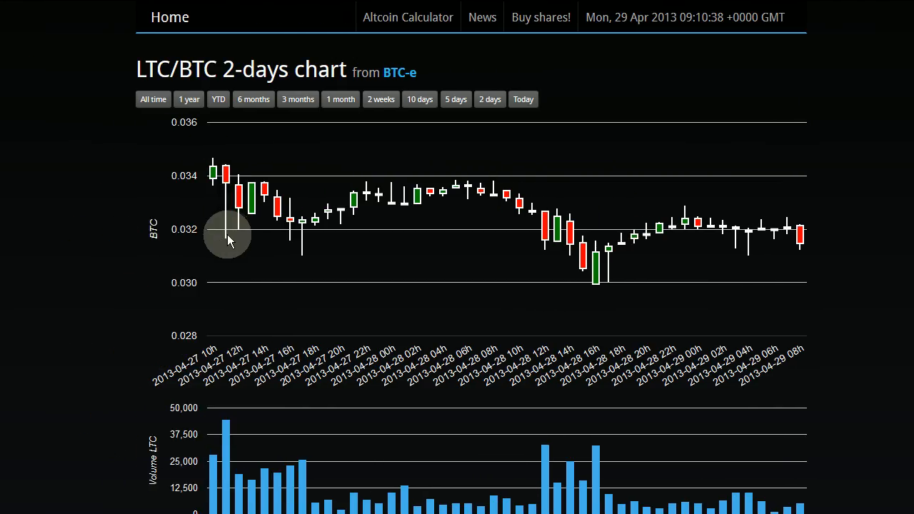
pyautogui.moveTo(217, 226)
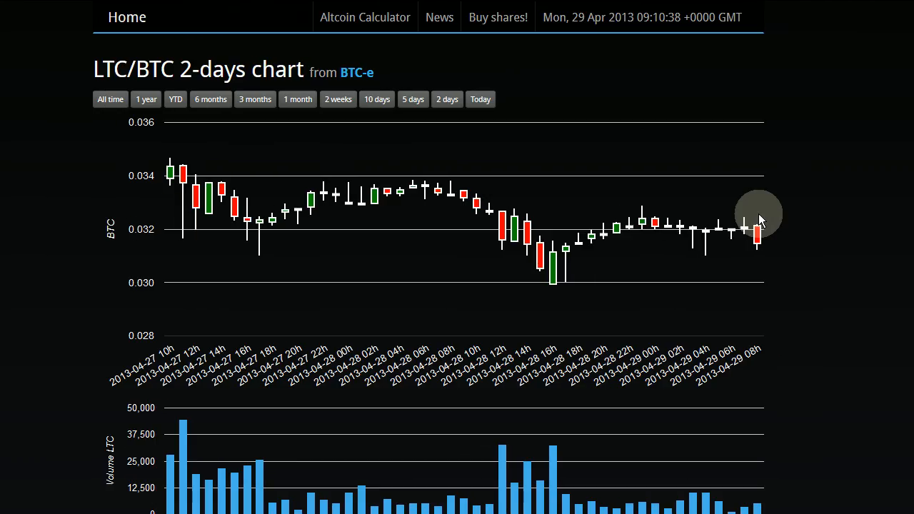
# Step: Scroll down to reveal the volume bars and hourly Low/High/Open/Close/Volume table
pyautogui.scroll(-3)
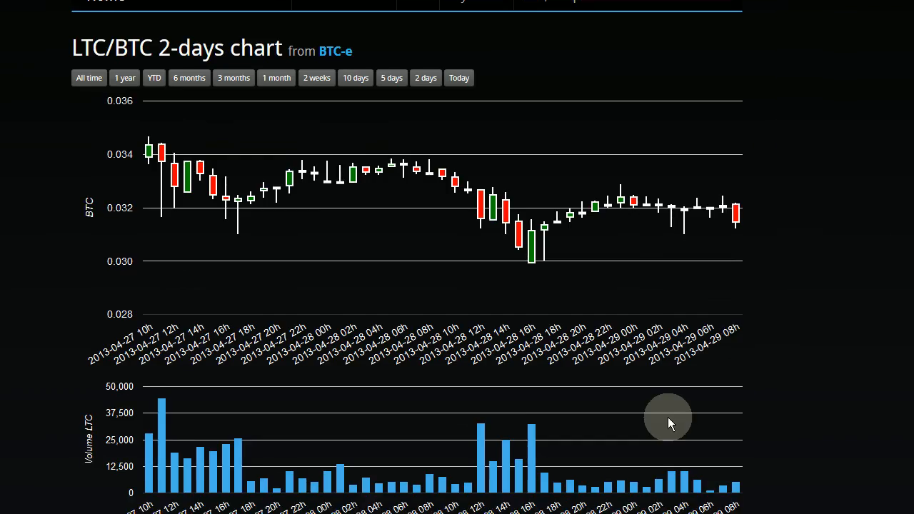
pyautogui.moveTo(577, 279)
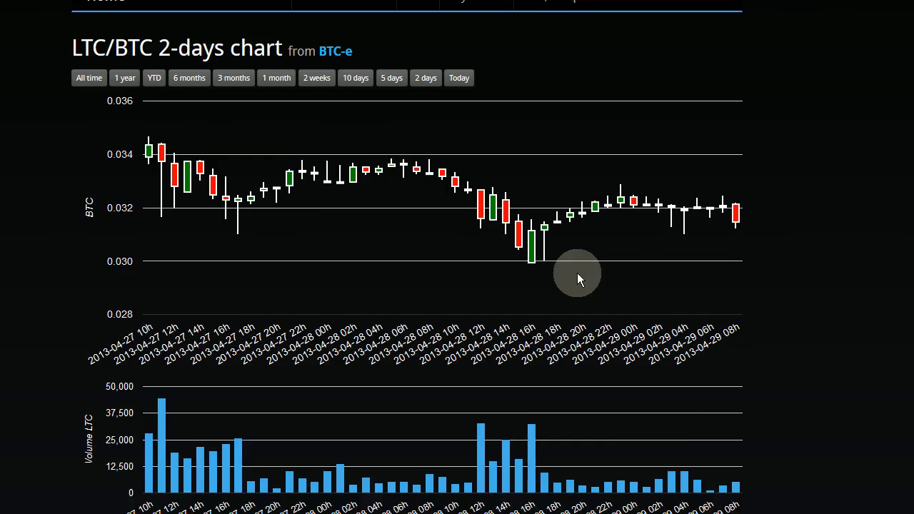
pyautogui.moveTo(593, 237)
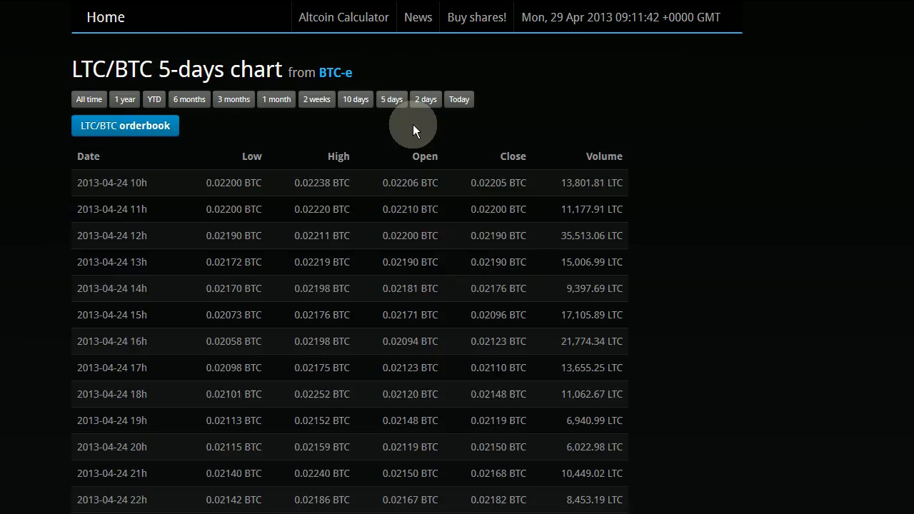
pyautogui.moveTo(464, 260)
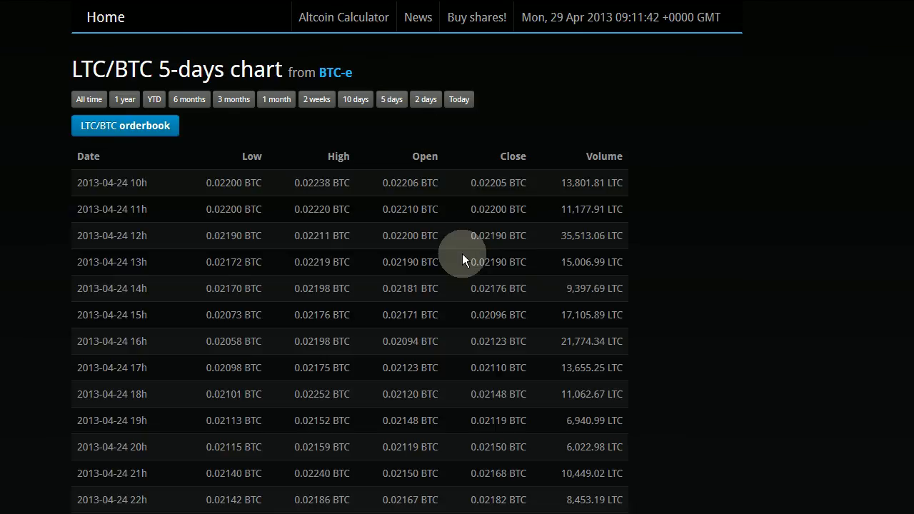
pyautogui.click(124, 126)
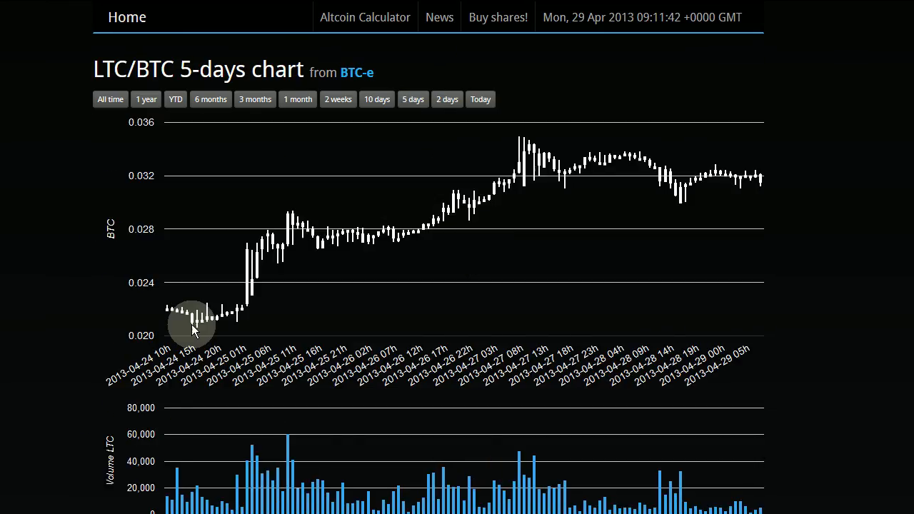
pyautogui.moveTo(340, 350)
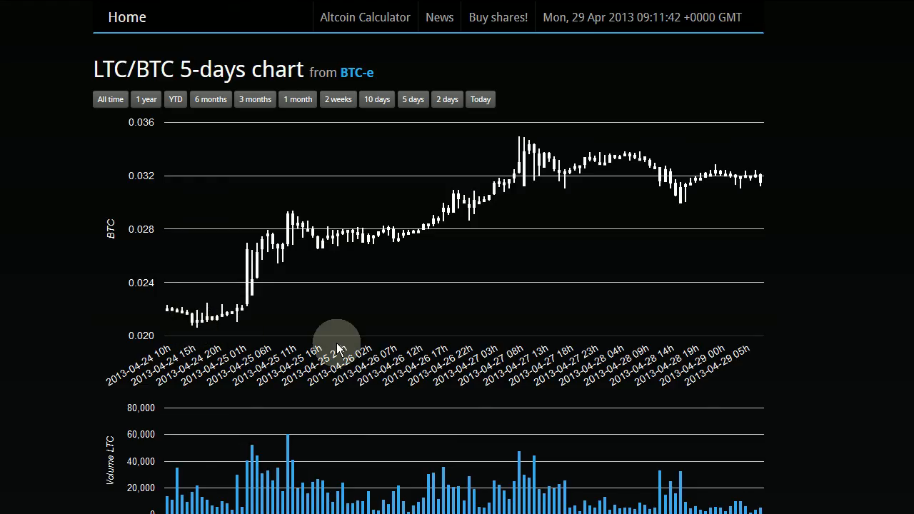
pyautogui.moveTo(337, 235)
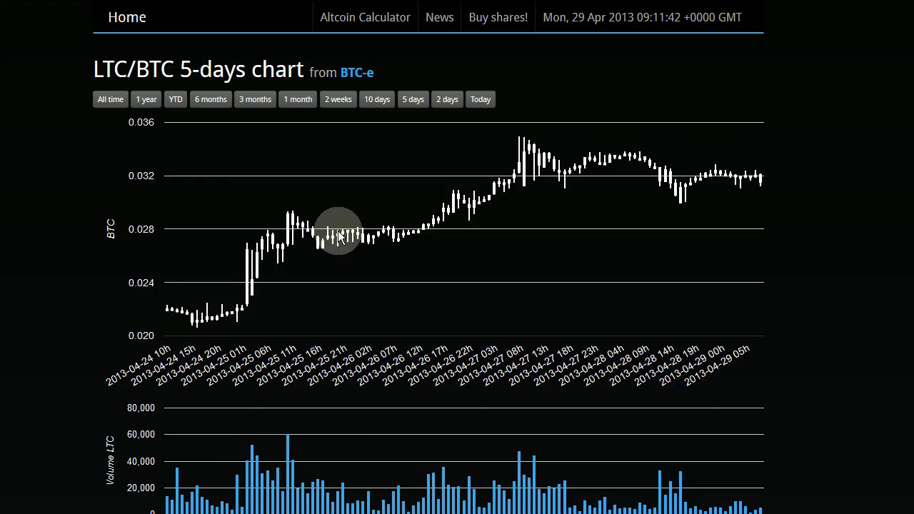
pyautogui.moveTo(500, 220)
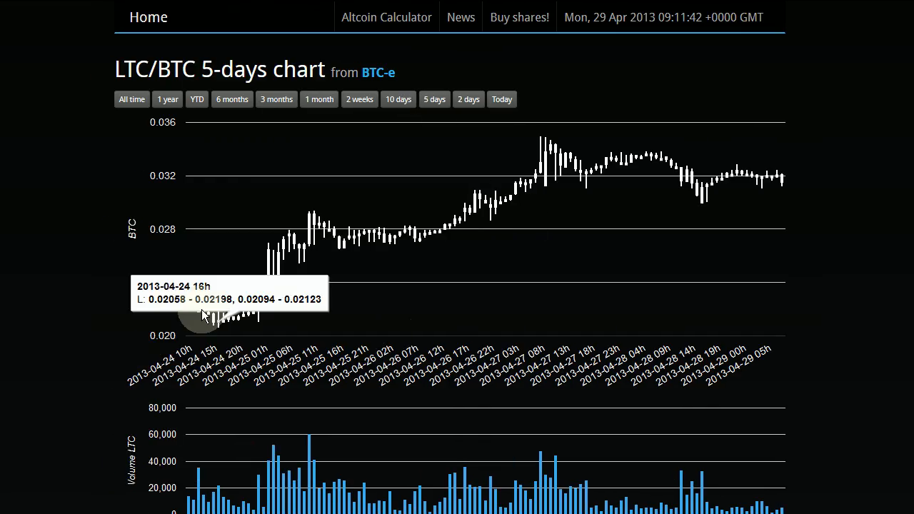
pyautogui.scroll(-3)
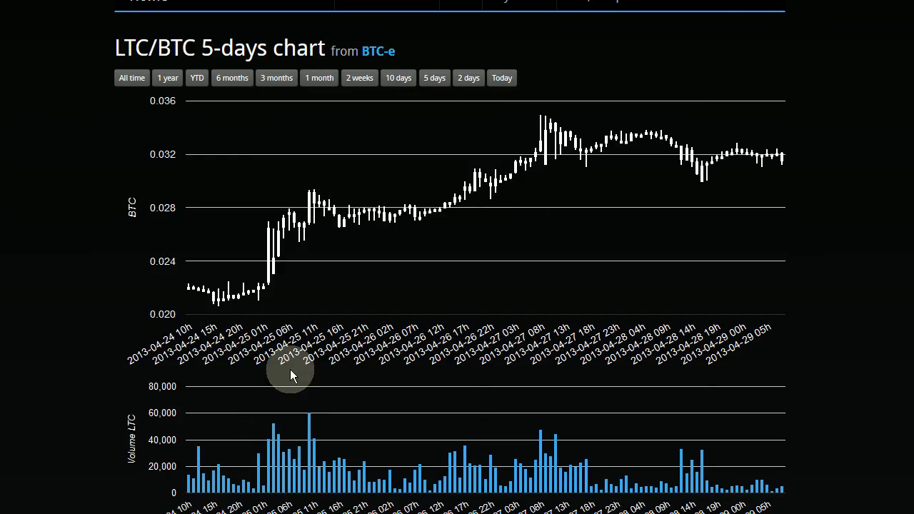
pyautogui.scroll(3)
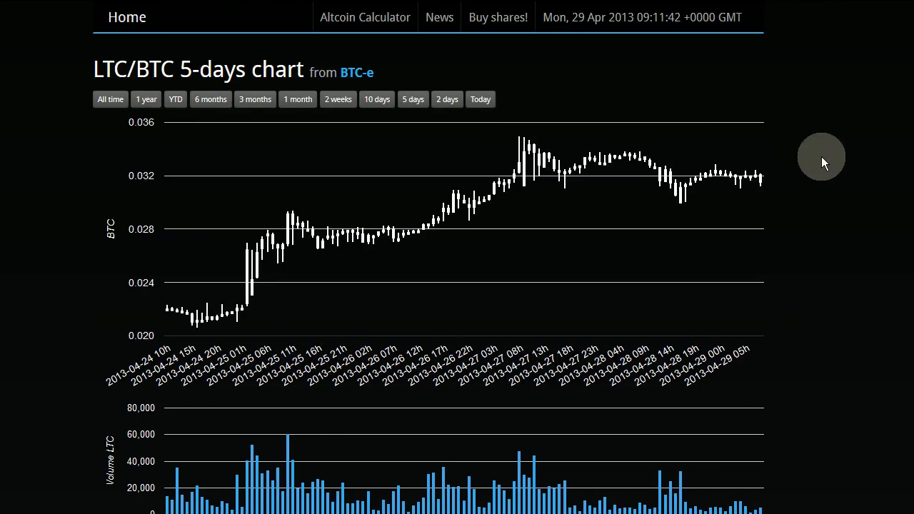
pyautogui.moveTo(187, 286)
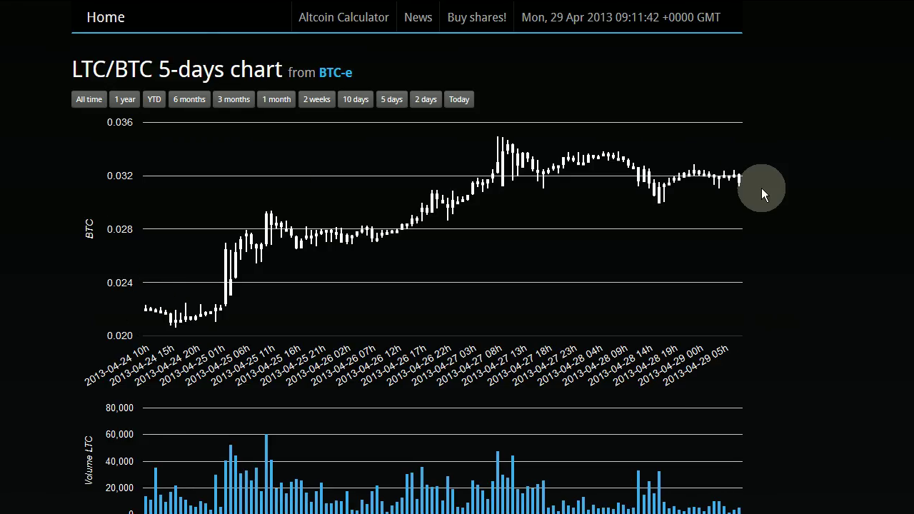
pyautogui.moveTo(538, 193)
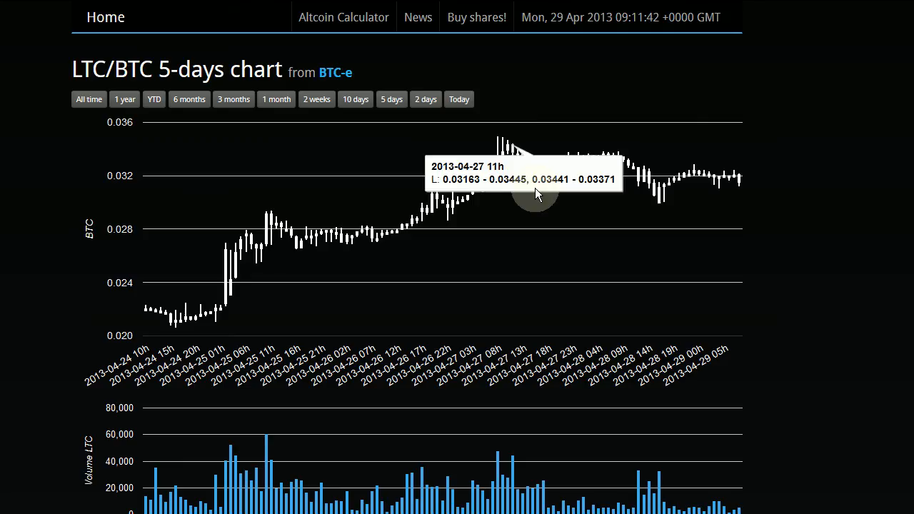
pyautogui.moveTo(507, 140)
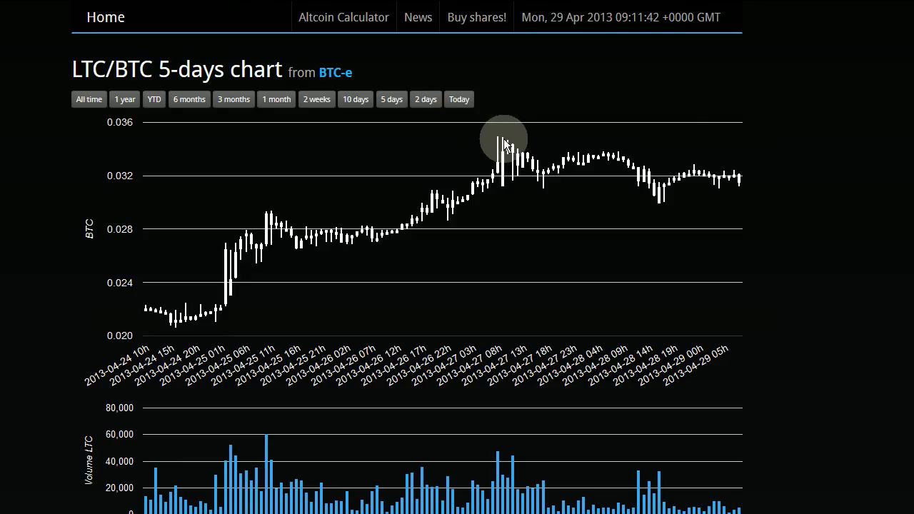
pyautogui.moveTo(526, 163)
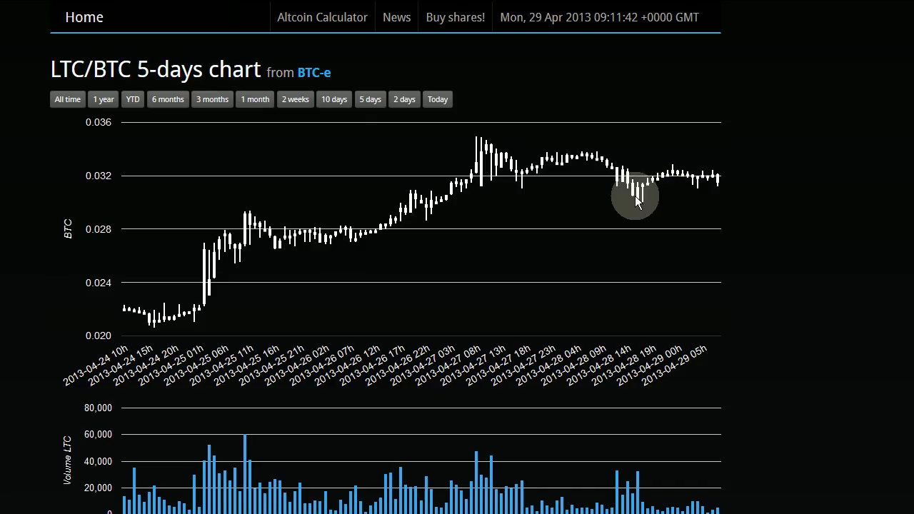
pyautogui.moveTo(618, 214)
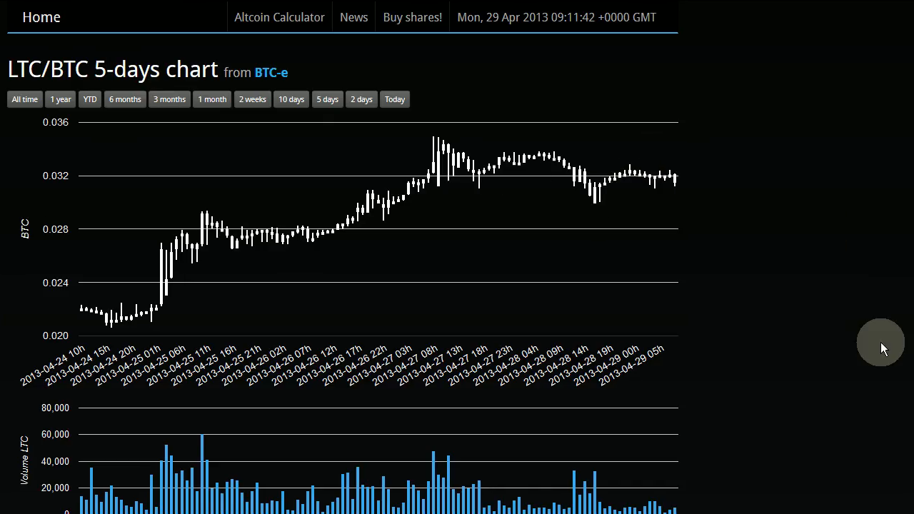
pyautogui.moveTo(360, 297)
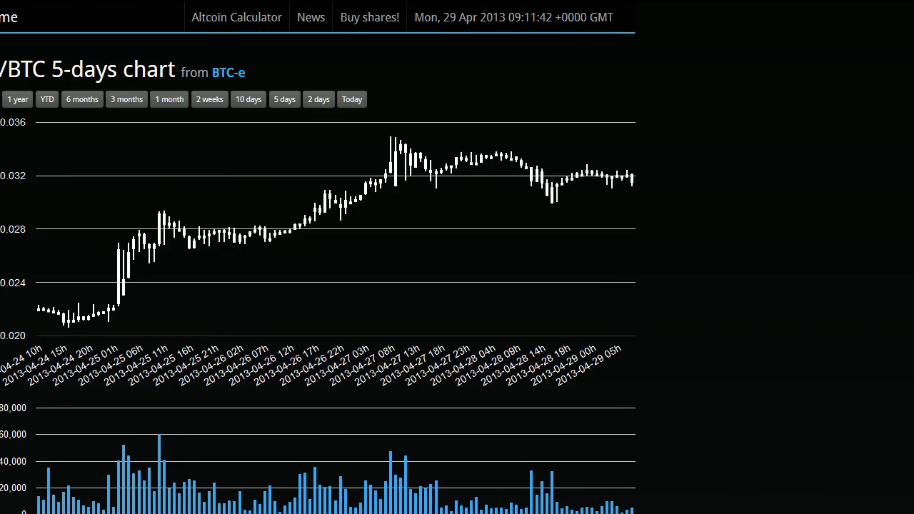
# Step: Show the 10-days LTC/BTC chart briefly, then return to today's hourly candlesticks with volume bars
pyautogui.click(249, 100)
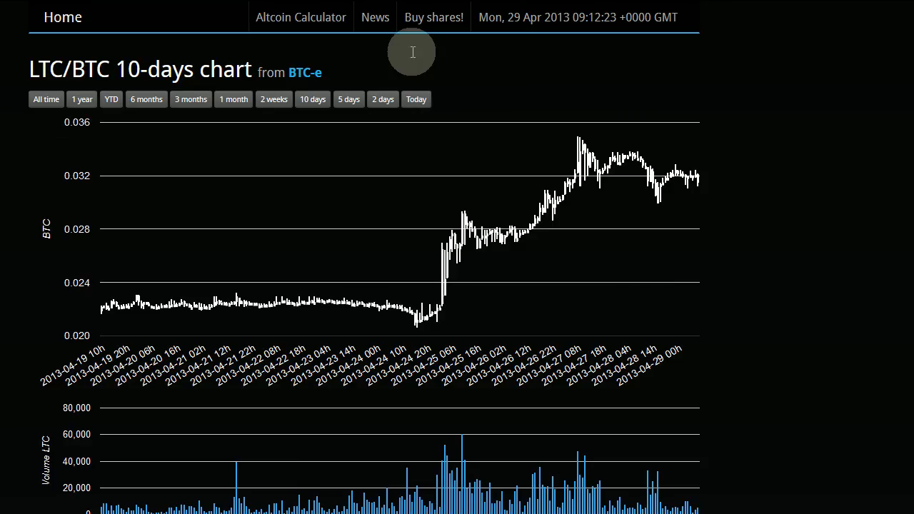
pyautogui.click(415, 99)
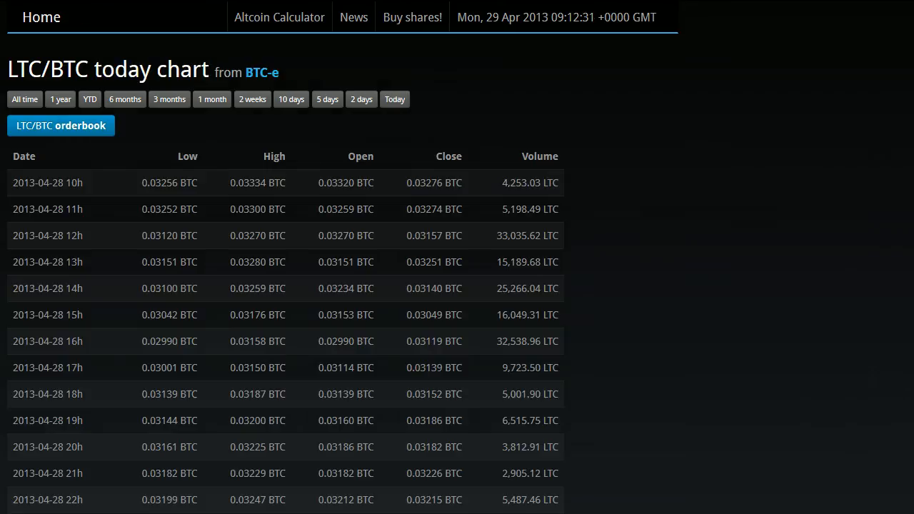
pyautogui.click(60, 126)
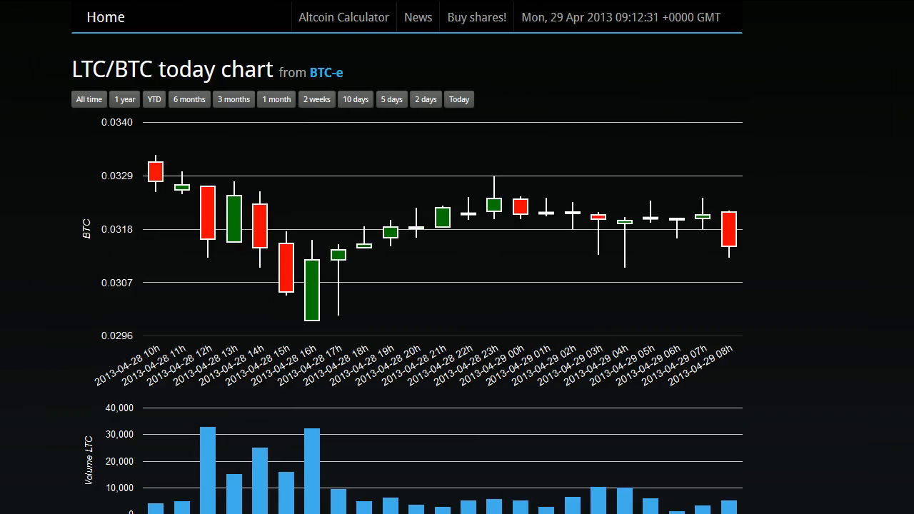
pyautogui.scroll(-3)
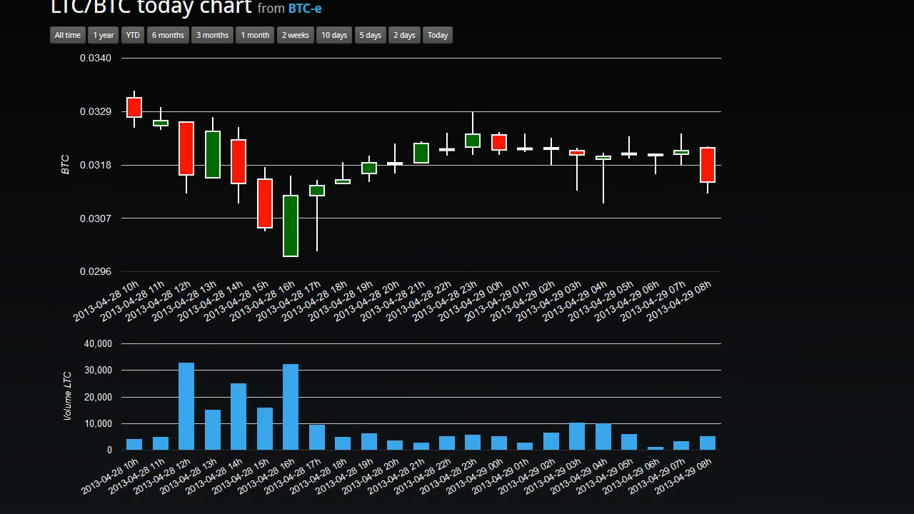
pyautogui.moveTo(671, 198)
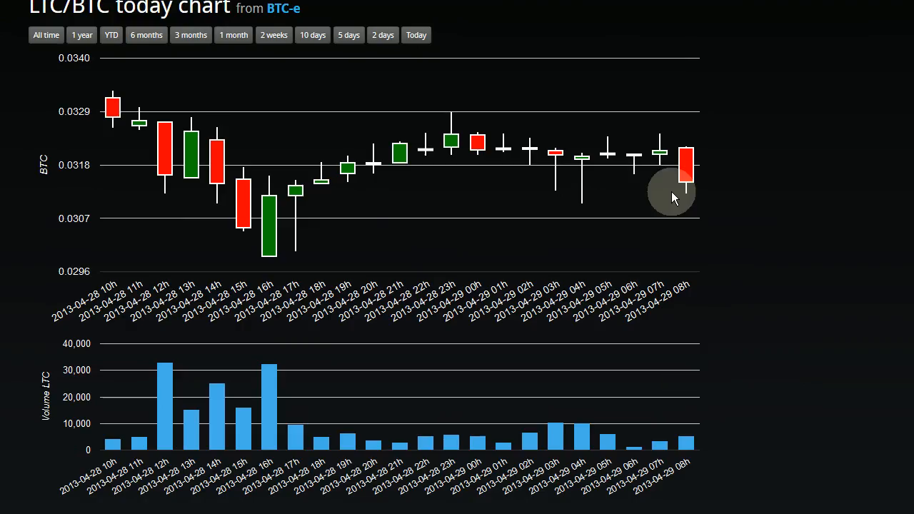
pyautogui.moveTo(612, 222)
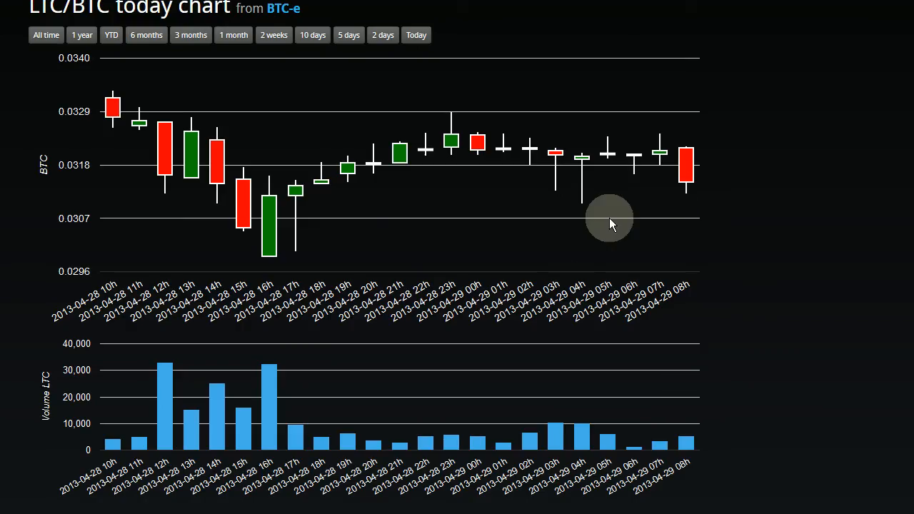
pyautogui.moveTo(620, 277)
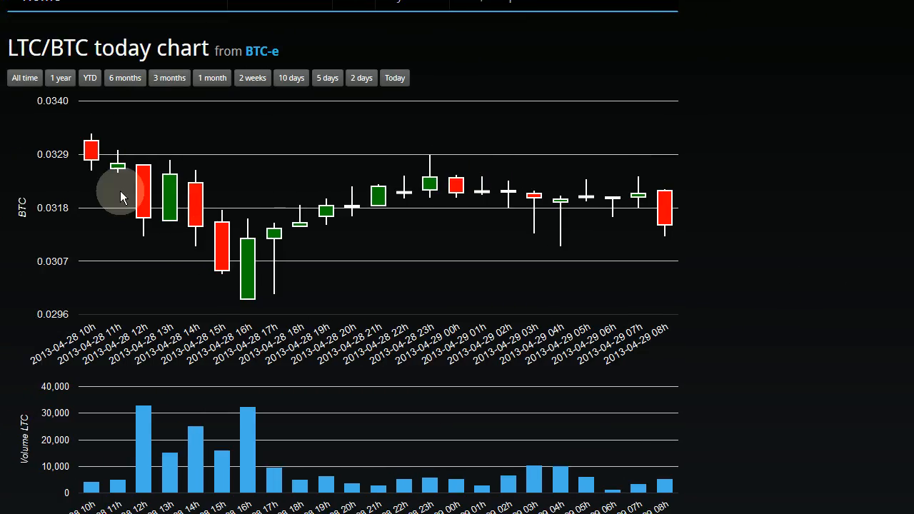
pyautogui.moveTo(669, 212)
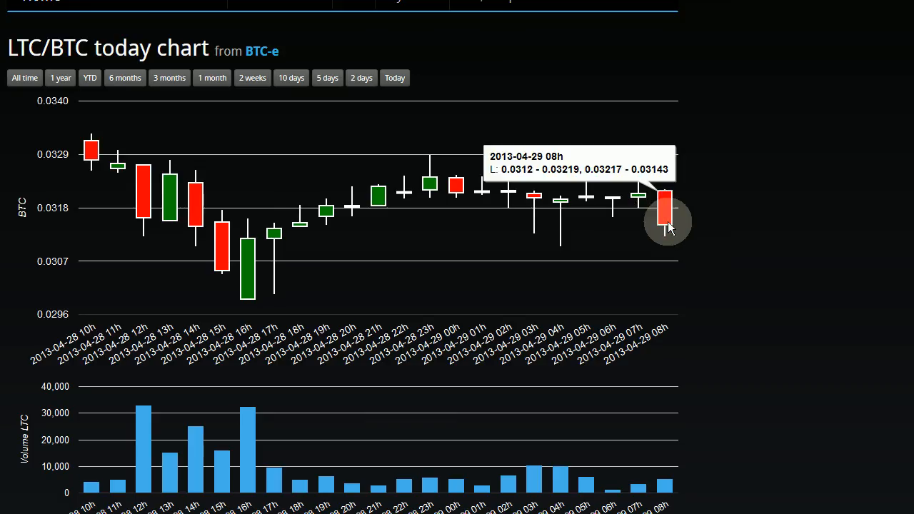
pyautogui.moveTo(664, 214)
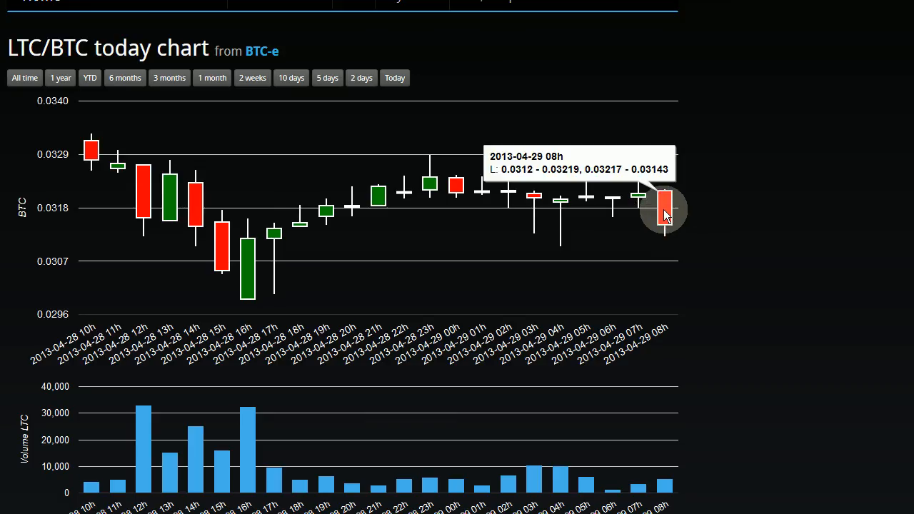
pyautogui.moveTo(658, 166)
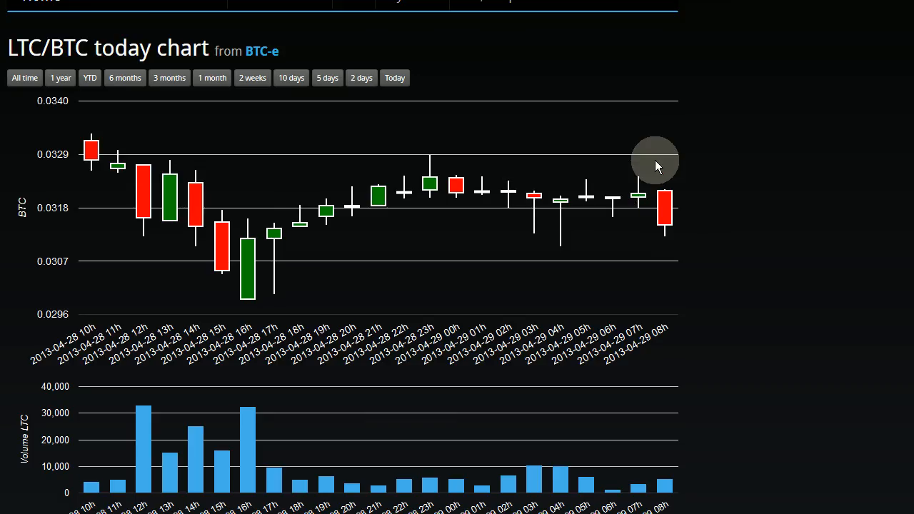
pyautogui.moveTo(662, 199)
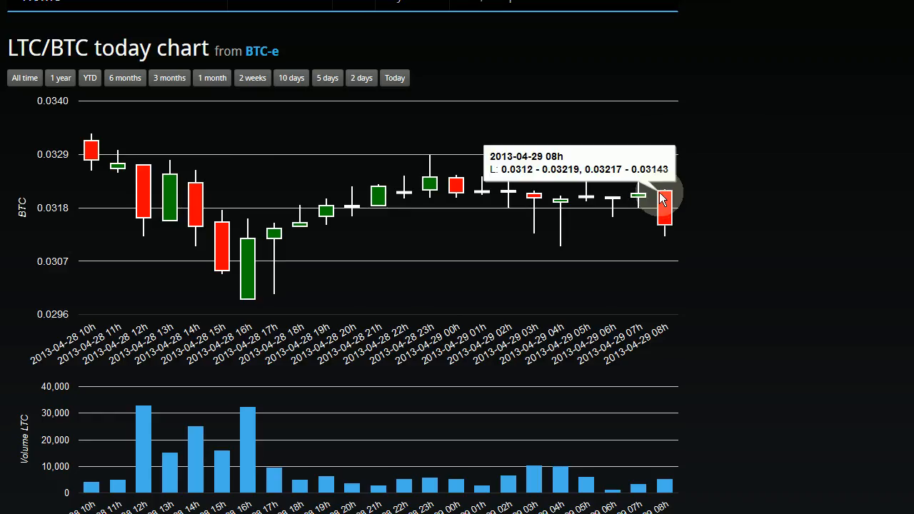
pyautogui.moveTo(521, 177)
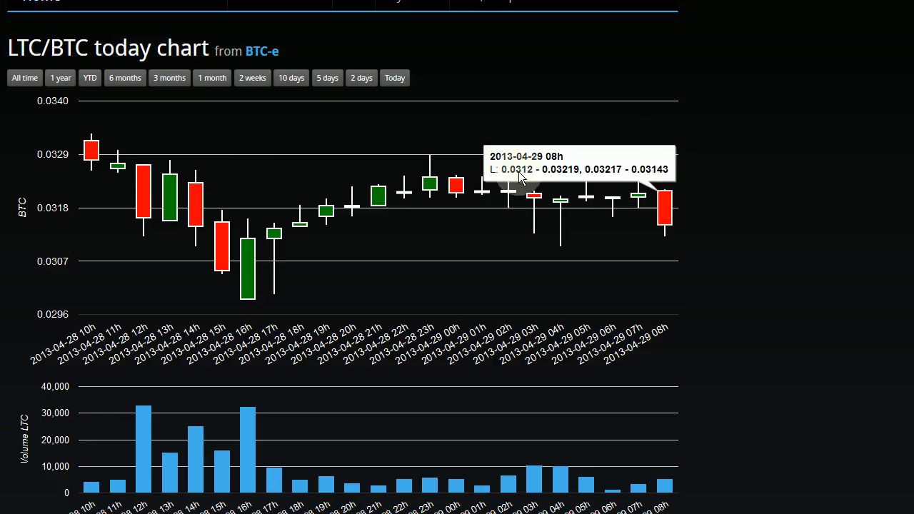
pyautogui.moveTo(664, 235)
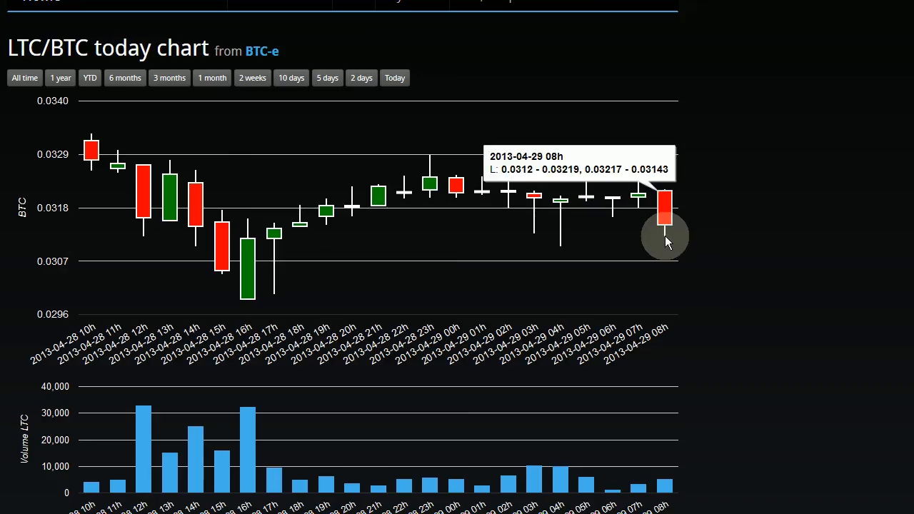
pyautogui.moveTo(560, 179)
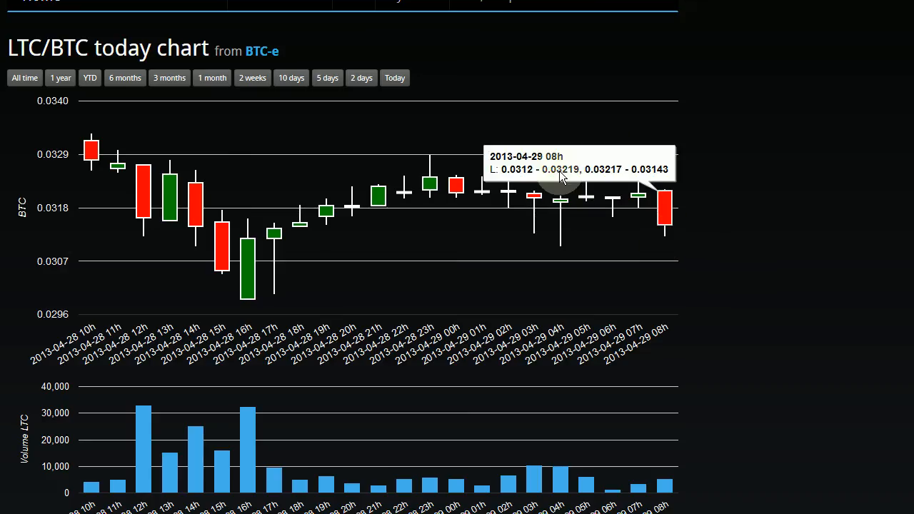
pyautogui.moveTo(554, 174)
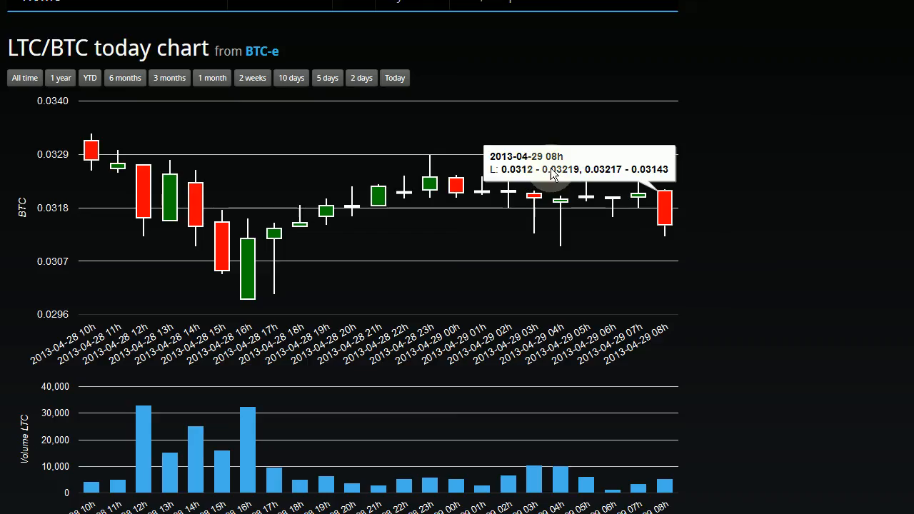
pyautogui.moveTo(579, 174)
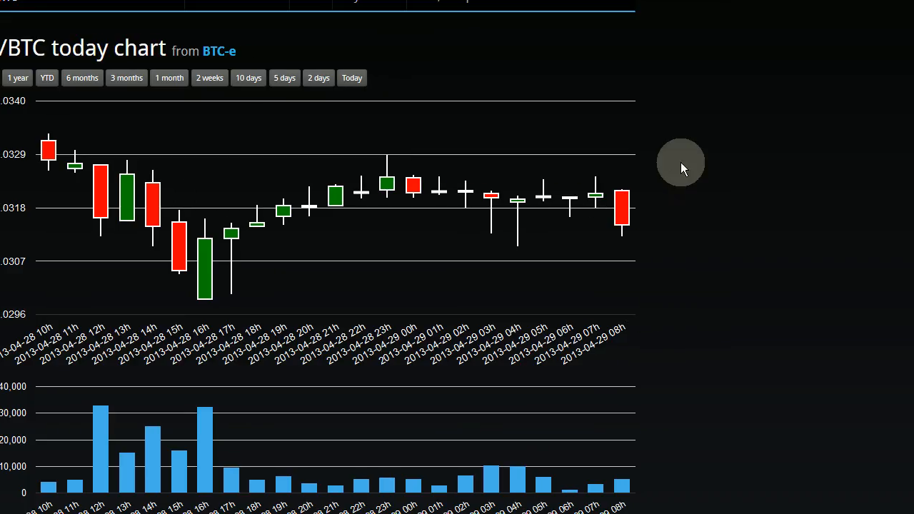
pyautogui.moveTo(623, 195)
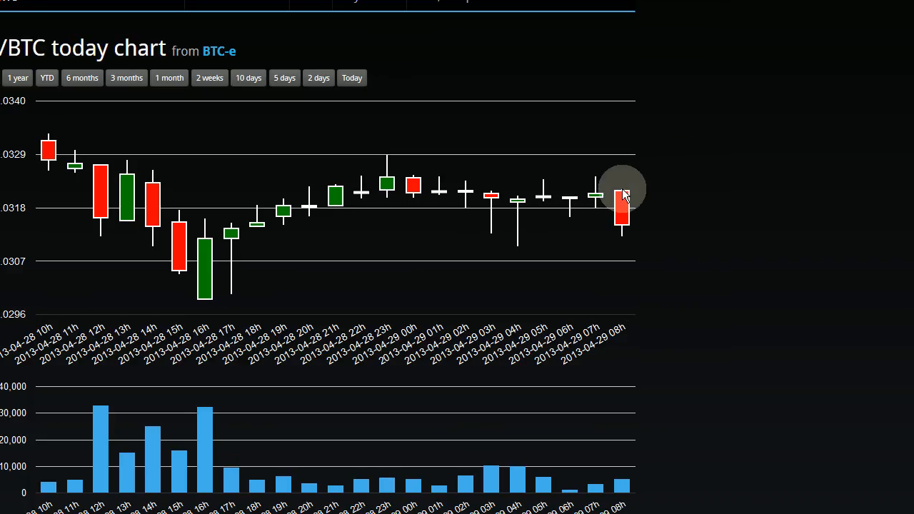
pyautogui.moveTo(517, 171)
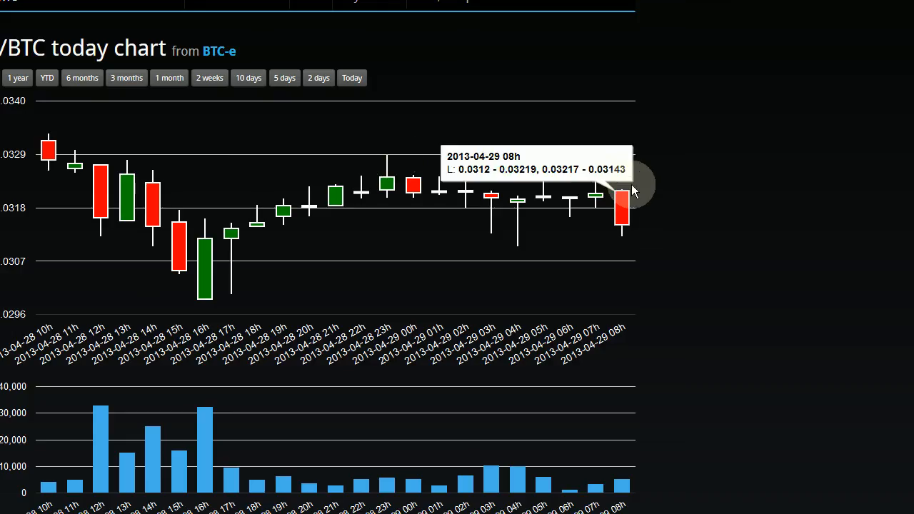
pyautogui.moveTo(515, 179)
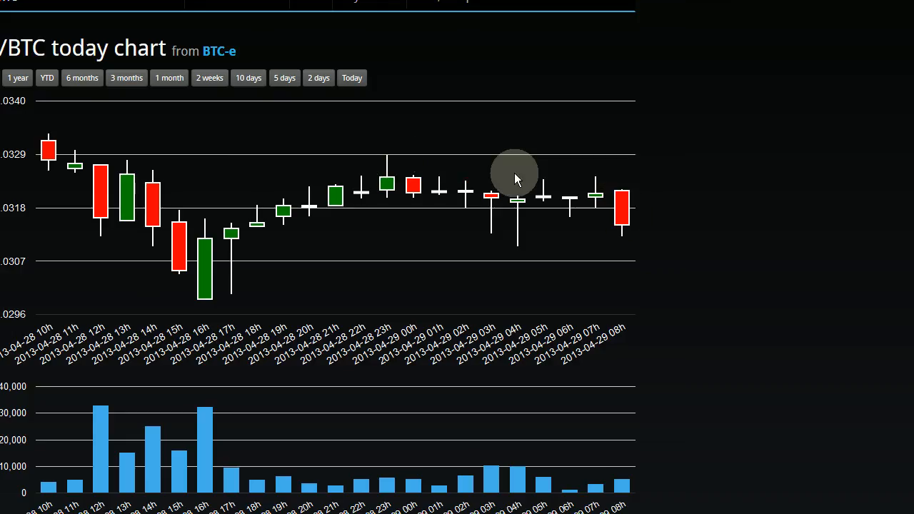
pyautogui.moveTo(663, 283)
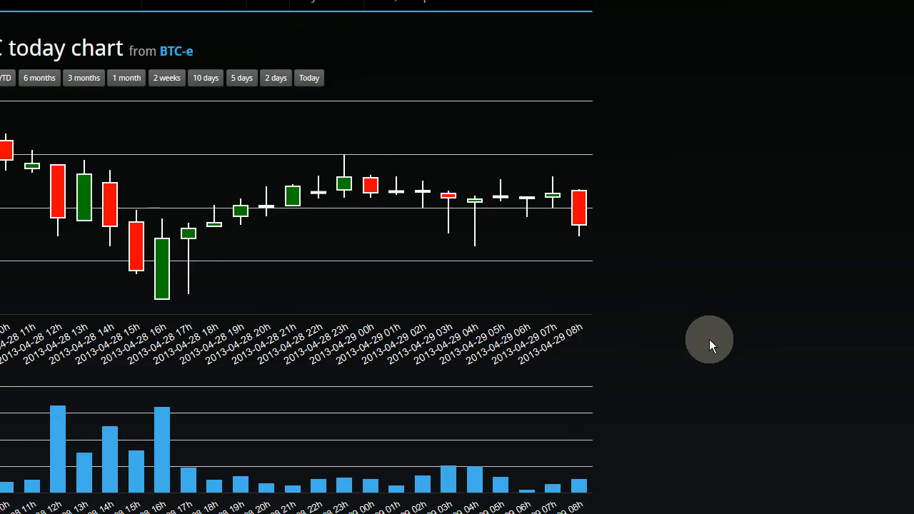
pyautogui.moveTo(400, 189)
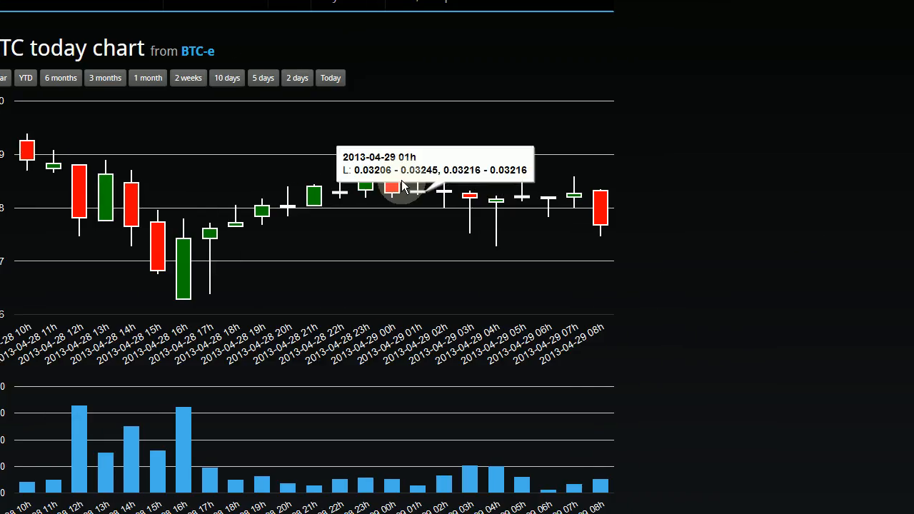
pyautogui.moveTo(646, 177)
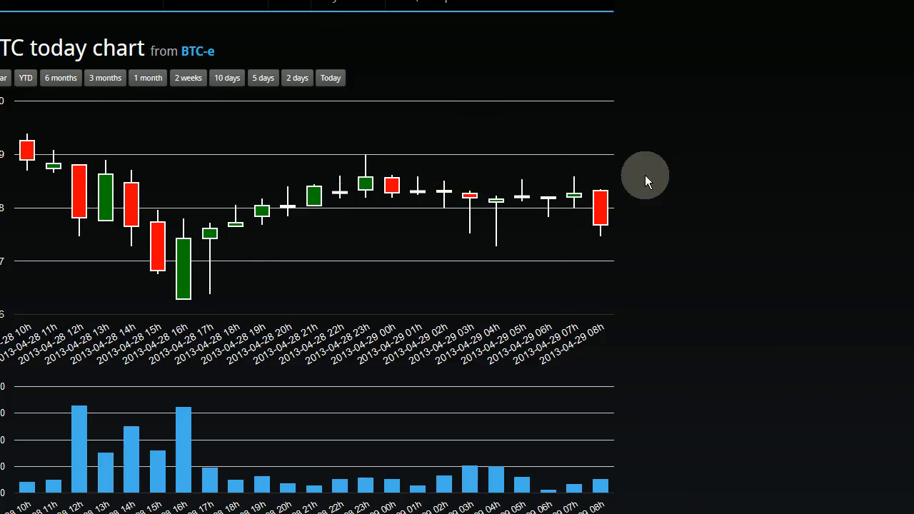
pyautogui.moveTo(589, 193)
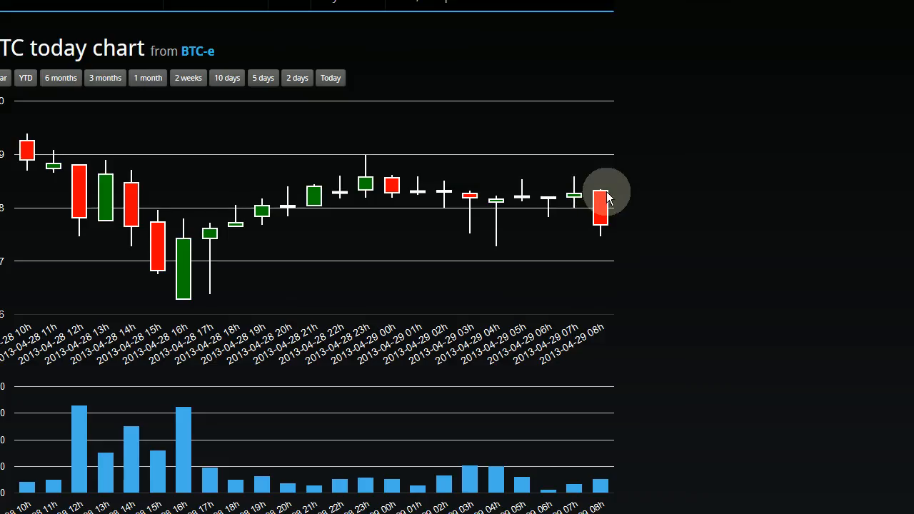
pyautogui.moveTo(600, 203)
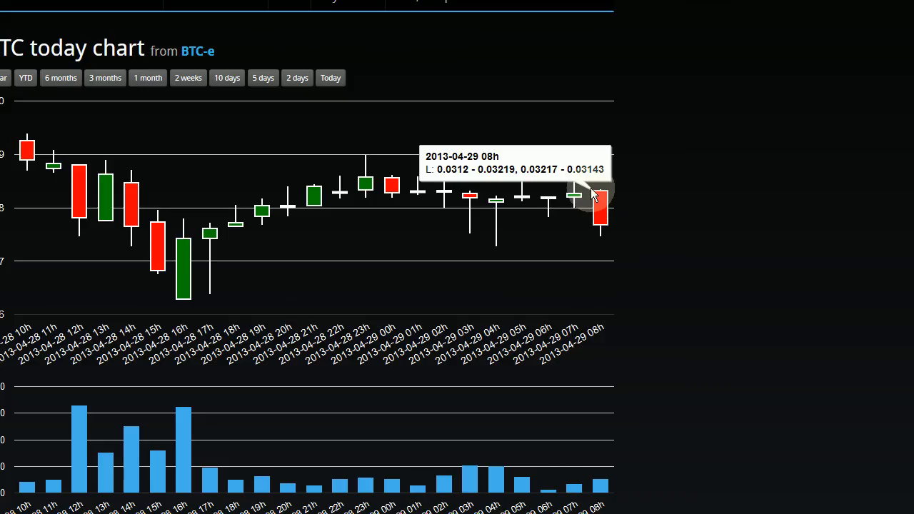
pyautogui.moveTo(611, 198)
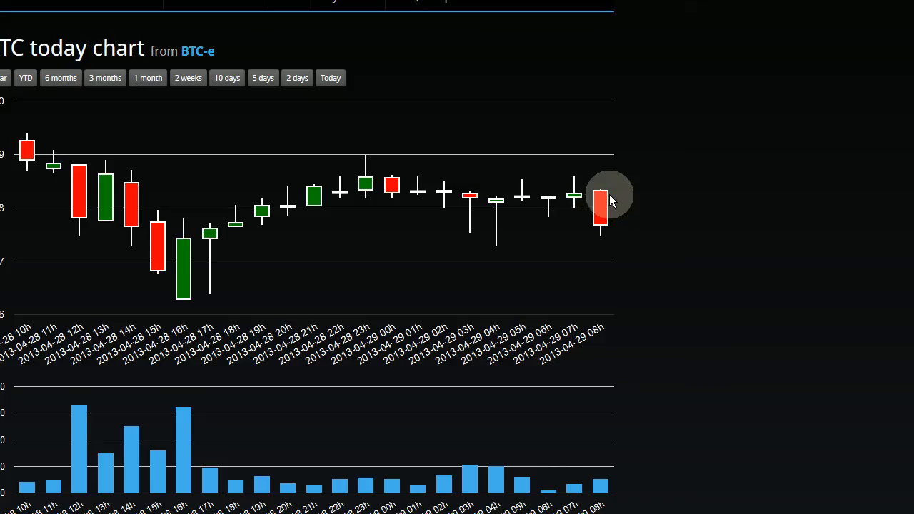
pyautogui.moveTo(600, 200)
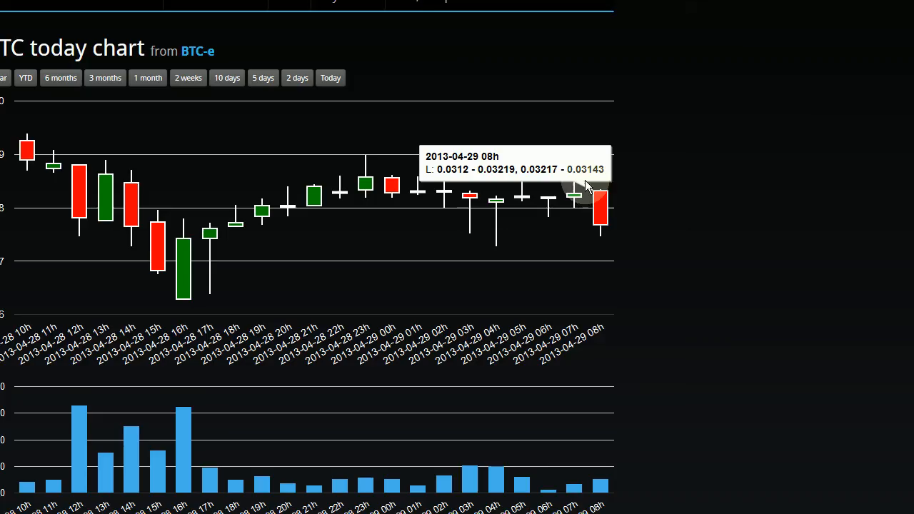
pyautogui.moveTo(465, 177)
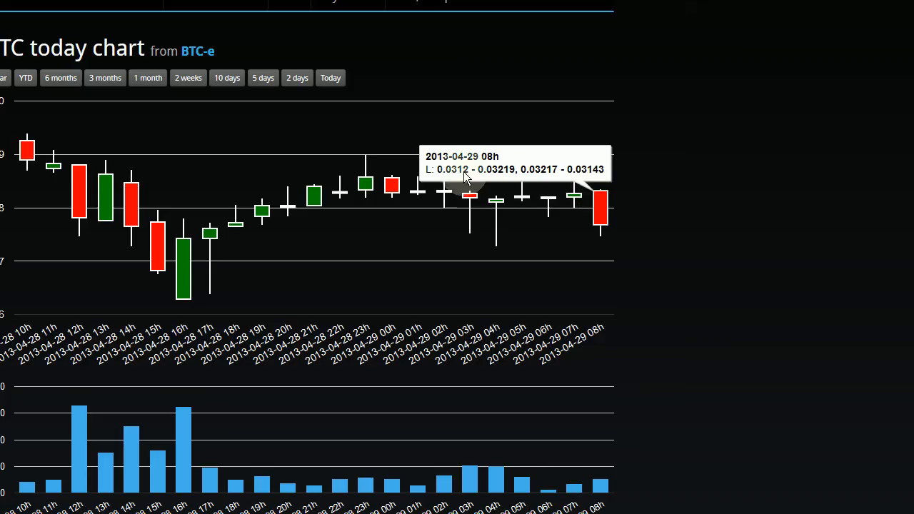
pyautogui.moveTo(440, 179)
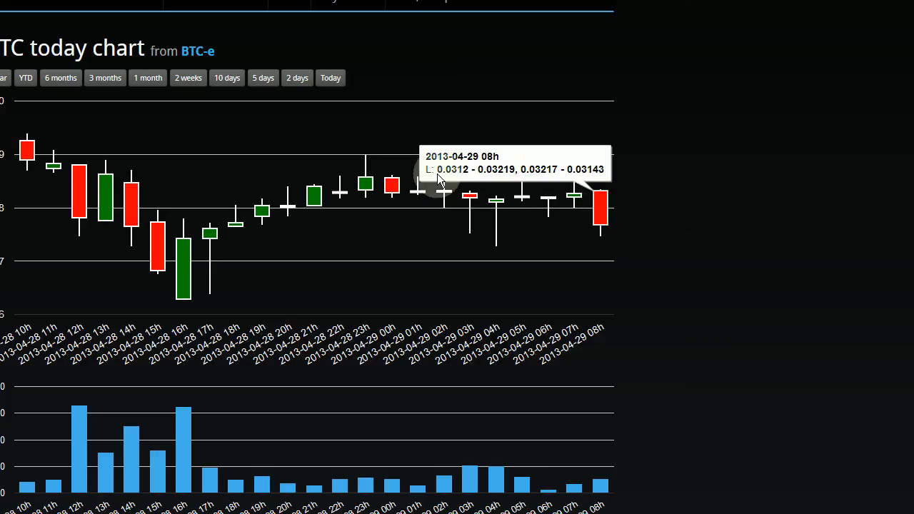
pyautogui.moveTo(508, 178)
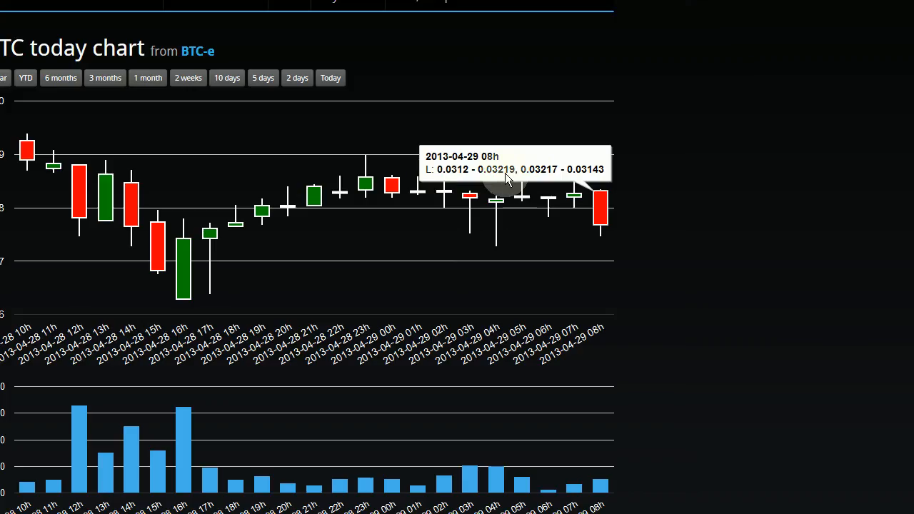
pyautogui.moveTo(560, 177)
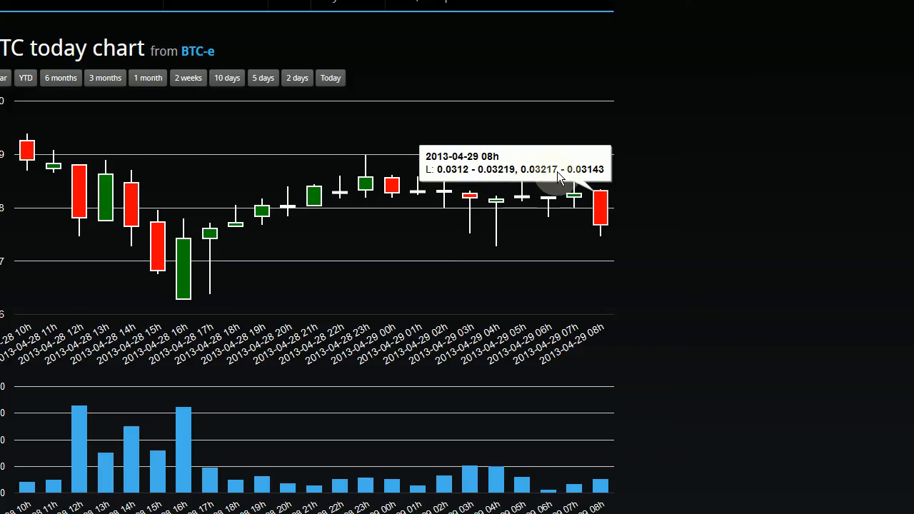
pyautogui.moveTo(550, 183)
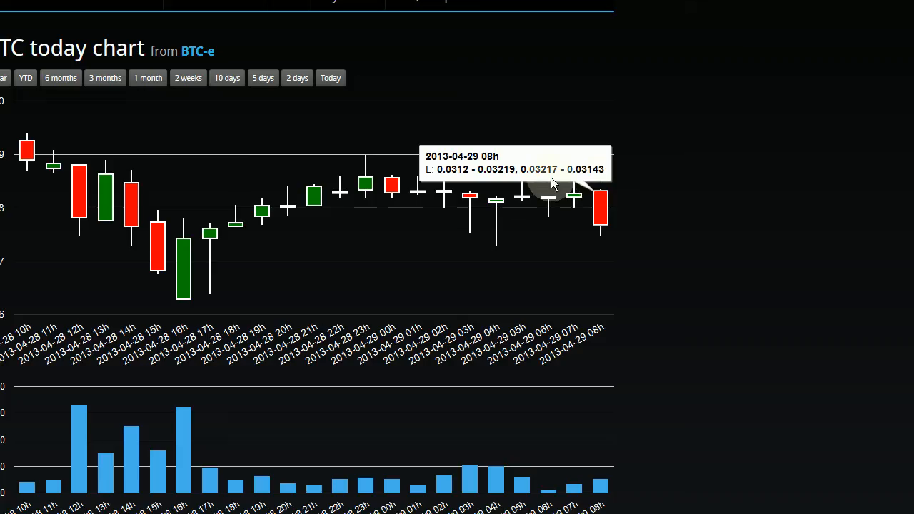
pyautogui.moveTo(536, 174)
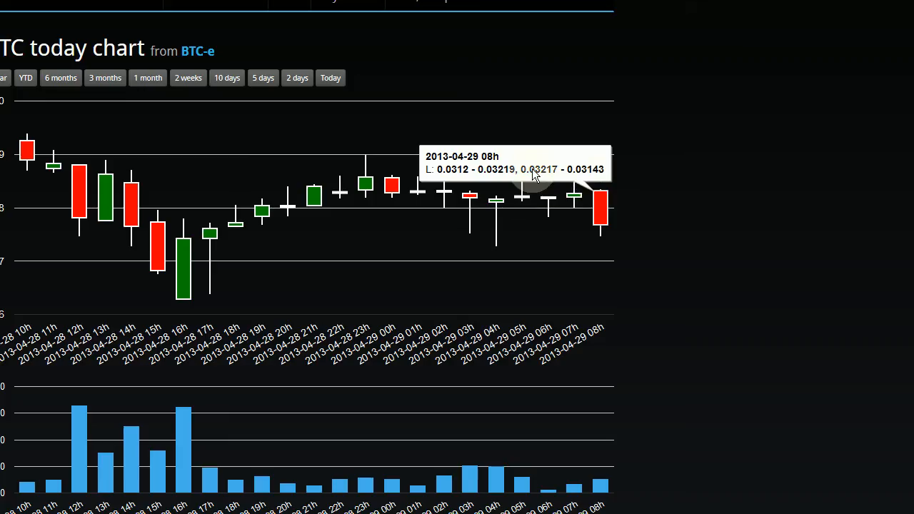
pyautogui.moveTo(536, 174)
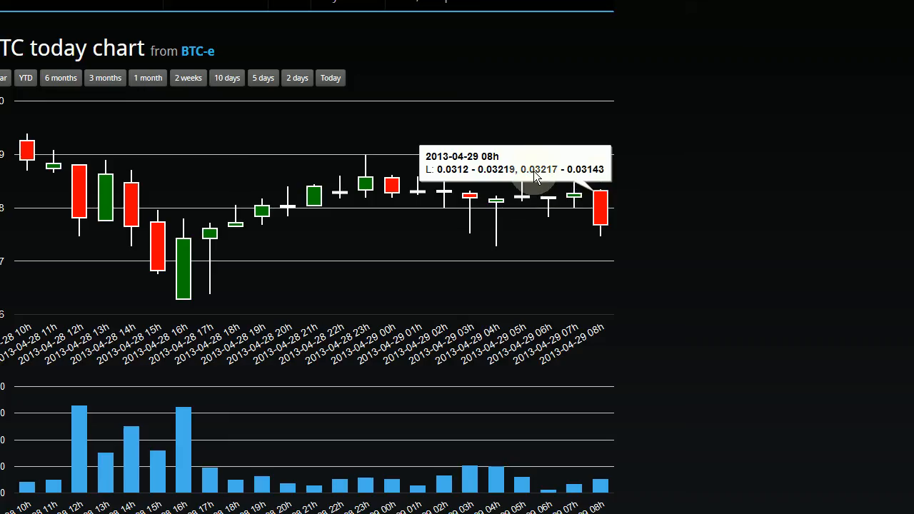
pyautogui.moveTo(568, 183)
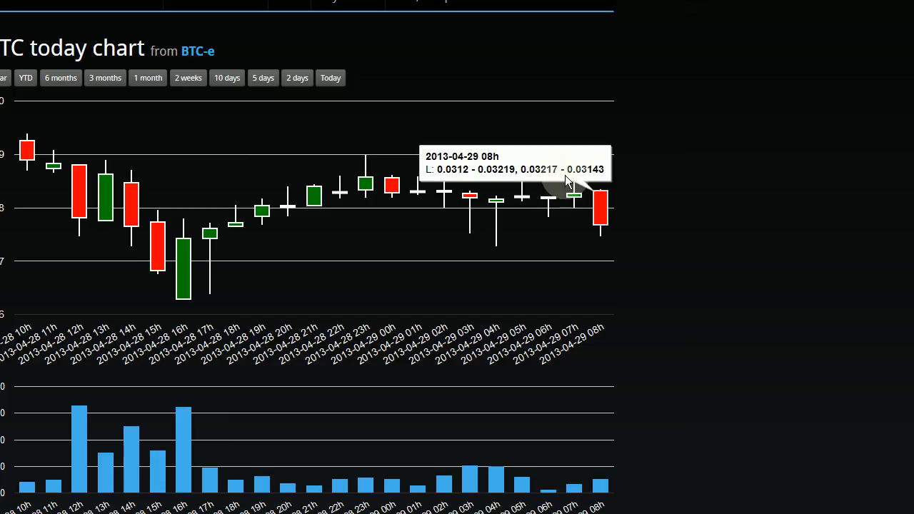
pyautogui.moveTo(594, 179)
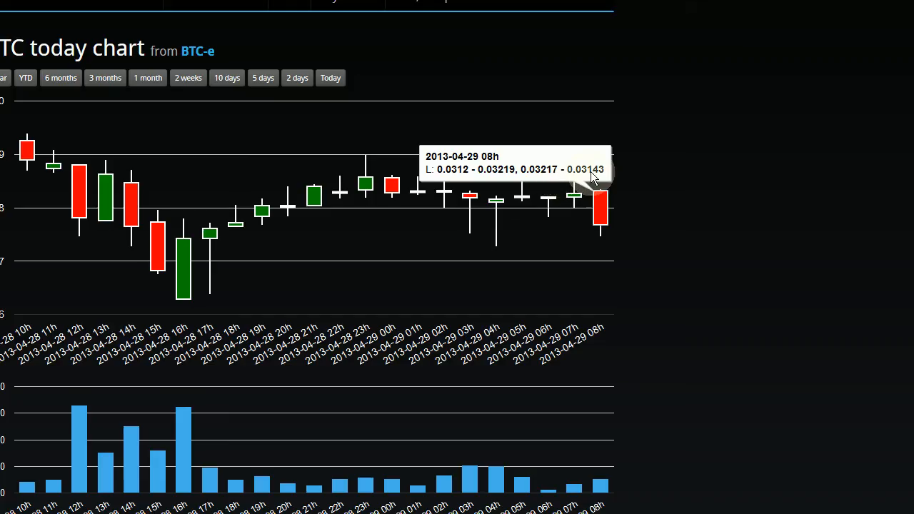
pyautogui.moveTo(603, 197)
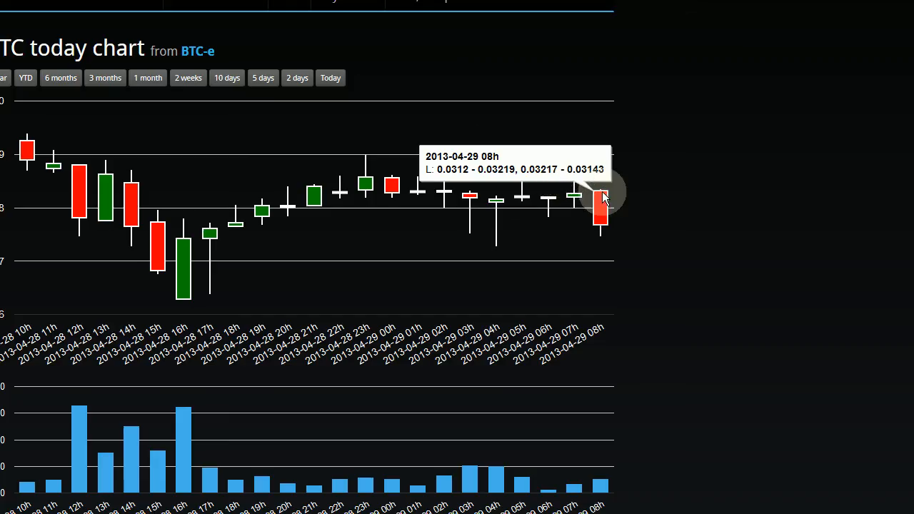
pyautogui.moveTo(607, 232)
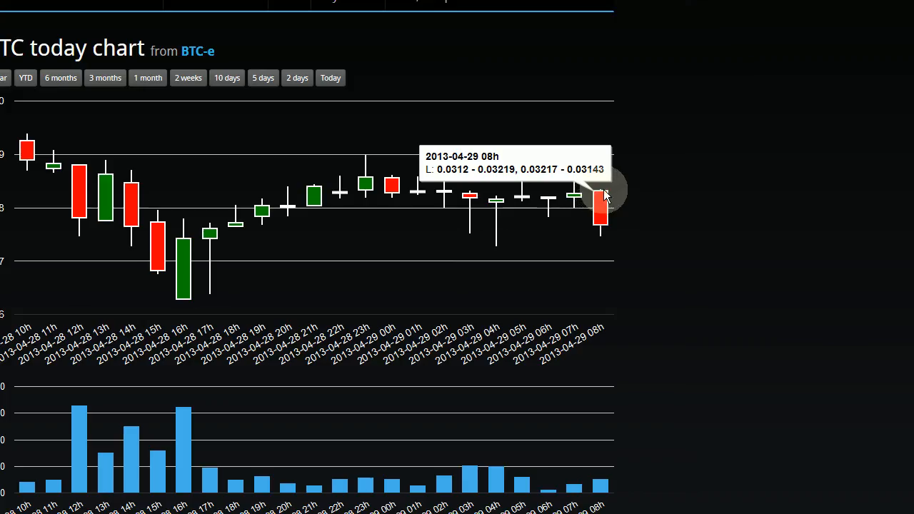
pyautogui.moveTo(606, 228)
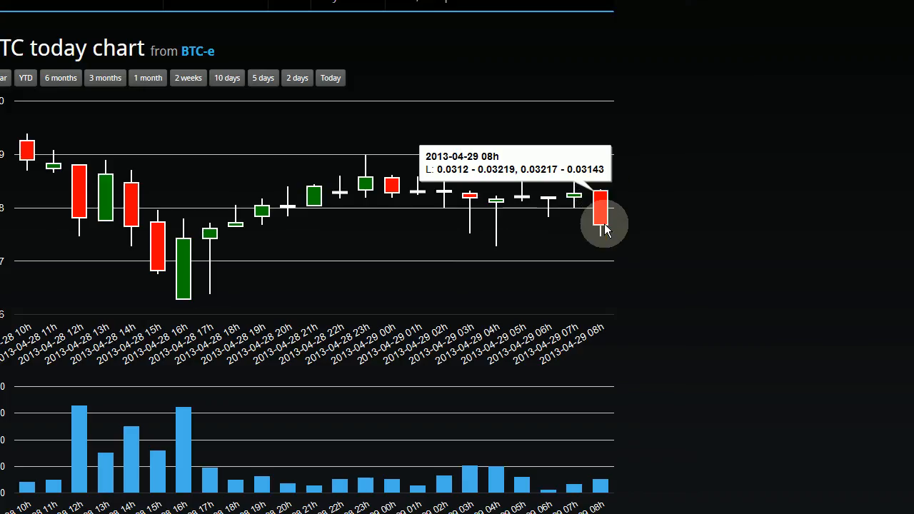
pyautogui.moveTo(571, 203)
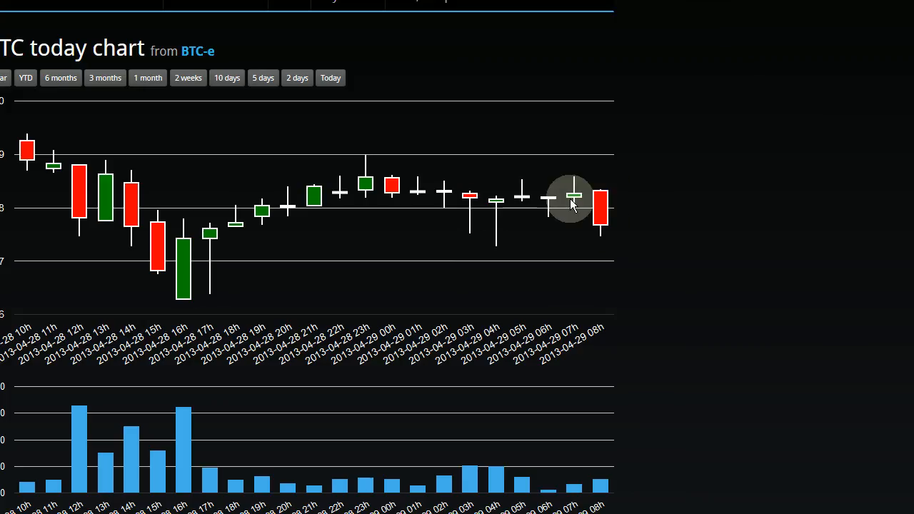
pyautogui.moveTo(603, 214)
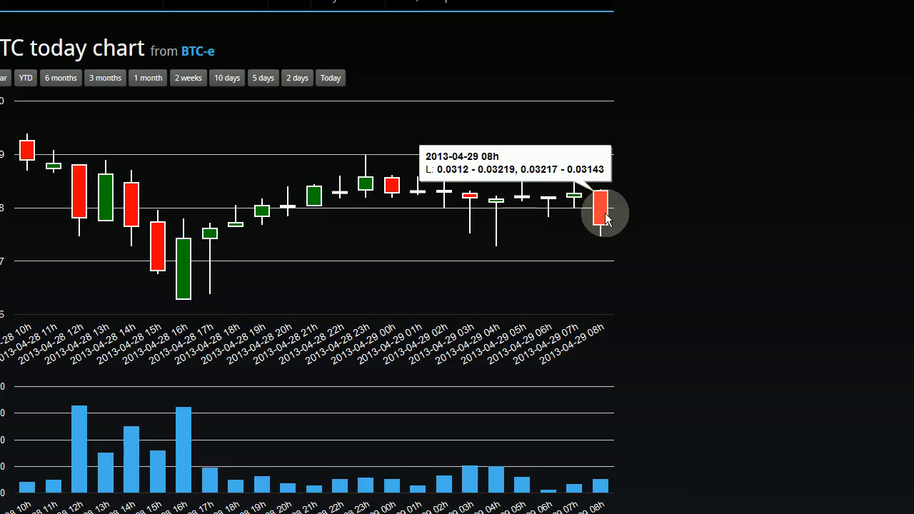
pyautogui.moveTo(606, 184)
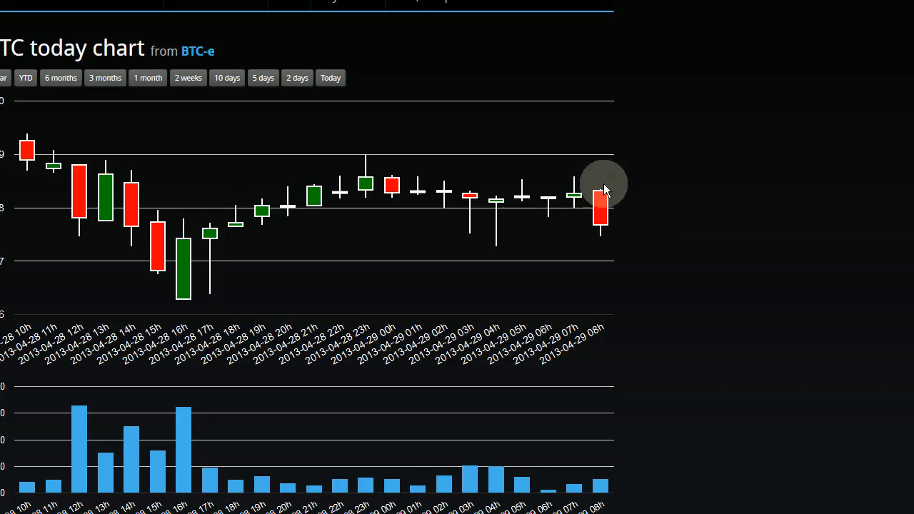
pyautogui.moveTo(603, 169)
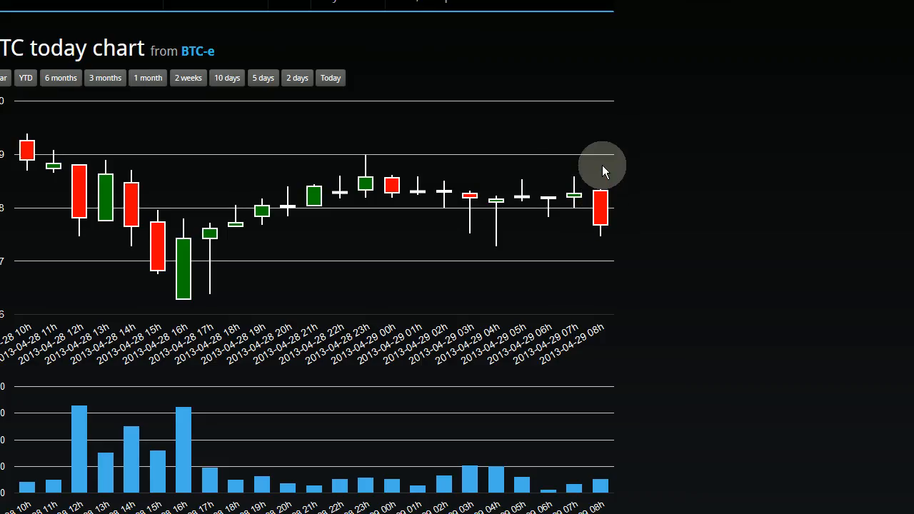
pyautogui.moveTo(606, 227)
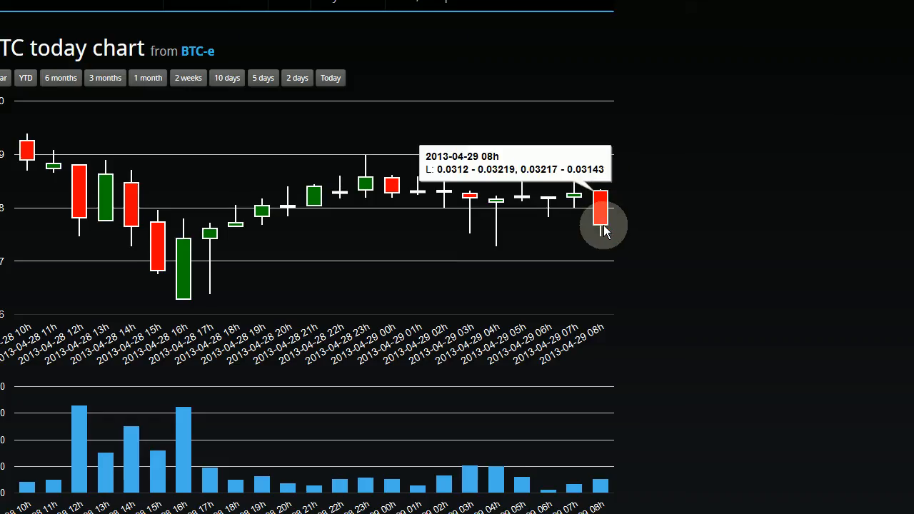
pyautogui.moveTo(603, 228)
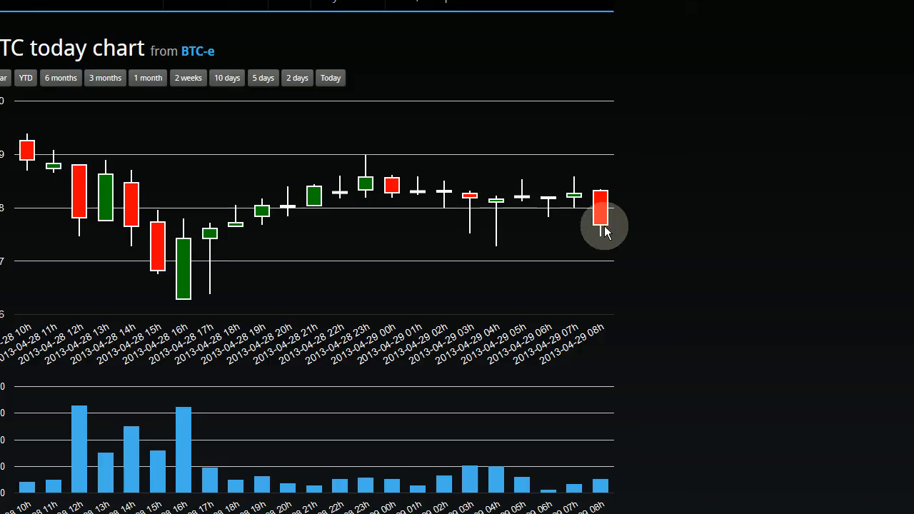
pyautogui.moveTo(600, 215)
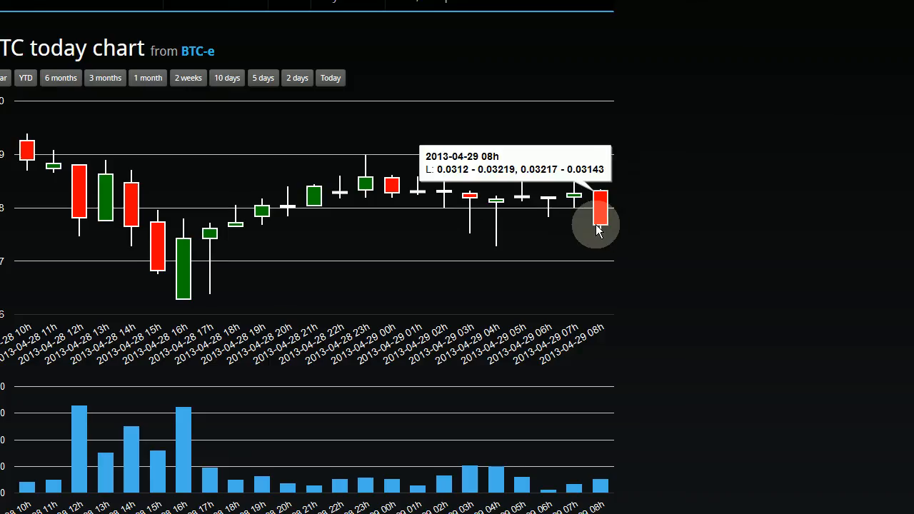
pyautogui.moveTo(274, 159)
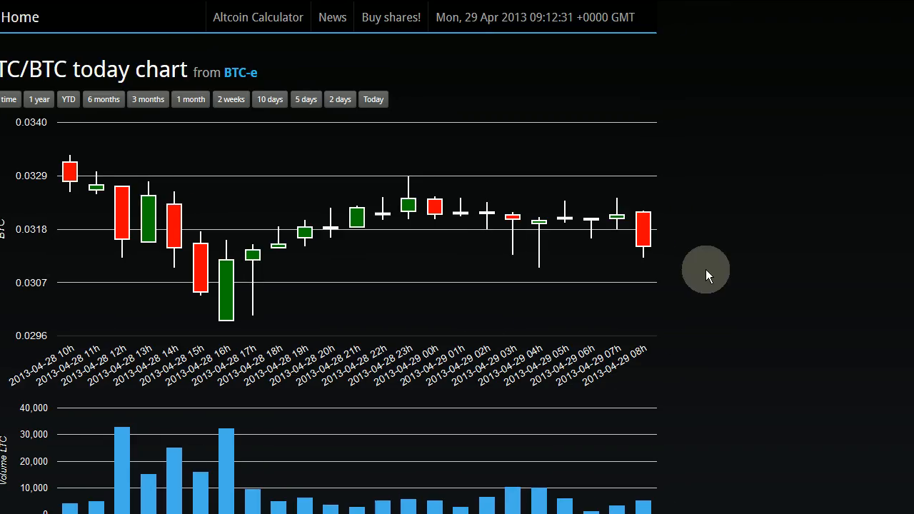
pyautogui.moveTo(321, 294)
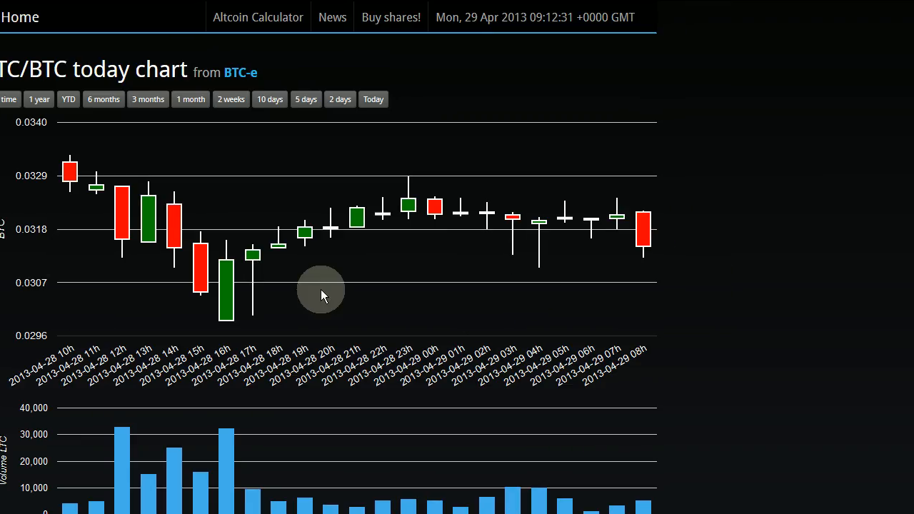
pyautogui.moveTo(654, 229)
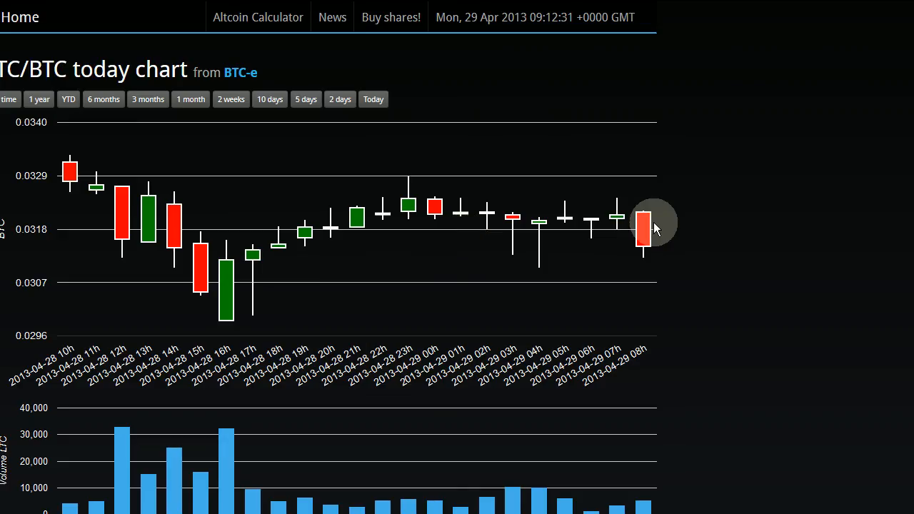
pyautogui.moveTo(644, 229)
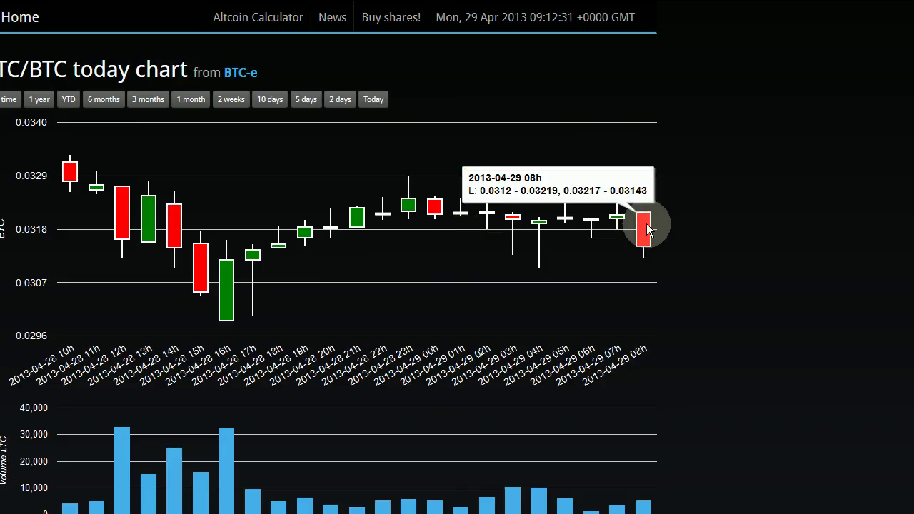
pyautogui.moveTo(650, 240)
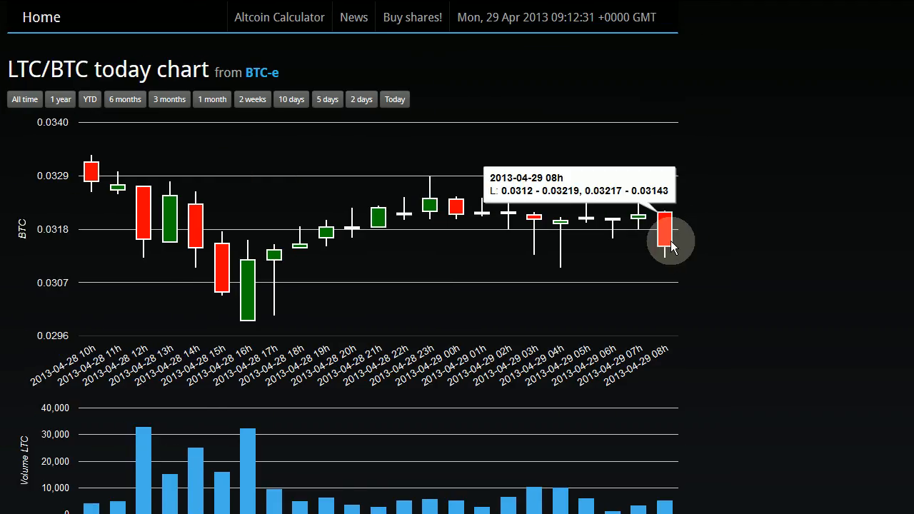
pyautogui.moveTo(650, 251)
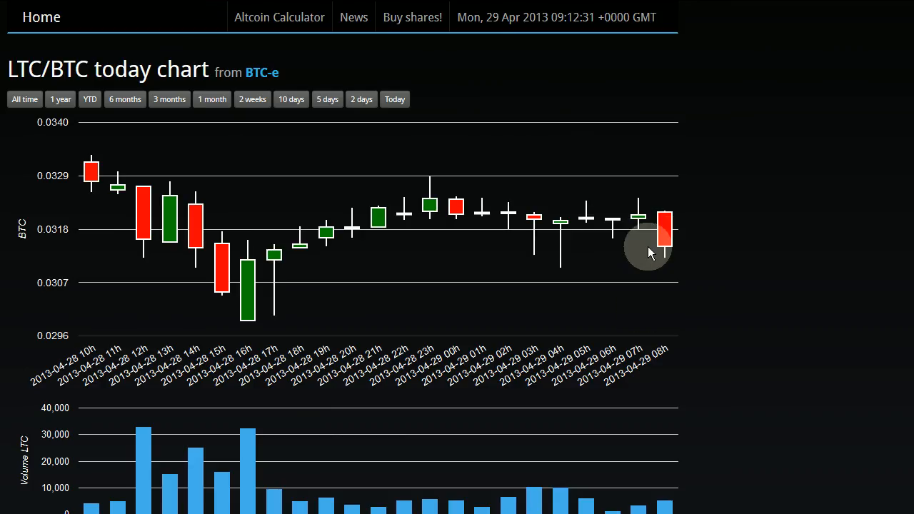
pyautogui.moveTo(507, 325)
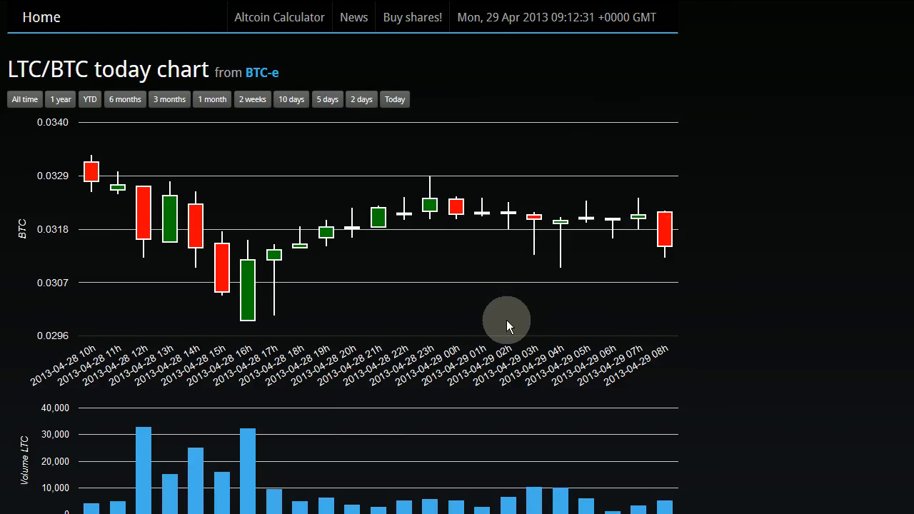
pyautogui.moveTo(350, 193)
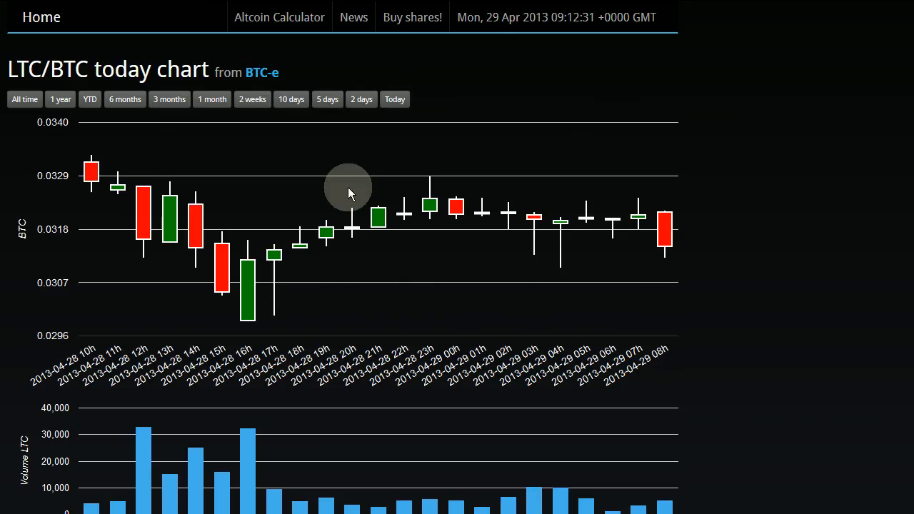
pyautogui.moveTo(323, 157)
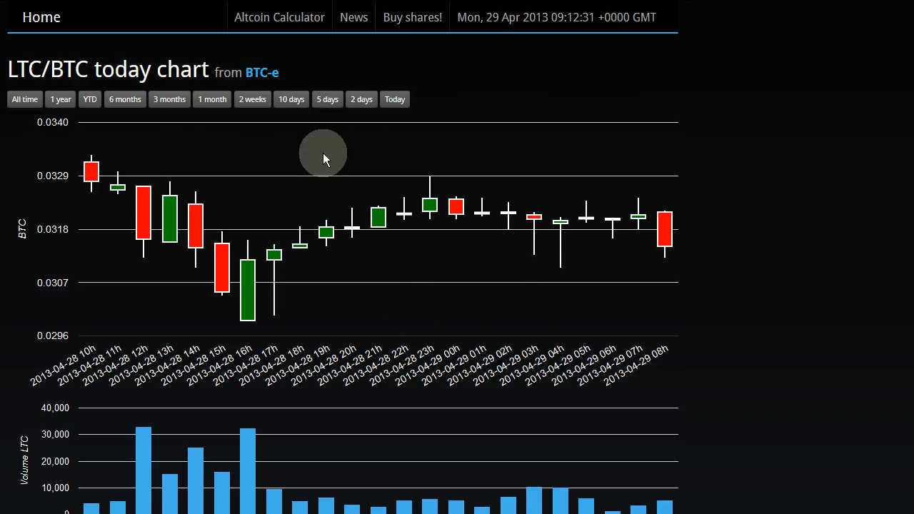